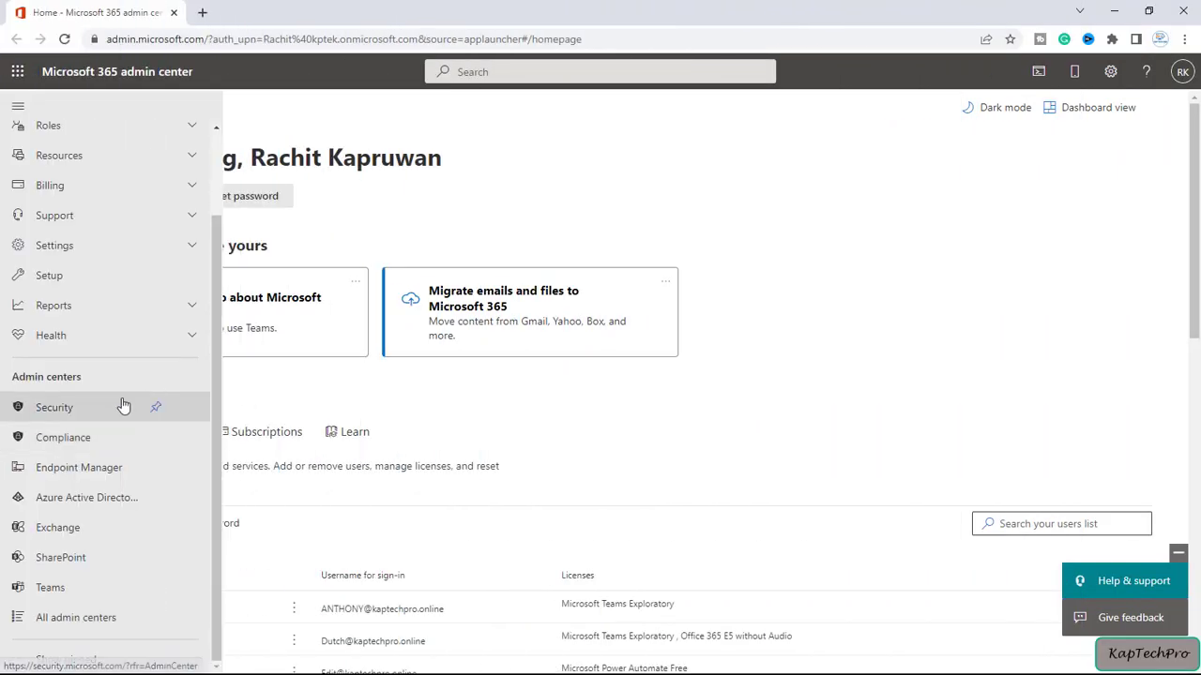
mouse_move(72, 558)
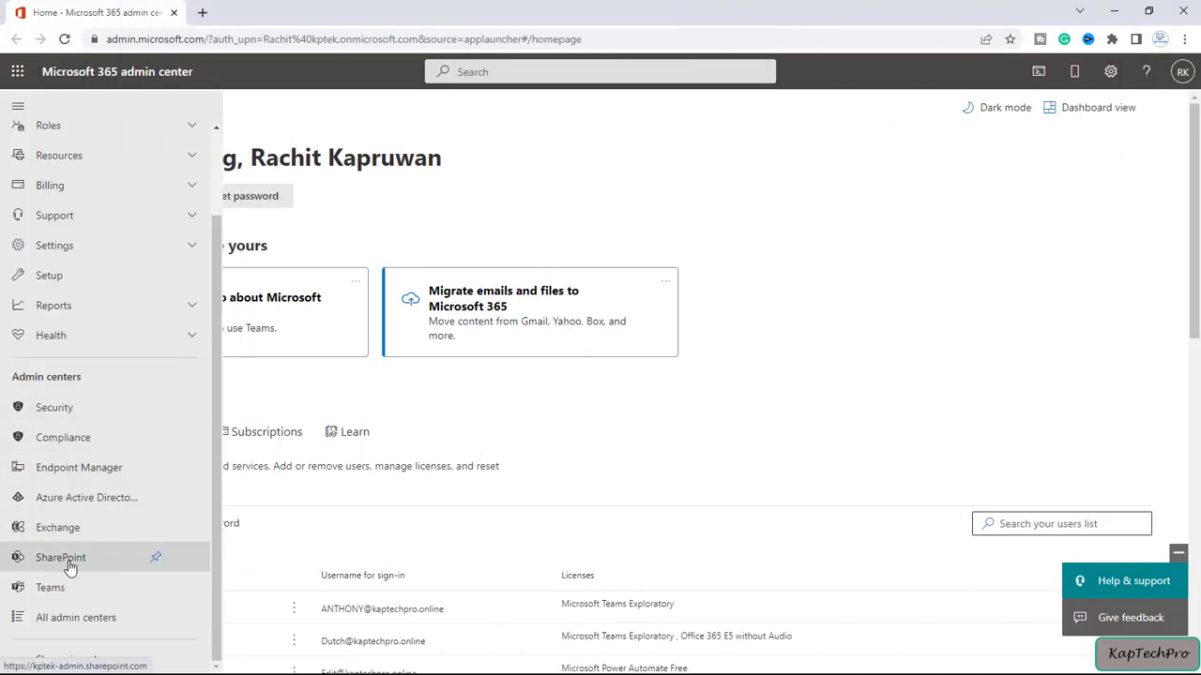
Go from the Microsoft 365 admin center to the SharePoint admin center's Active sites list
click(60, 557)
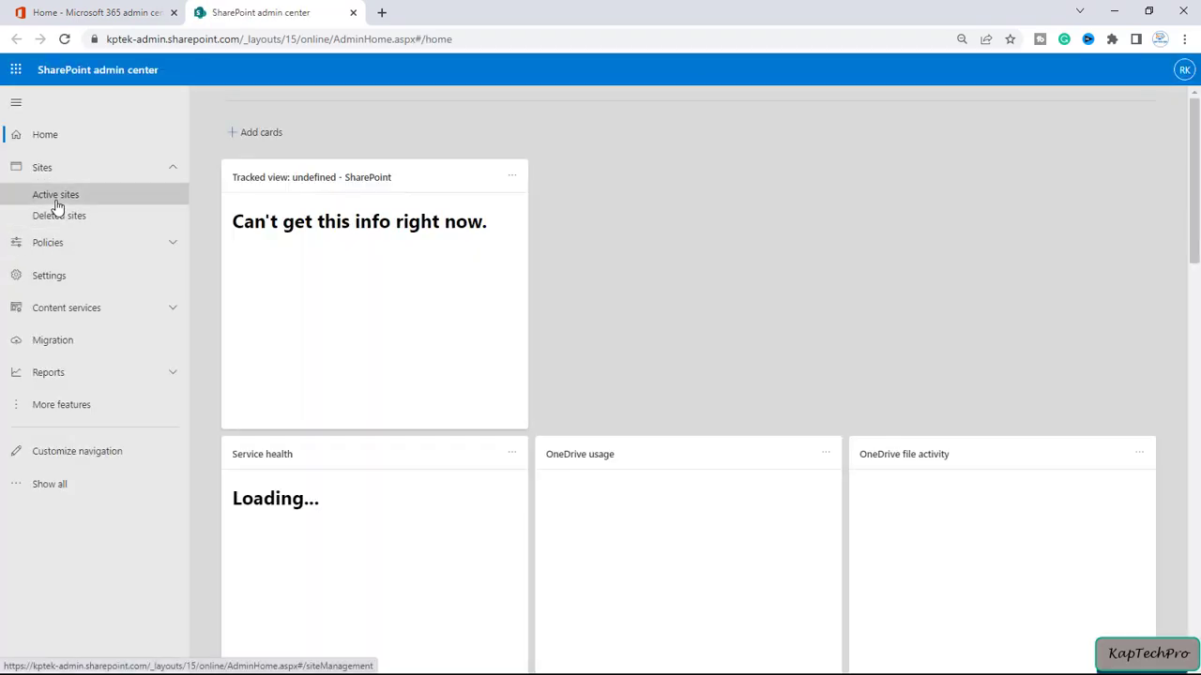
click(57, 193)
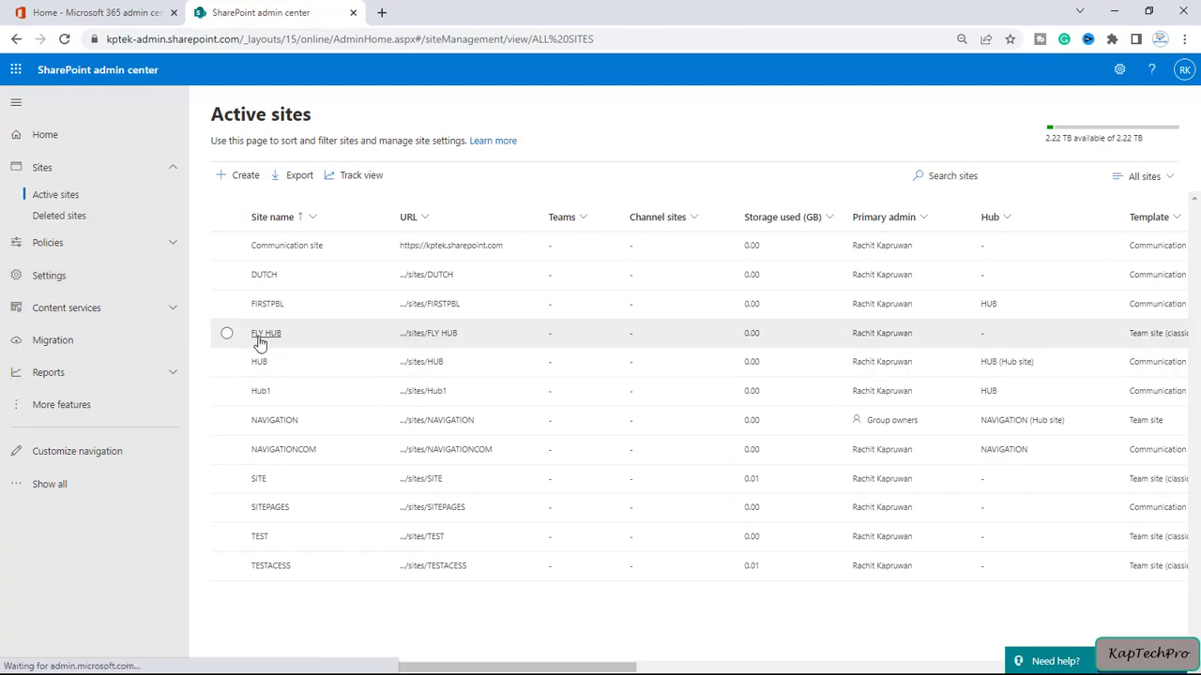
mouse_move(448, 337)
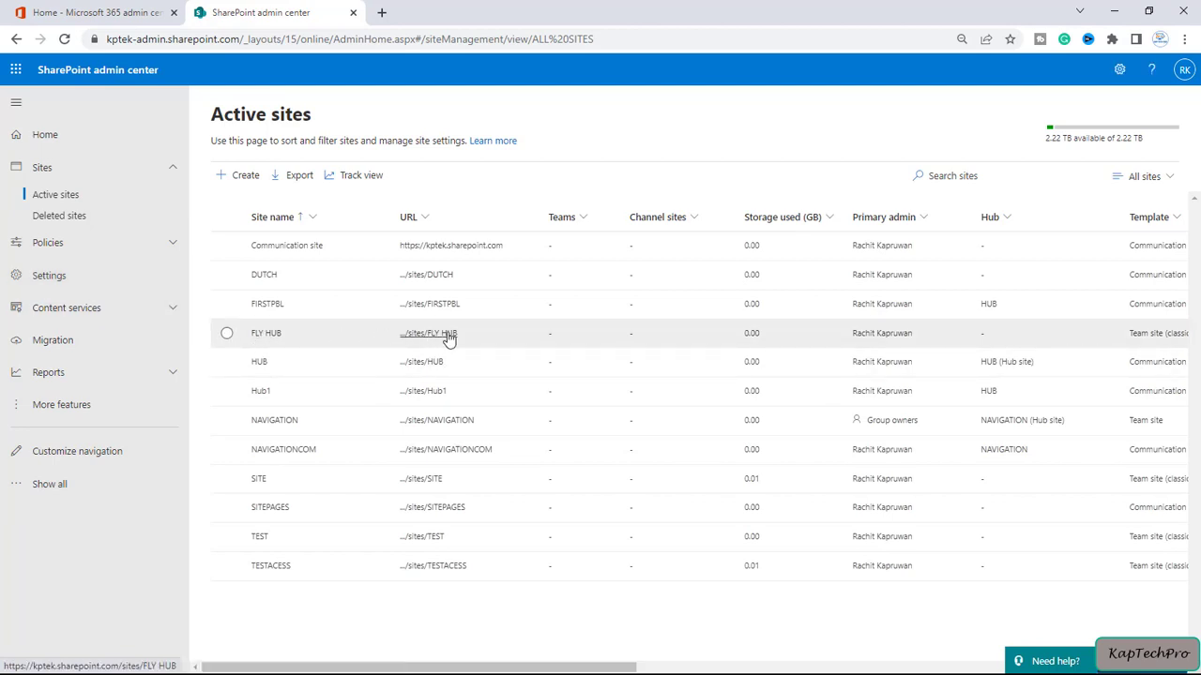
Visit the FLY HUB site's Documents library, then its Site contents listing including FLIGHT DETAILS
click(428, 334)
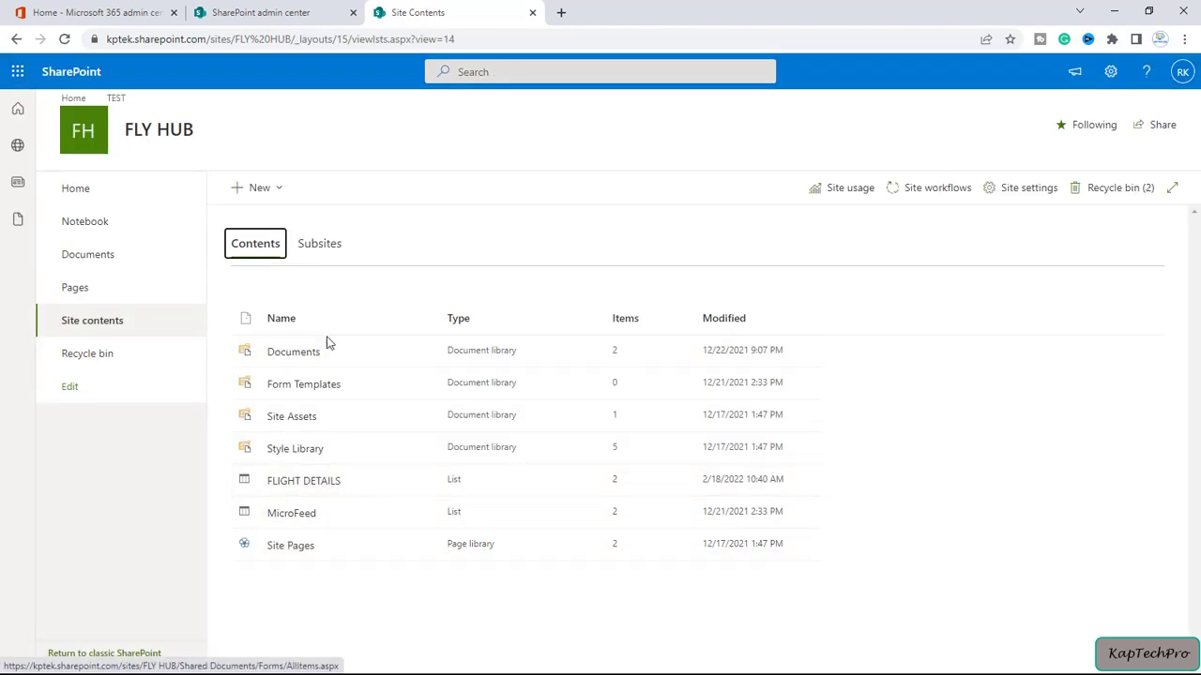
click(292, 351)
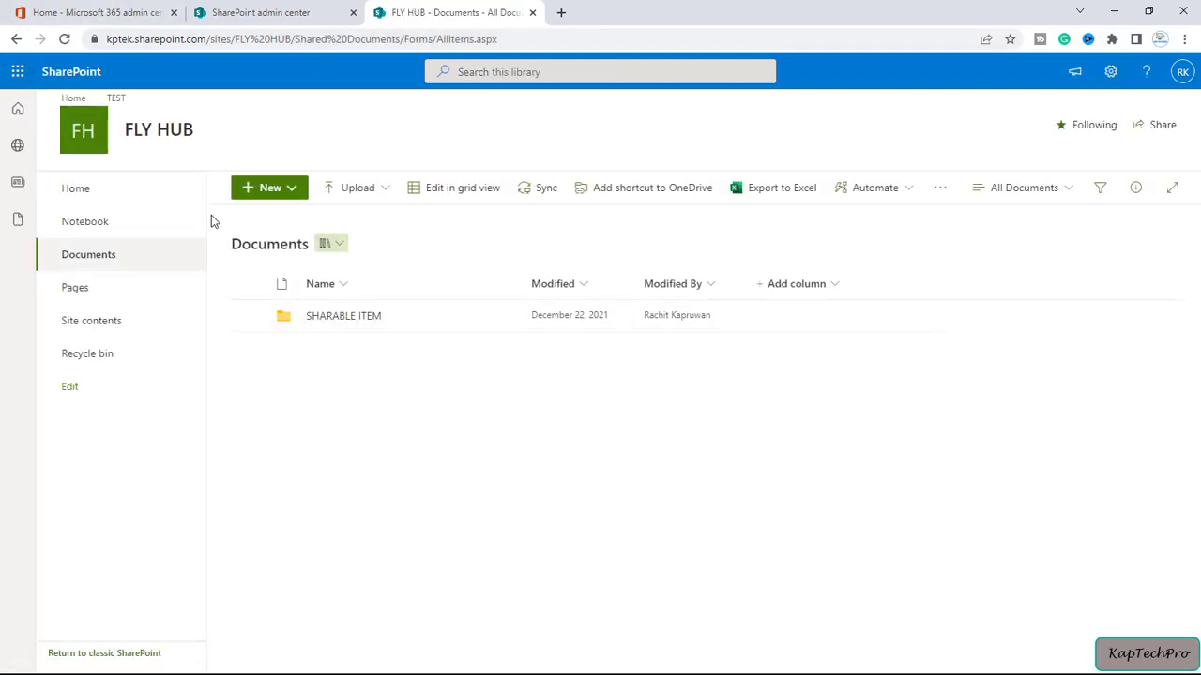
mouse_move(101, 132)
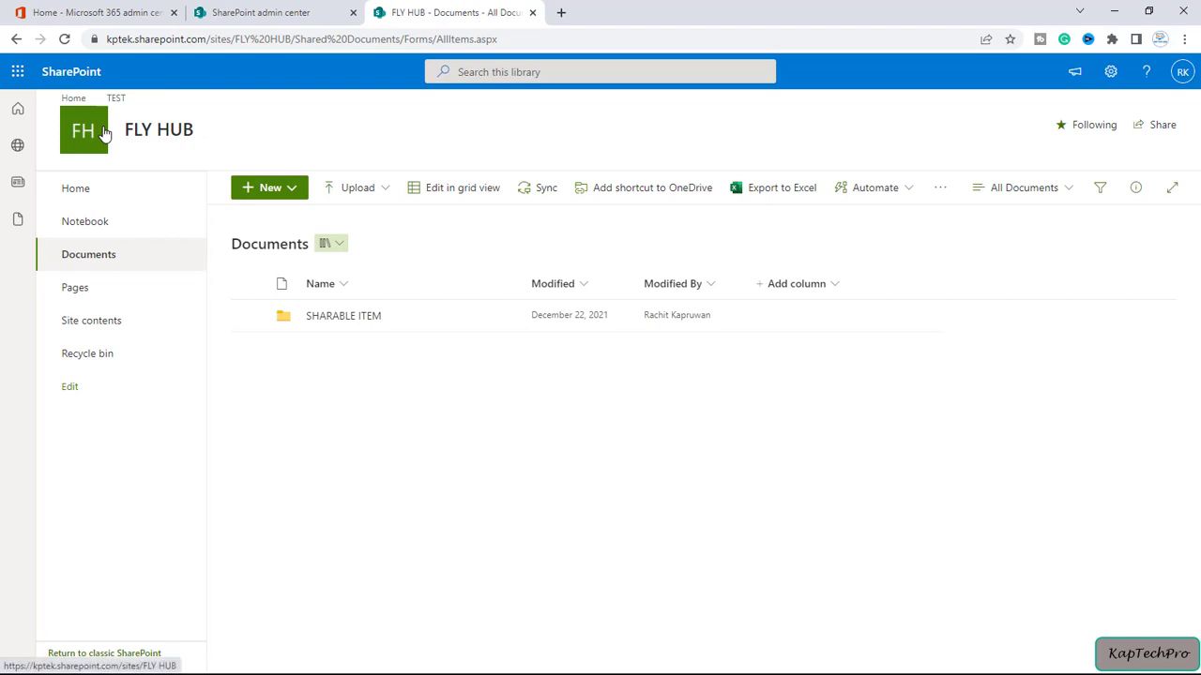
mouse_move(462, 187)
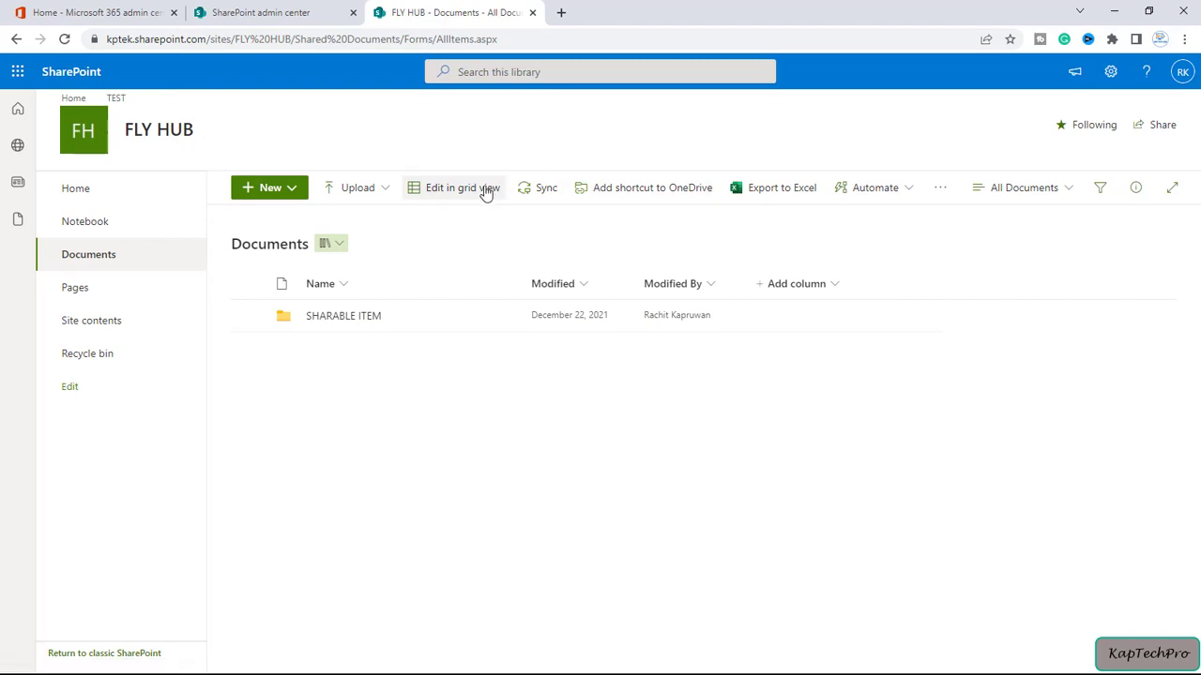
click(92, 321)
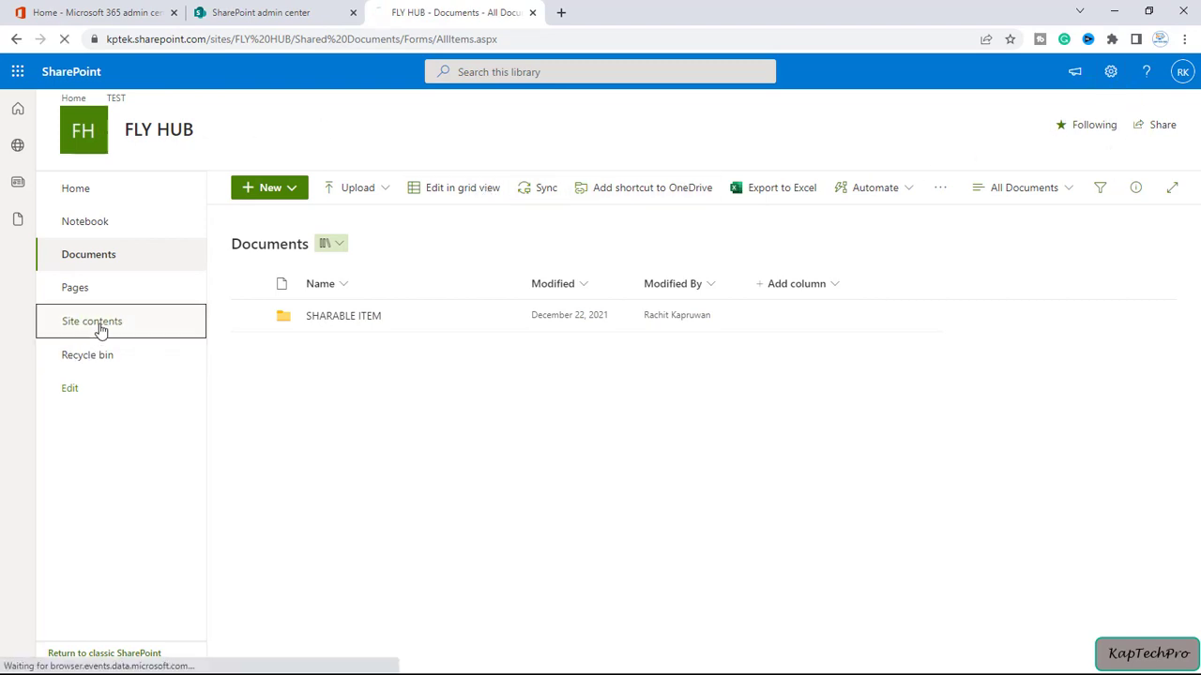
click(92, 321)
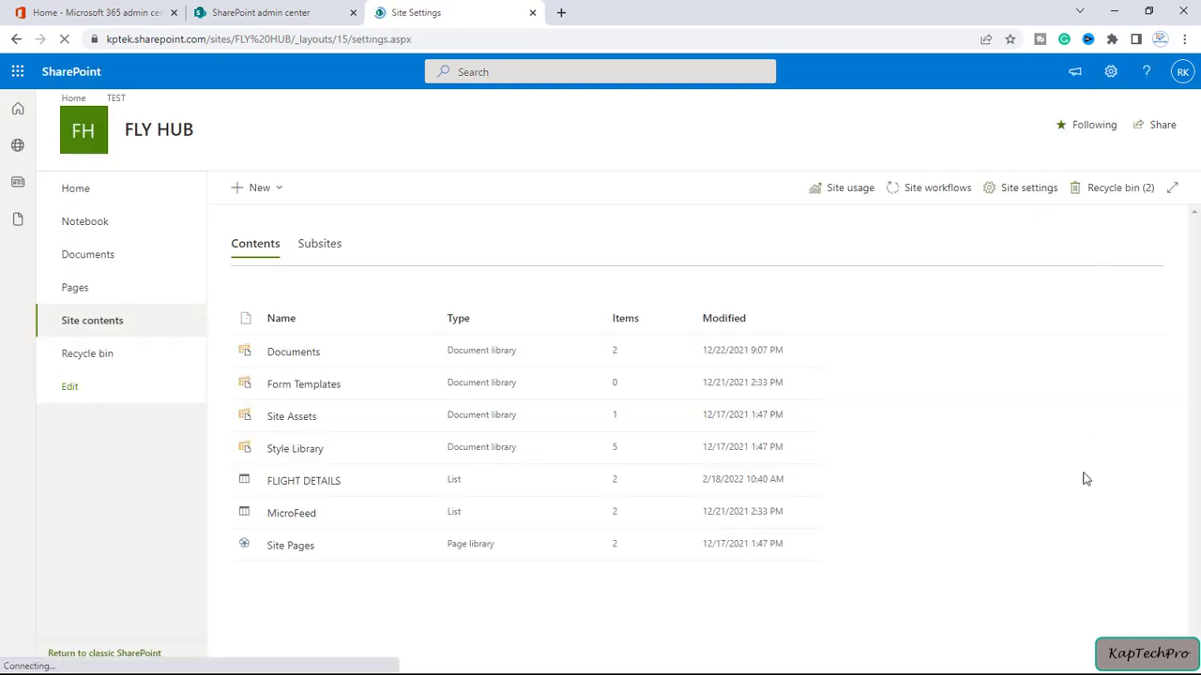
Go to the FLY HUB Site Settings page from Site contents
click(1028, 188)
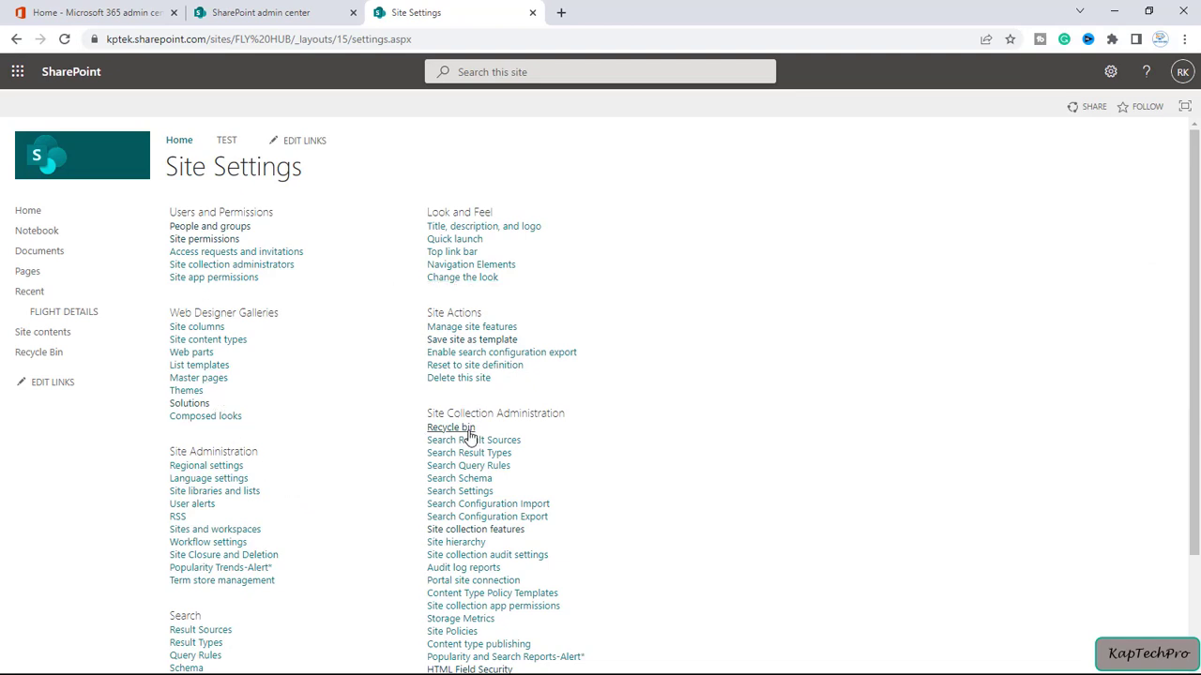
mouse_move(514, 600)
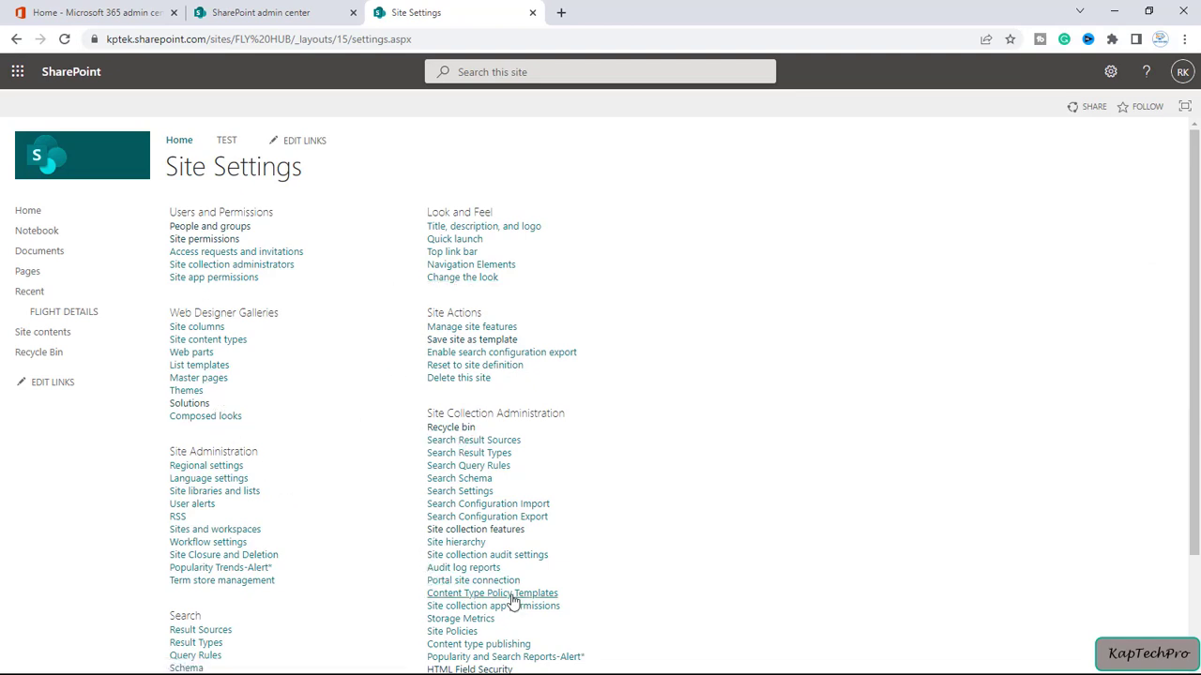
mouse_move(635, 585)
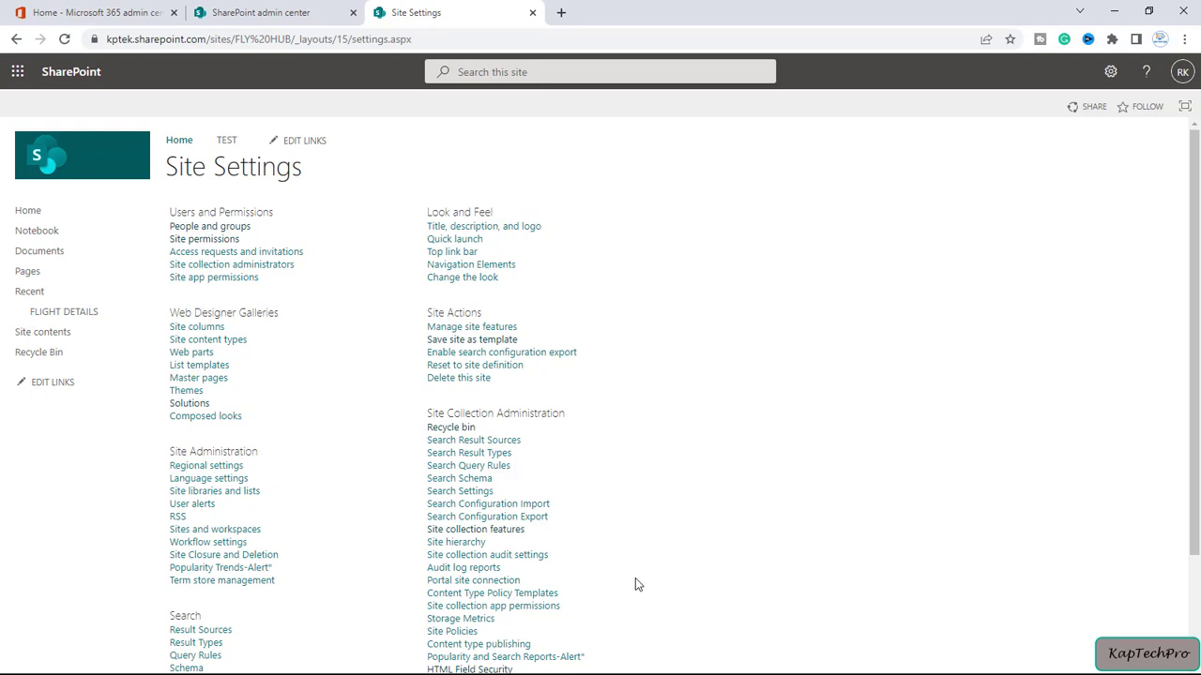
mouse_move(201, 122)
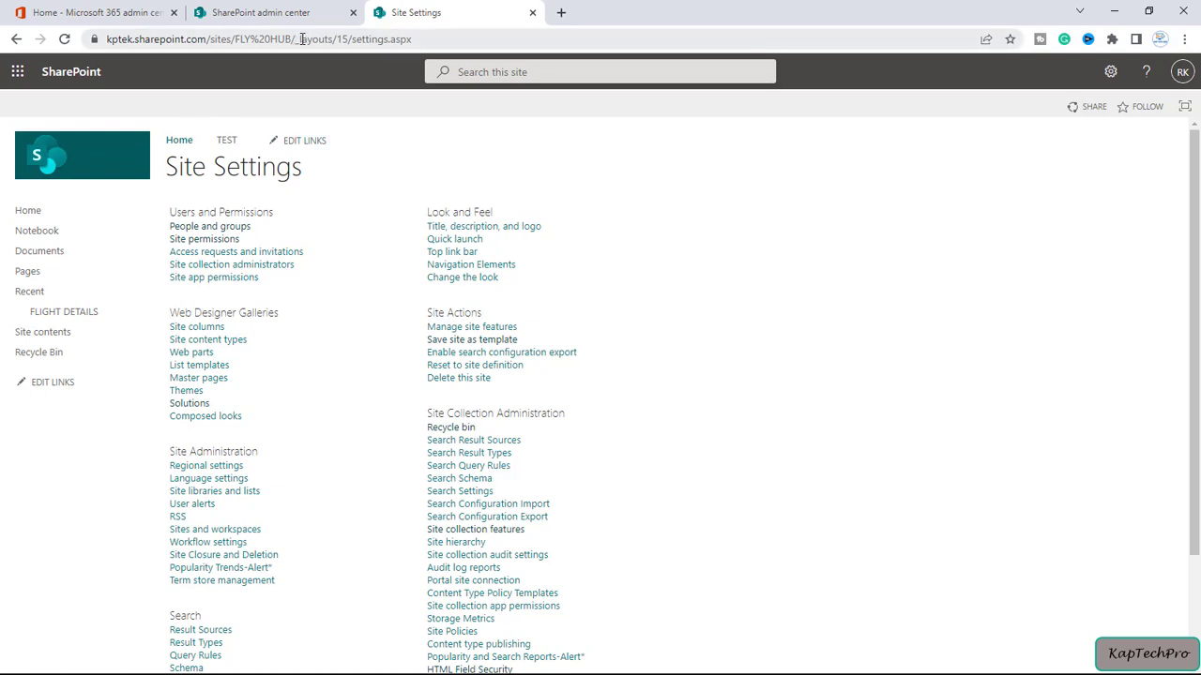
Navigate to the FLY HUB URL ending in _catalogs/solutions/forms/allitems.aspx
click(300, 38)
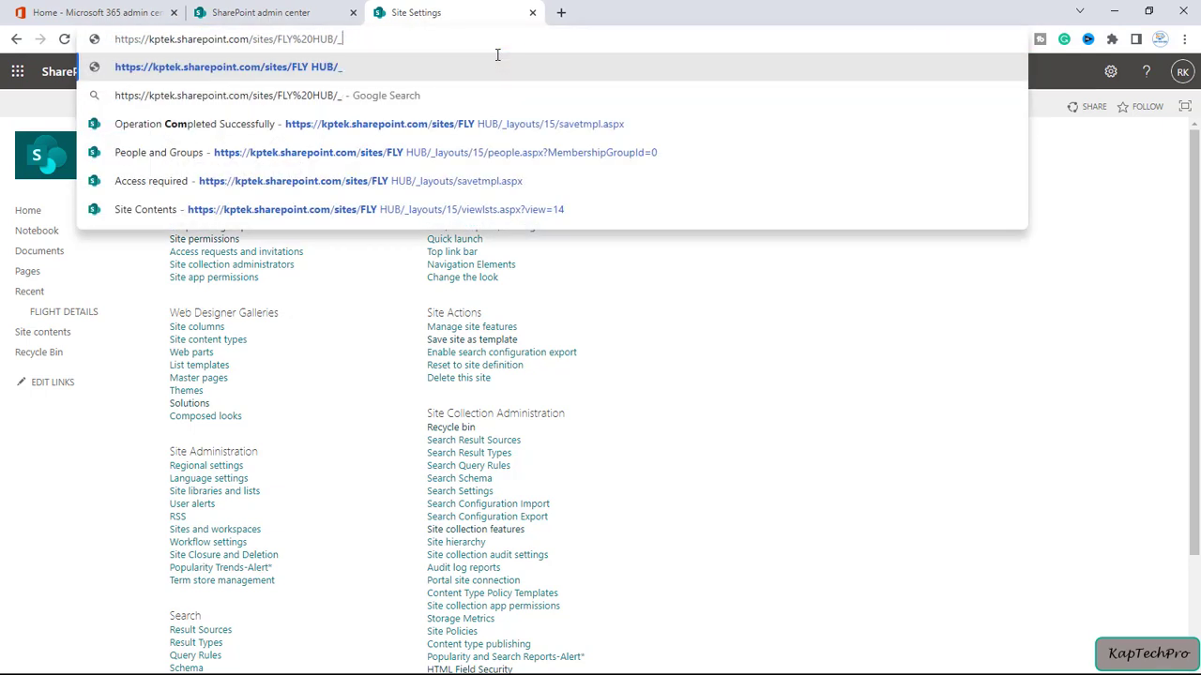
text(catalogs)
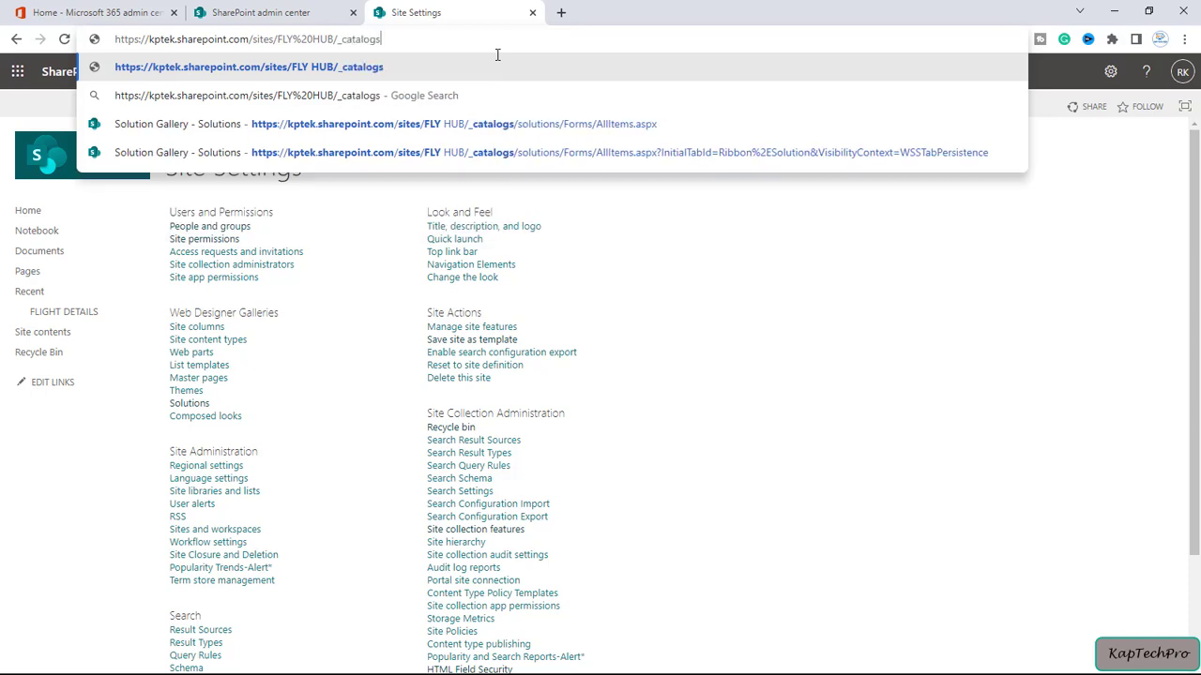
text(/solutions/f)
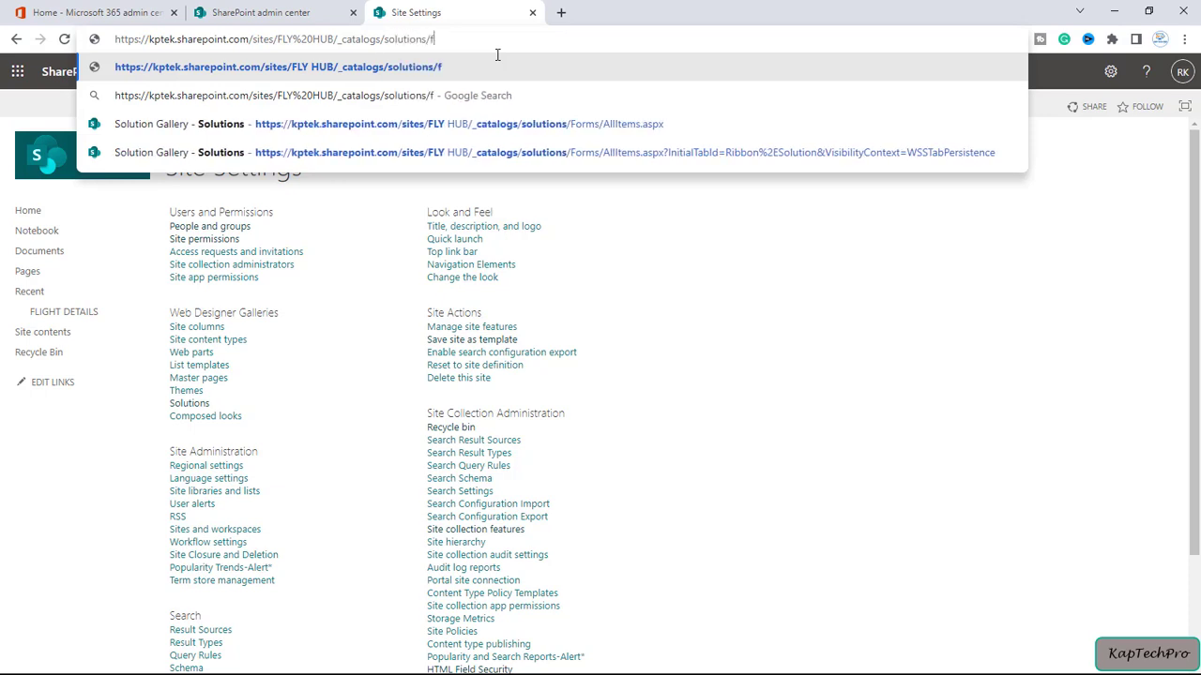
text(orms)
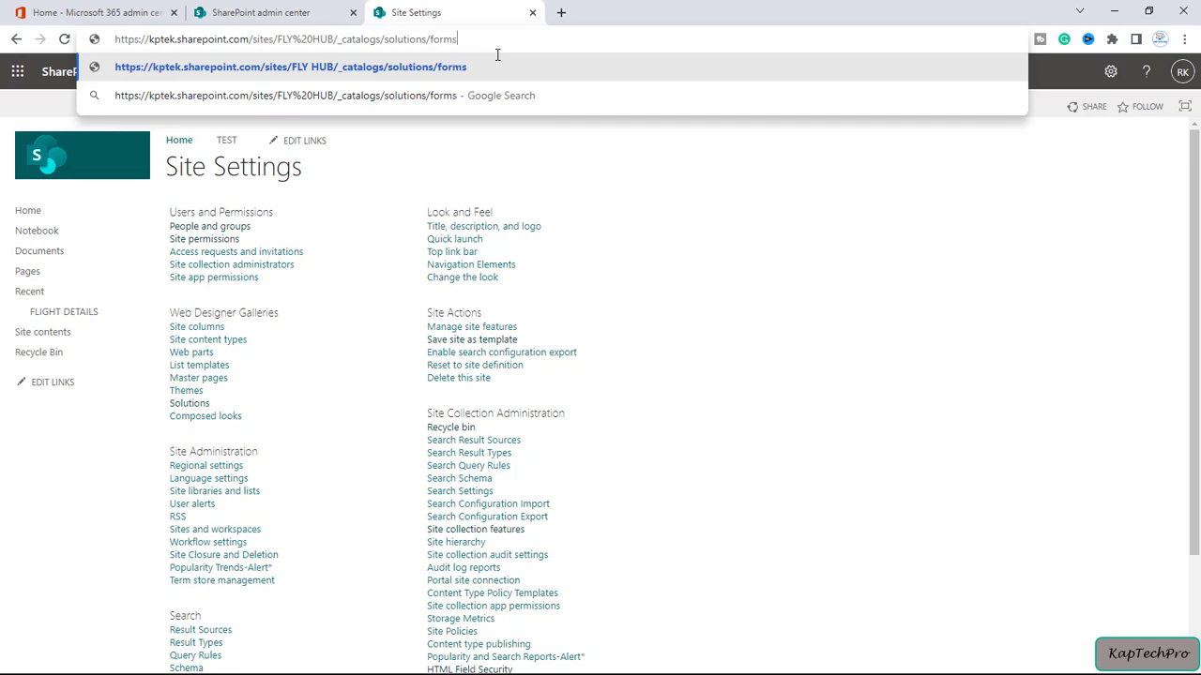
text(/allitems)
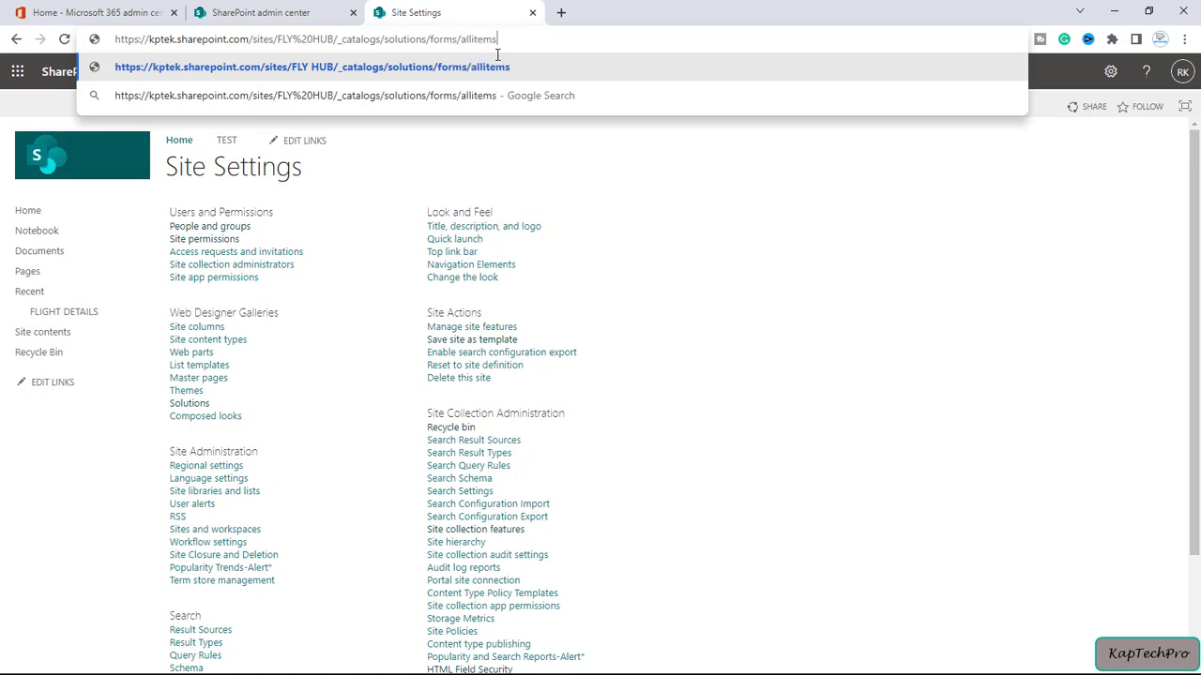
key(Backspace)
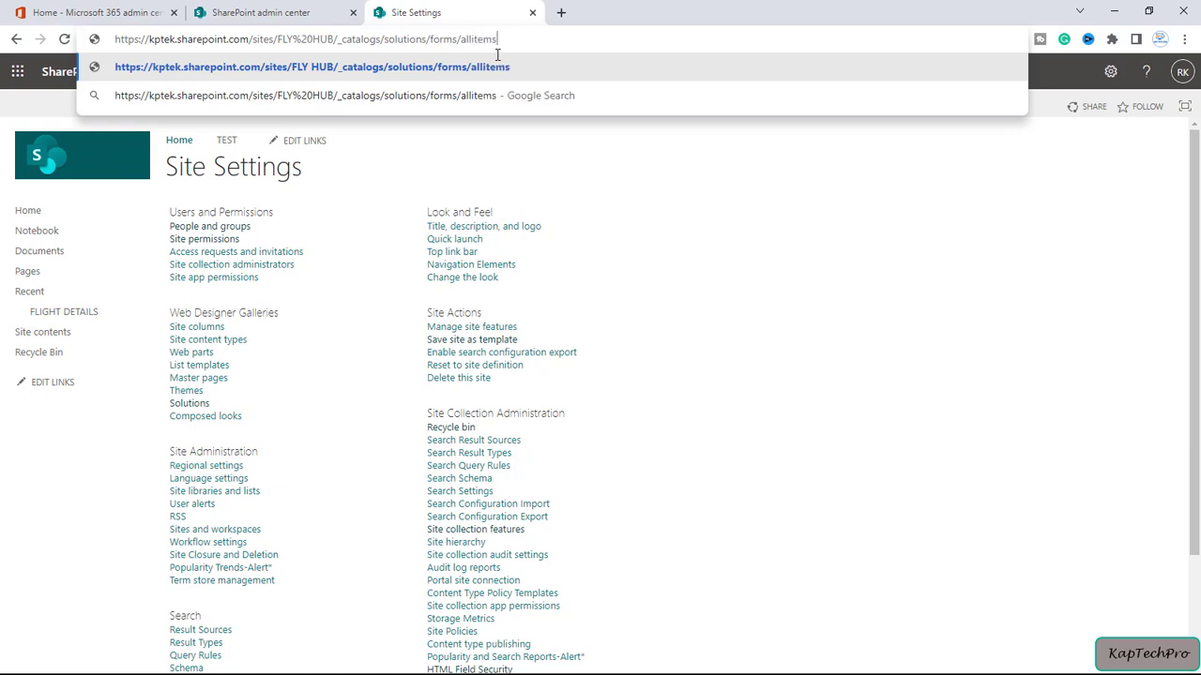
text(.aspx)
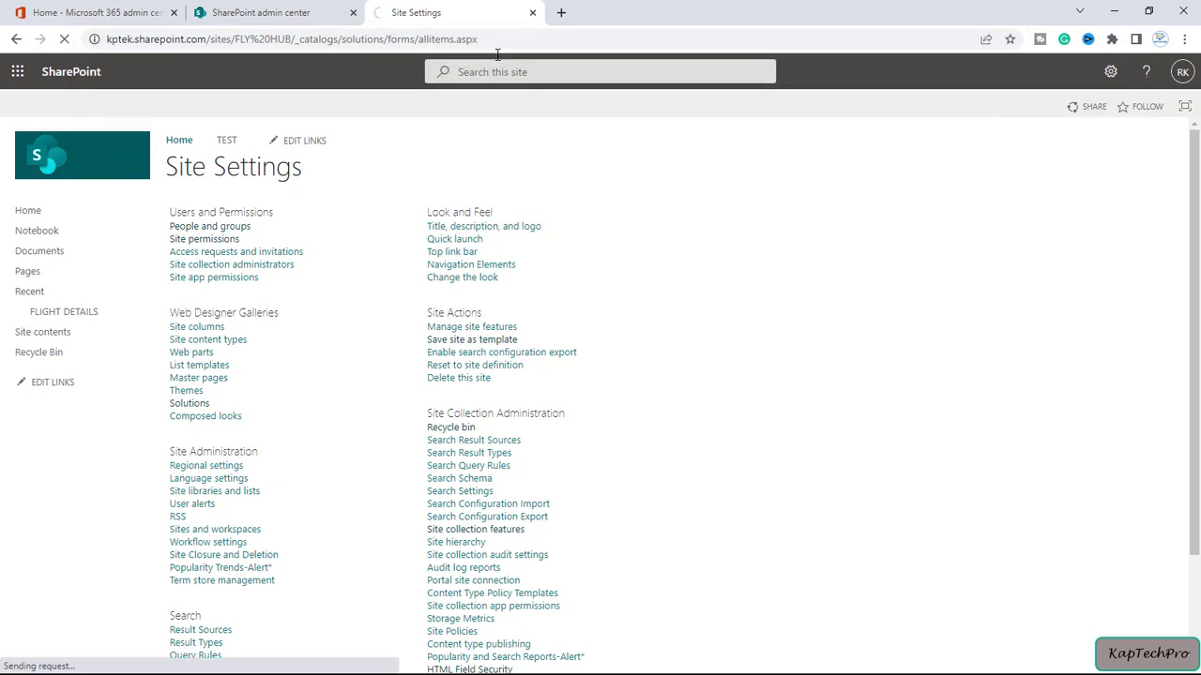
Confirm the Solution Gallery lists FLYHUBTEMP as Activated
click(187, 401)
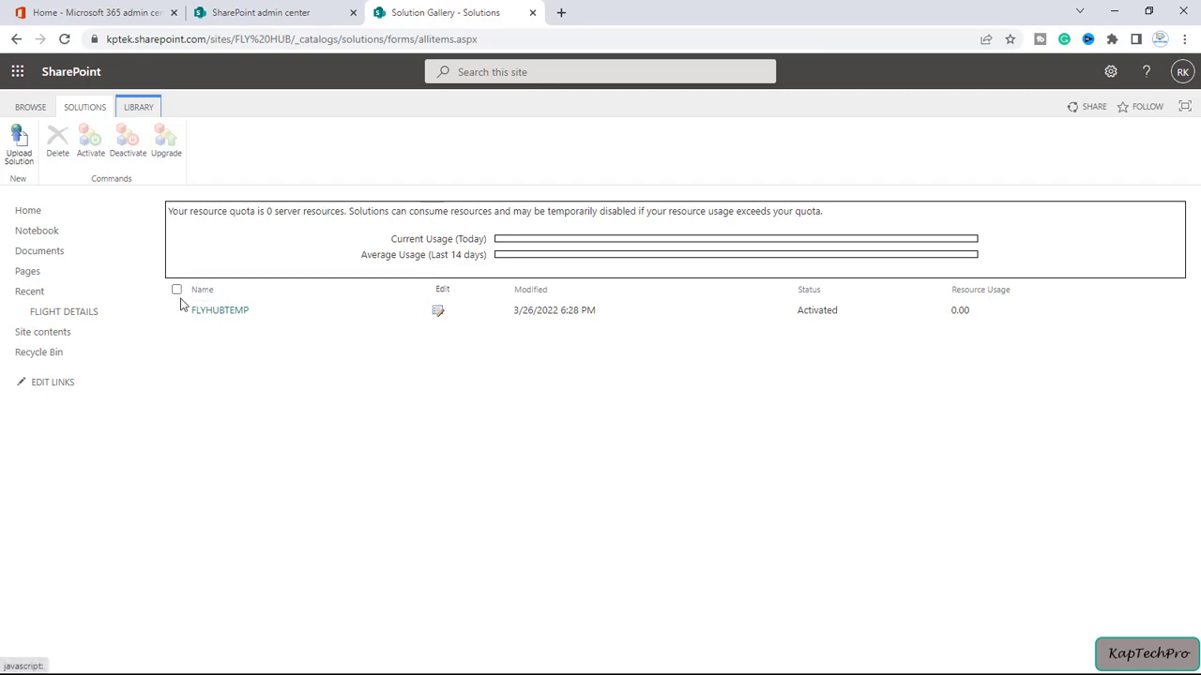
mouse_move(210, 315)
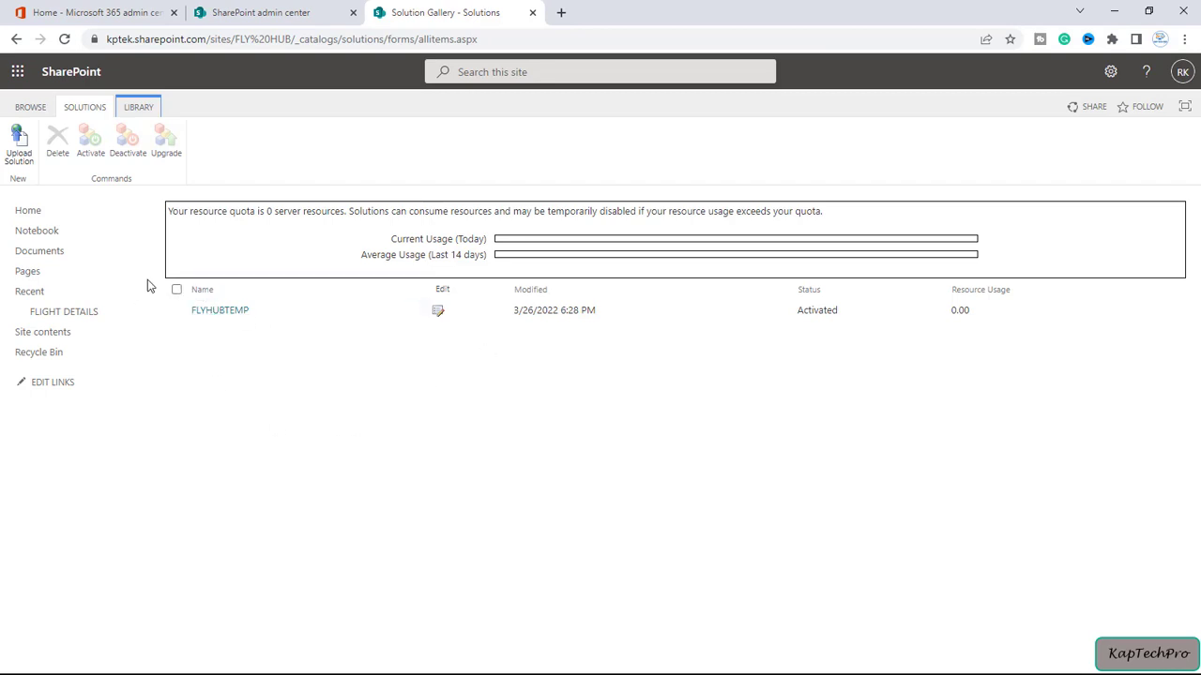
mouse_move(266, 345)
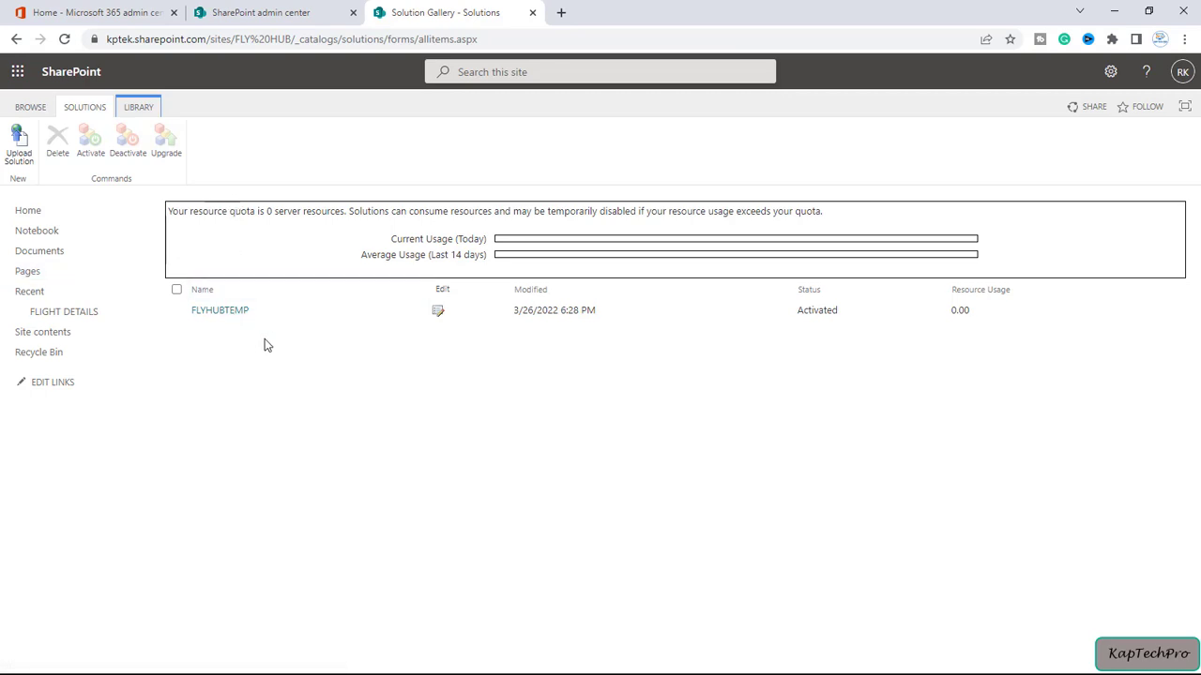
mouse_move(1061, 334)
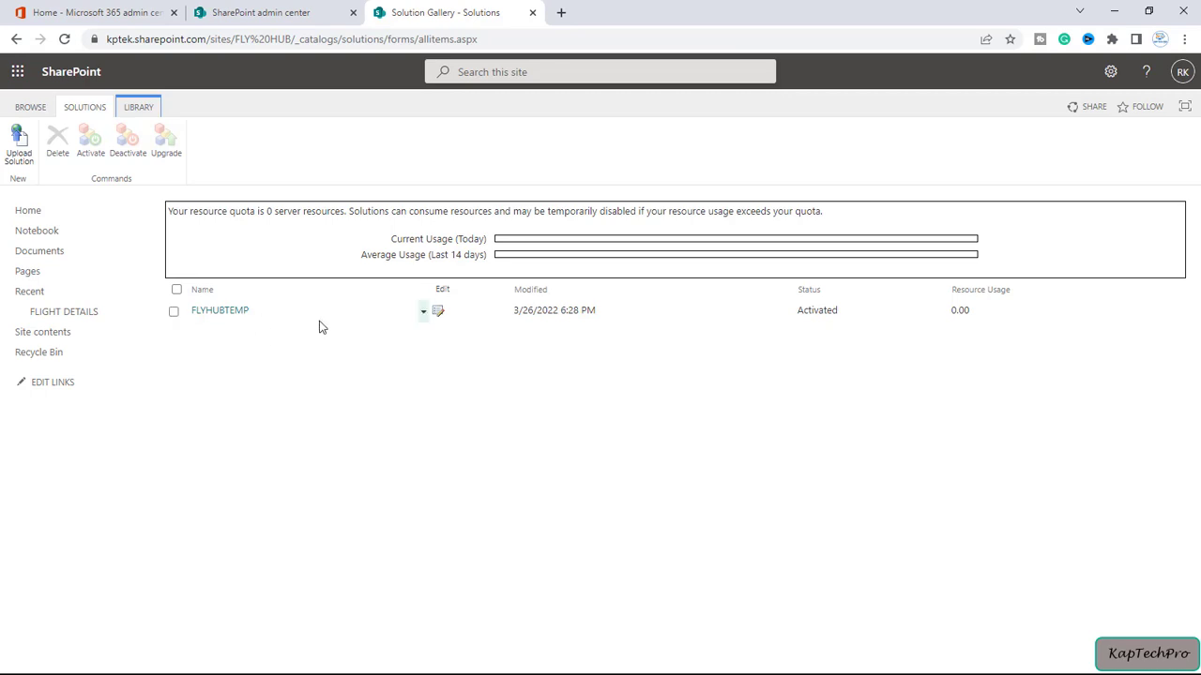
mouse_move(219, 312)
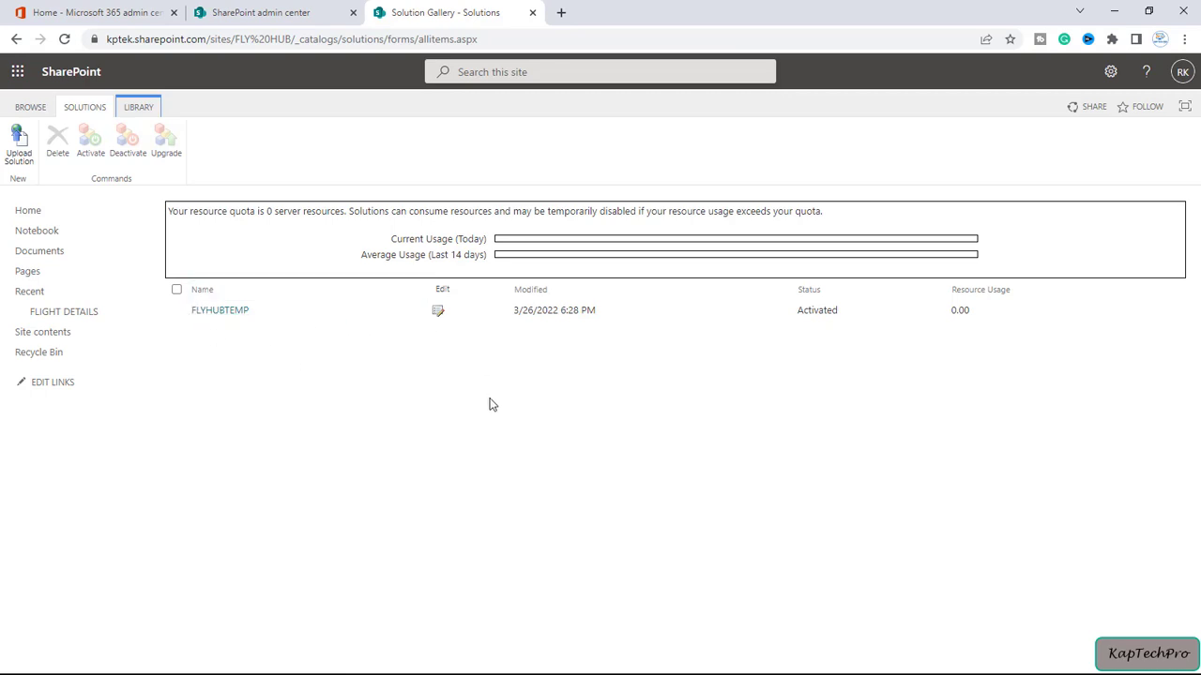
mouse_move(272, 19)
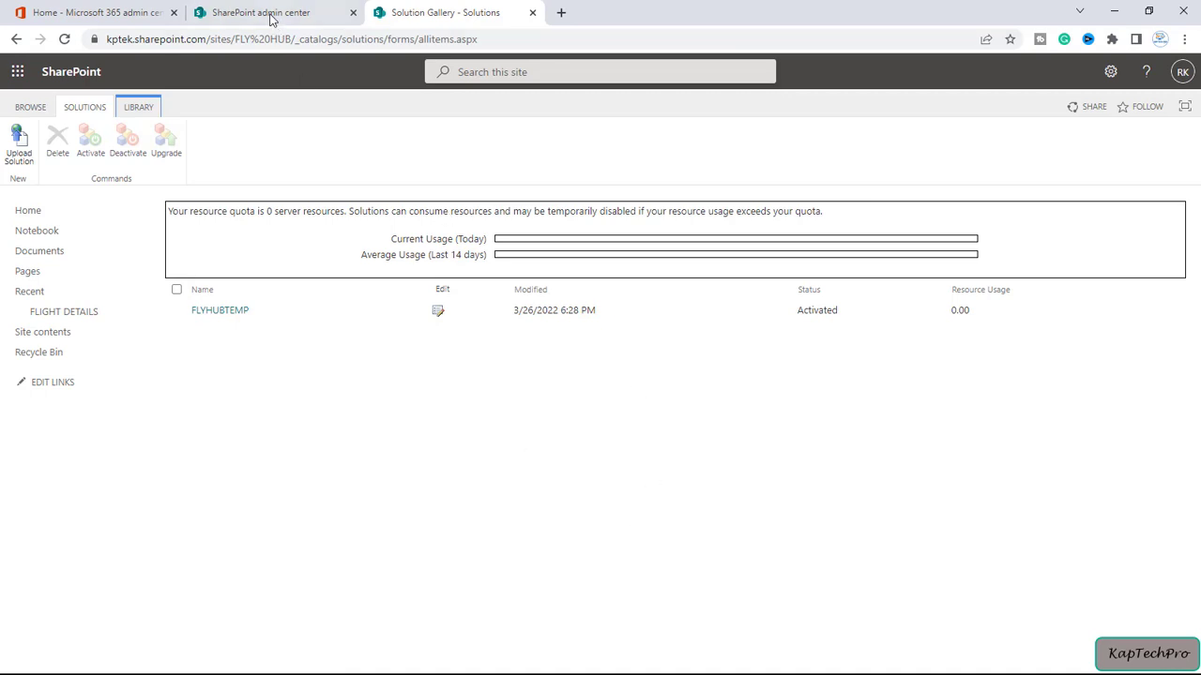
Back in the SharePoint admin center, close the FLY HUB panel and start creating a new site
click(263, 11)
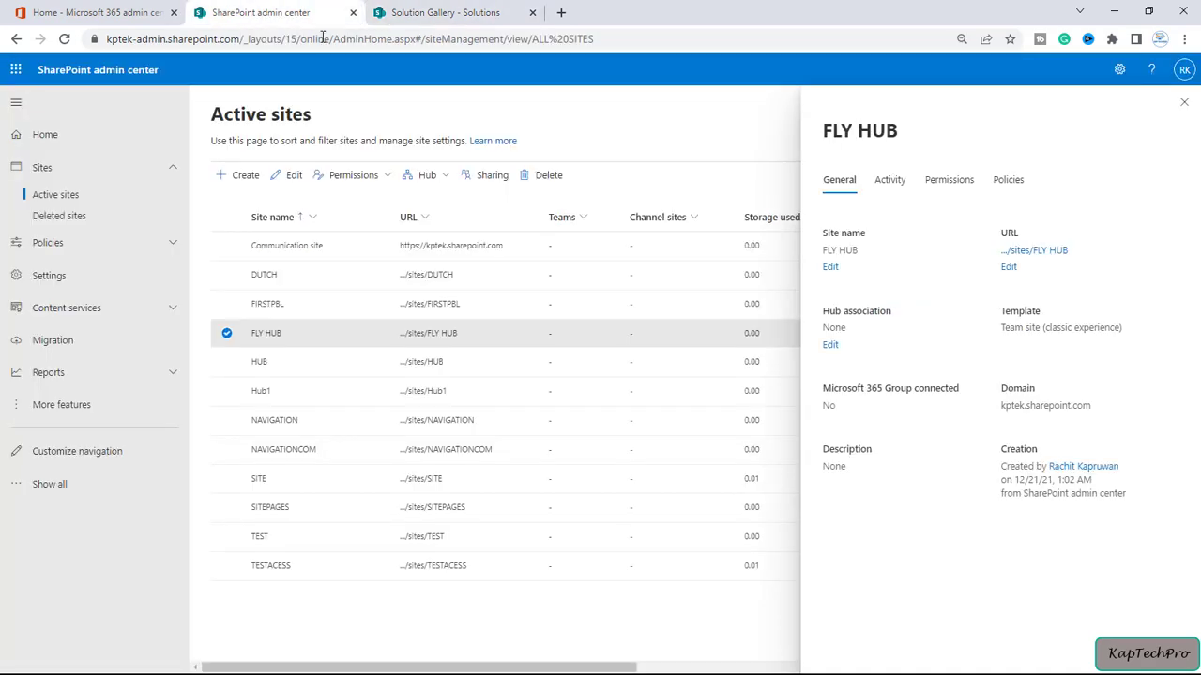
click(1183, 101)
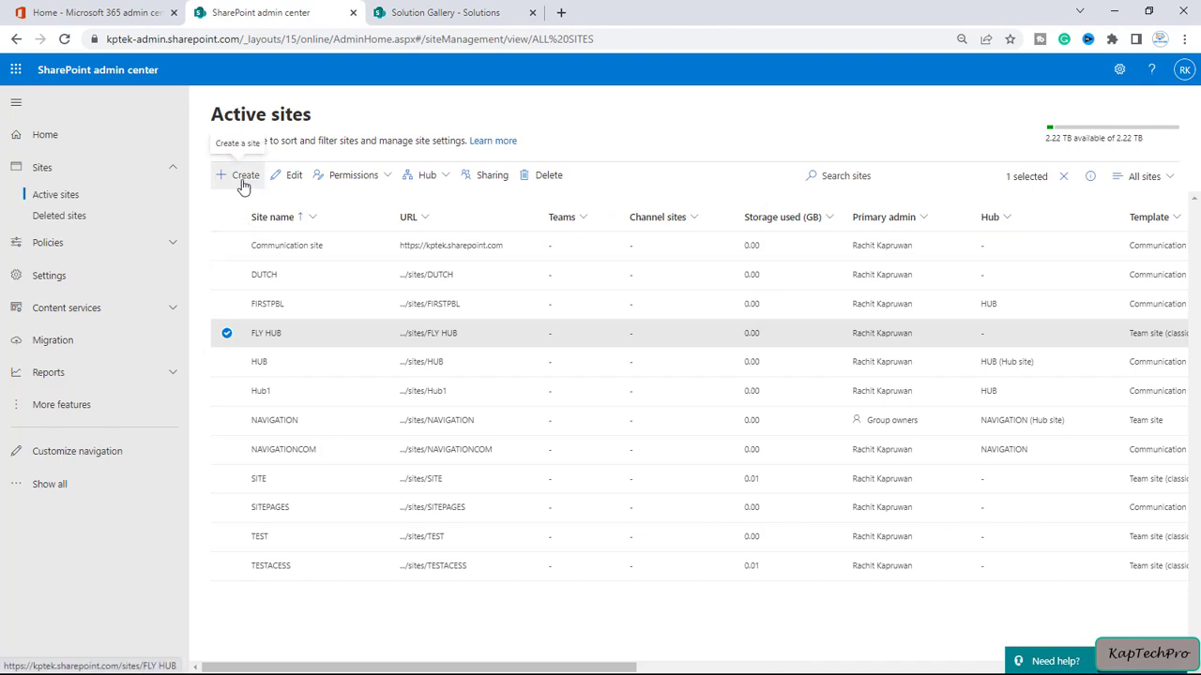
click(244, 176)
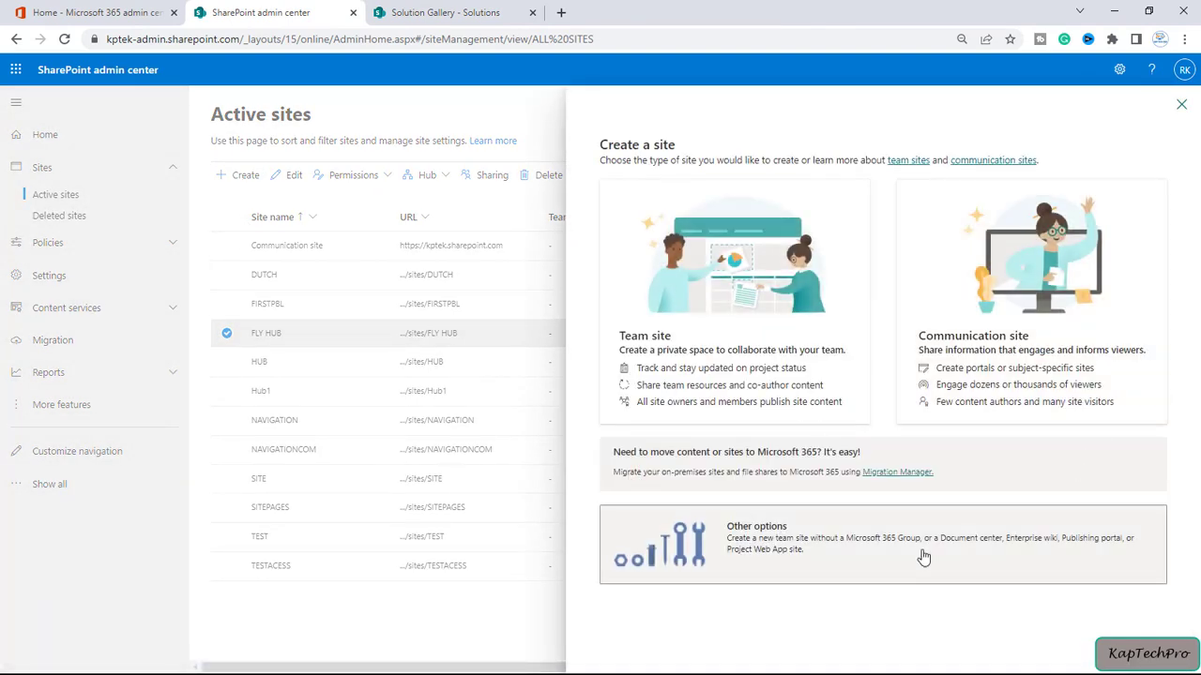
mouse_move(985, 341)
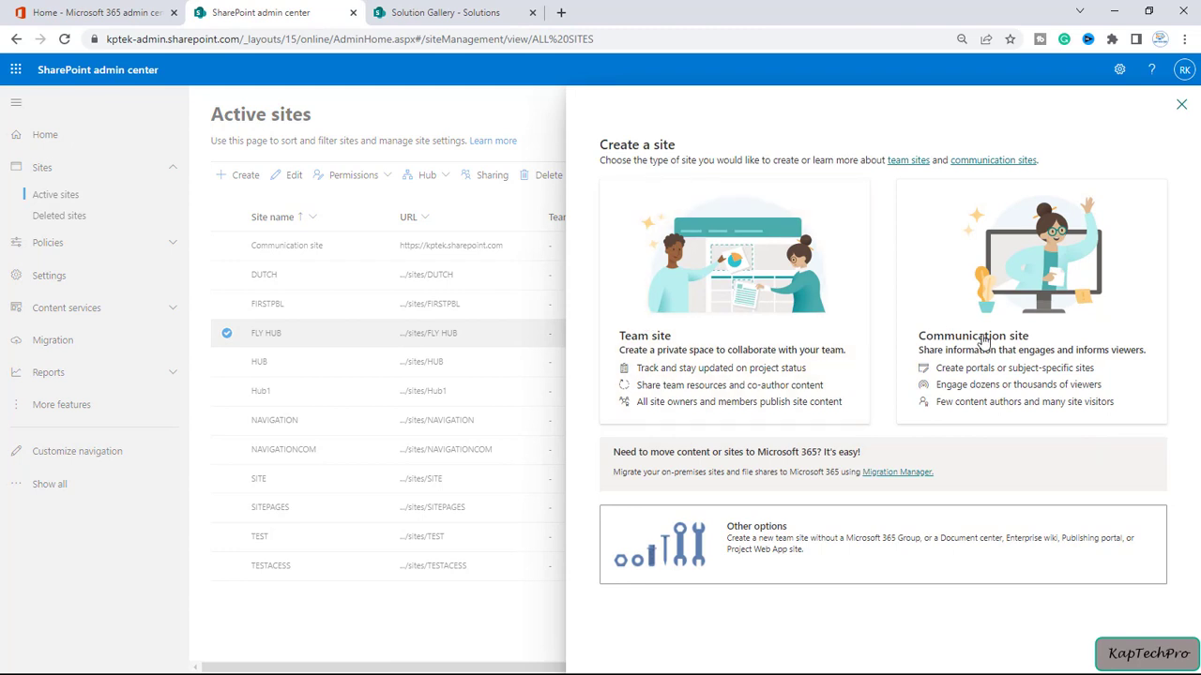
mouse_move(732, 536)
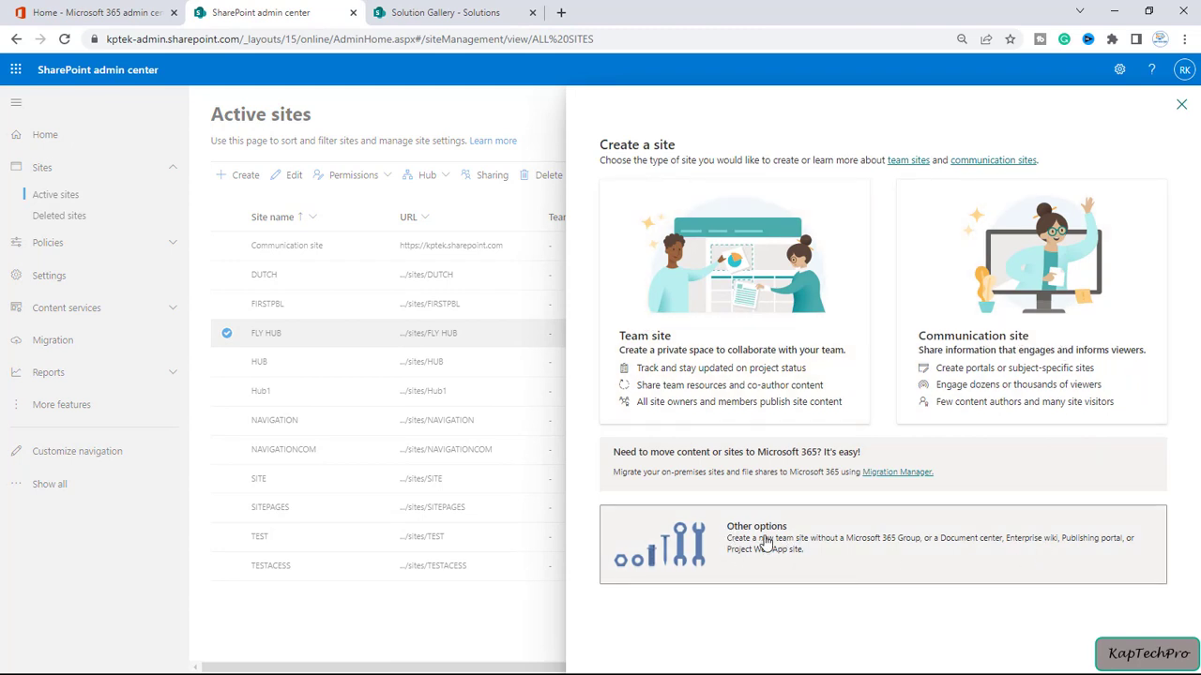
Choose Other options and select More templates to reach the classic Create Site Collection form
click(756, 525)
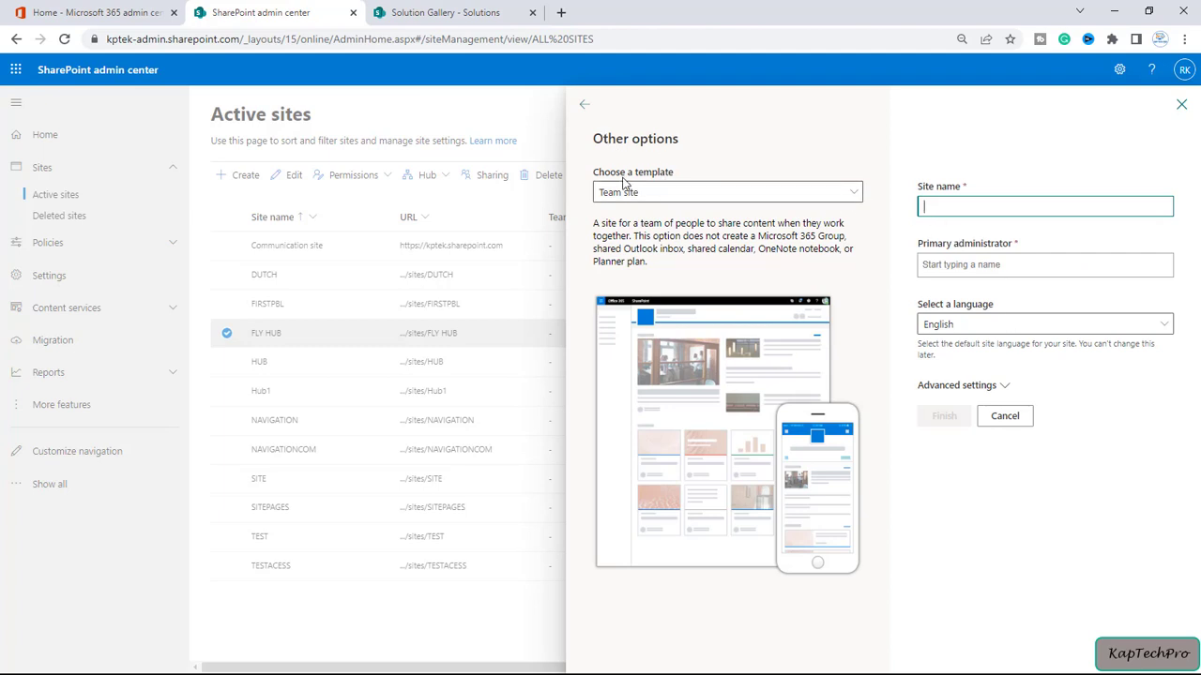
click(728, 191)
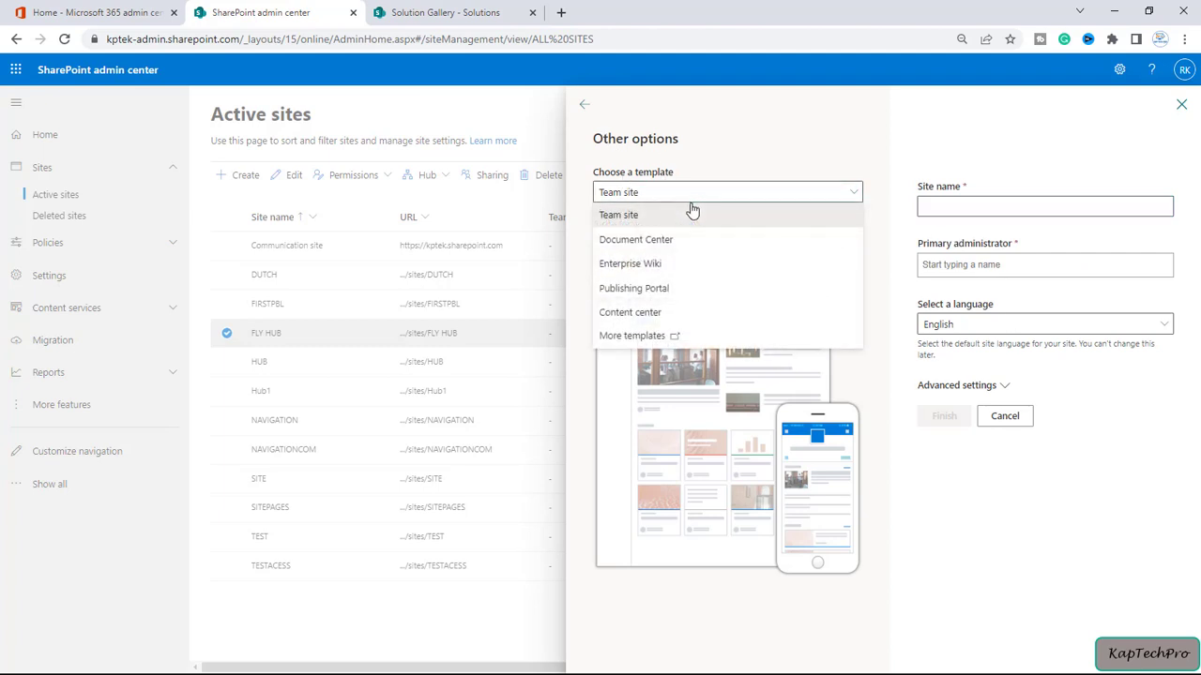
mouse_move(633, 336)
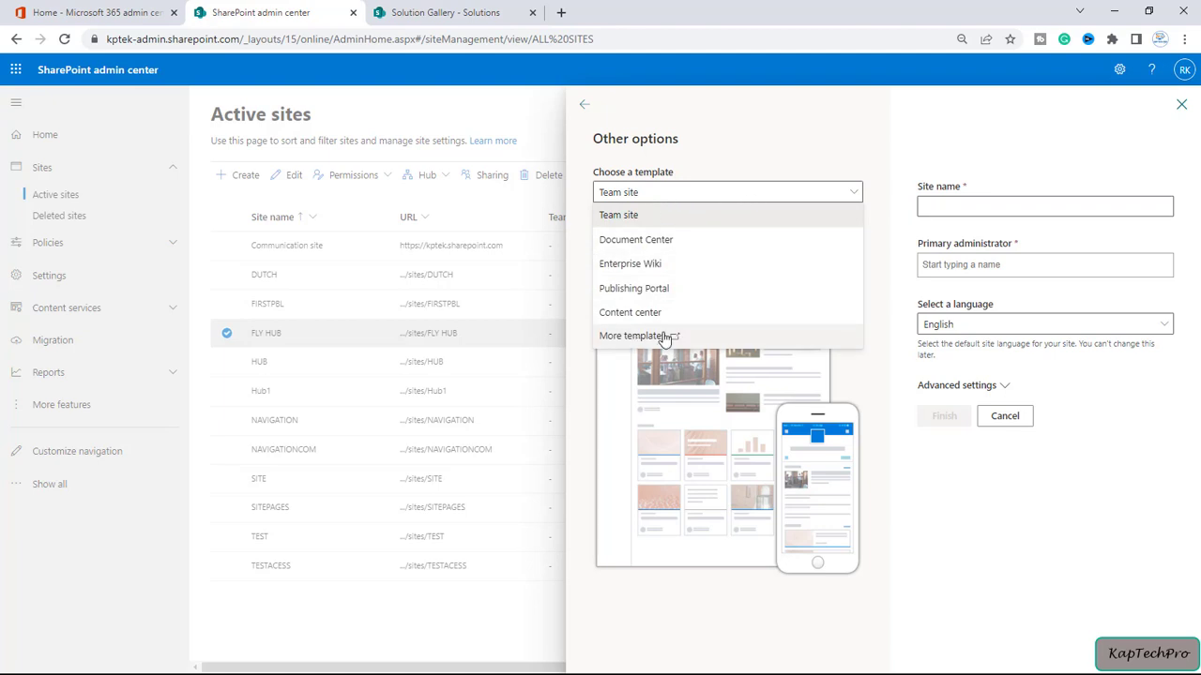
click(638, 336)
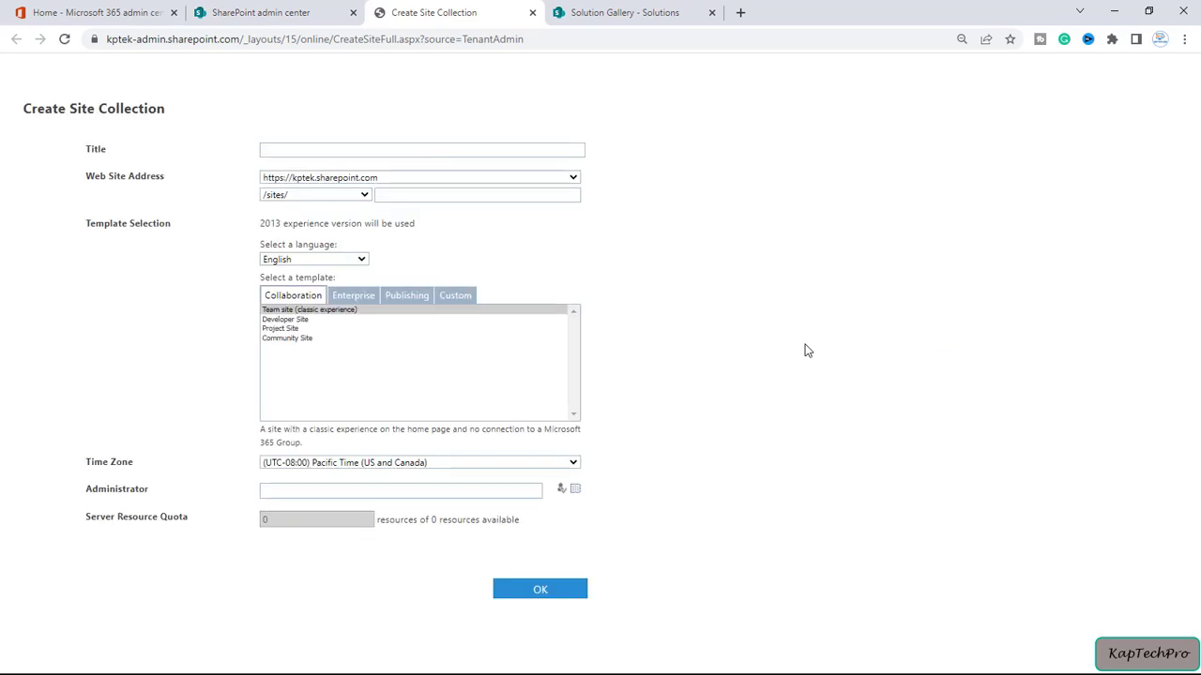
mouse_move(310, 169)
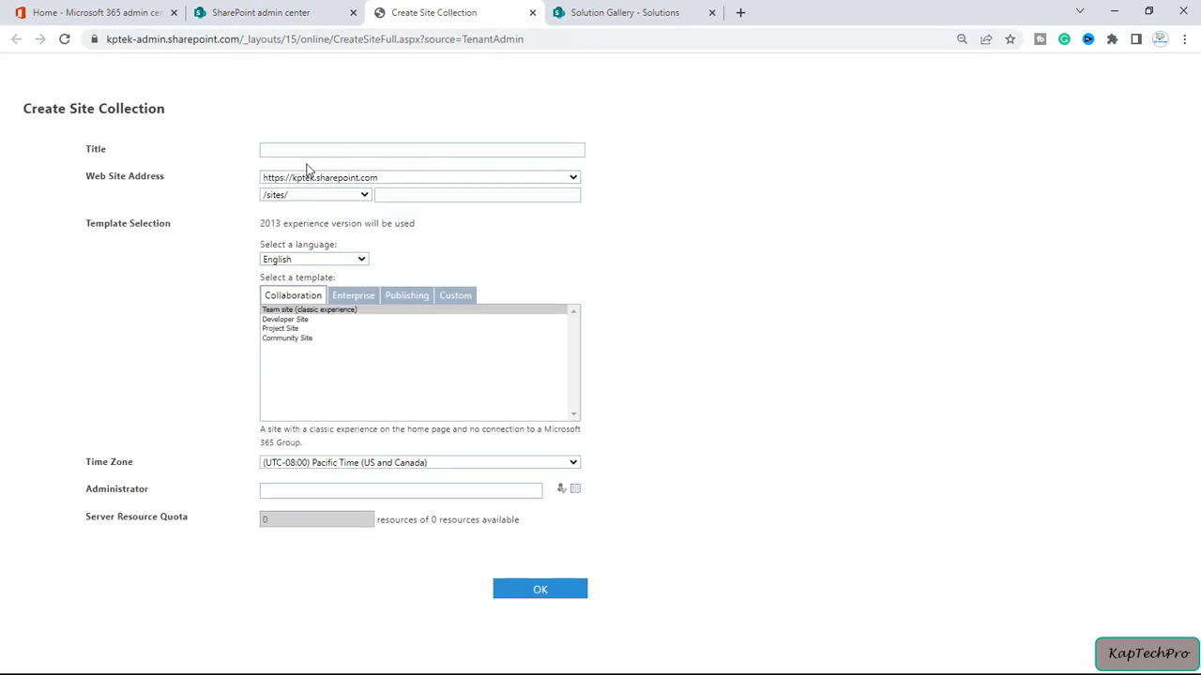
Enter SITEE as the site collection title with a matching /sites/SITEE address
click(421, 150)
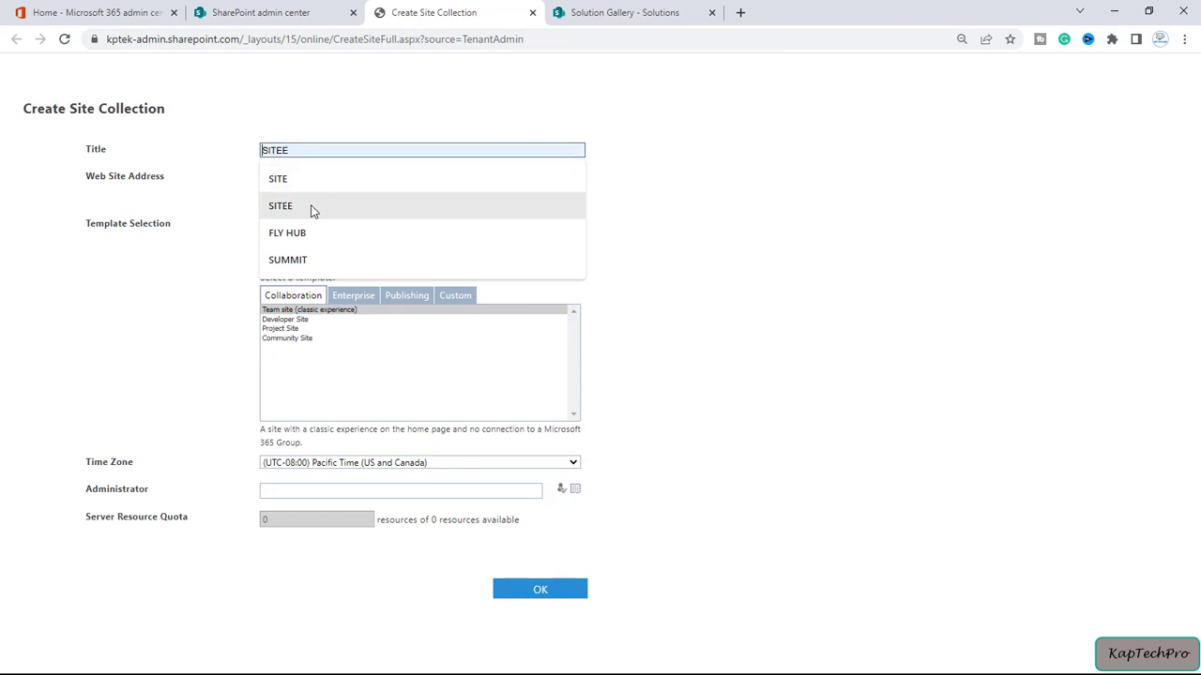
click(281, 204)
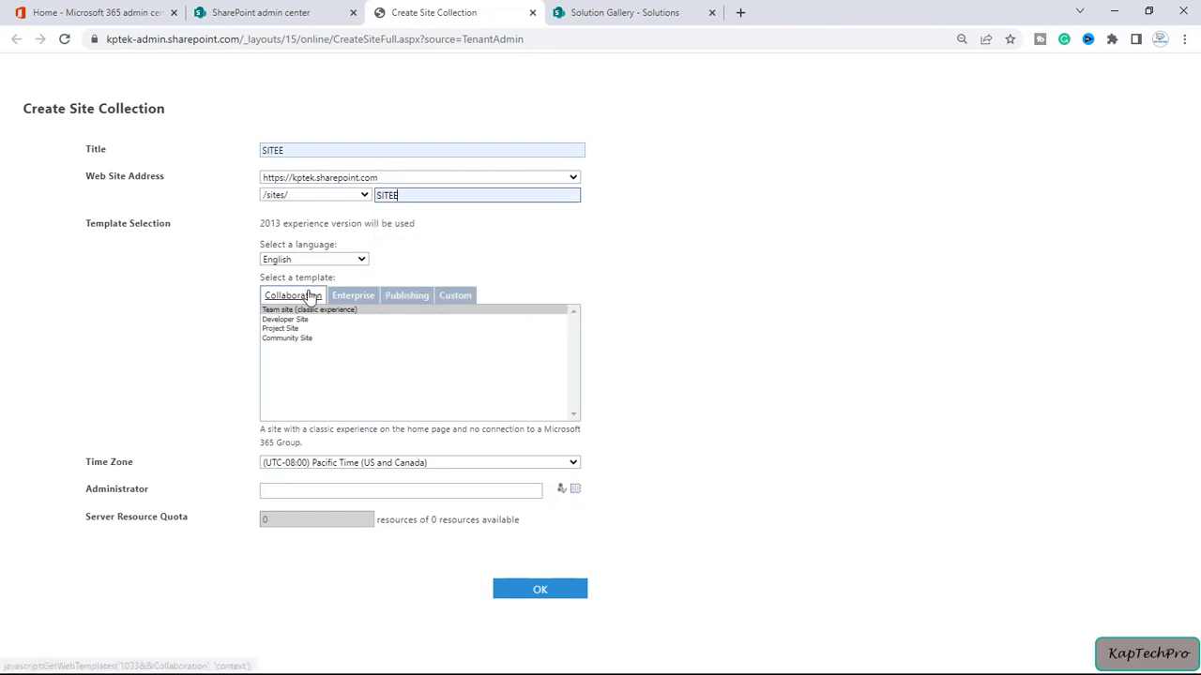
mouse_move(278, 261)
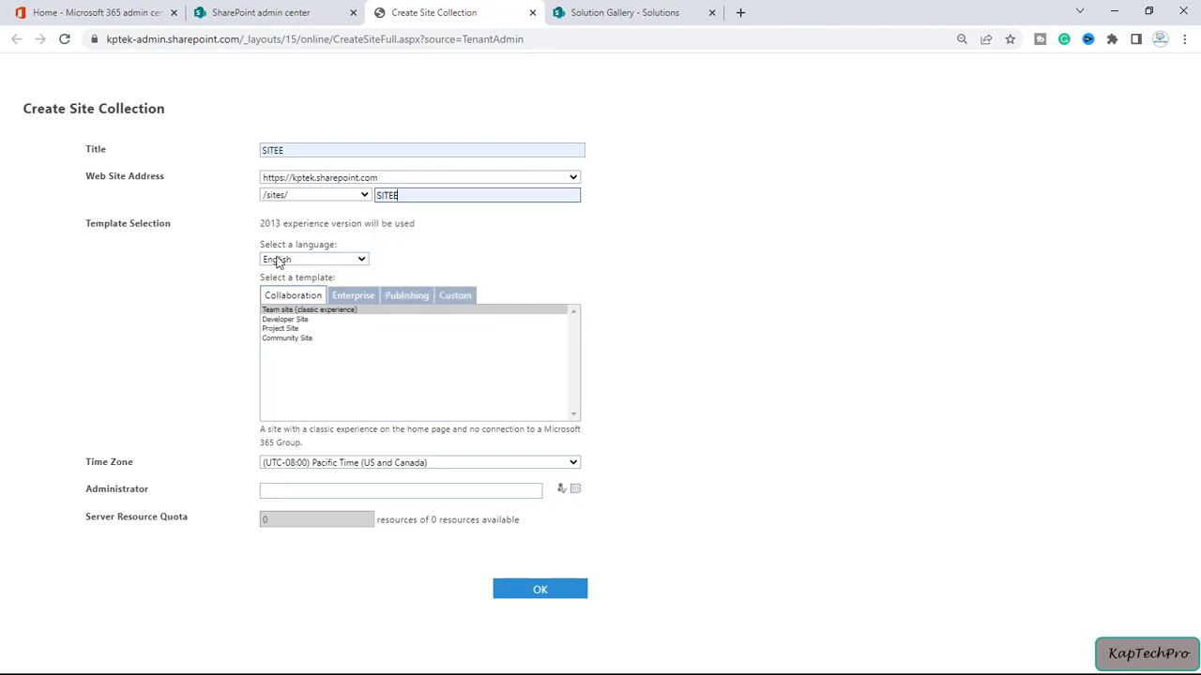
mouse_move(473, 332)
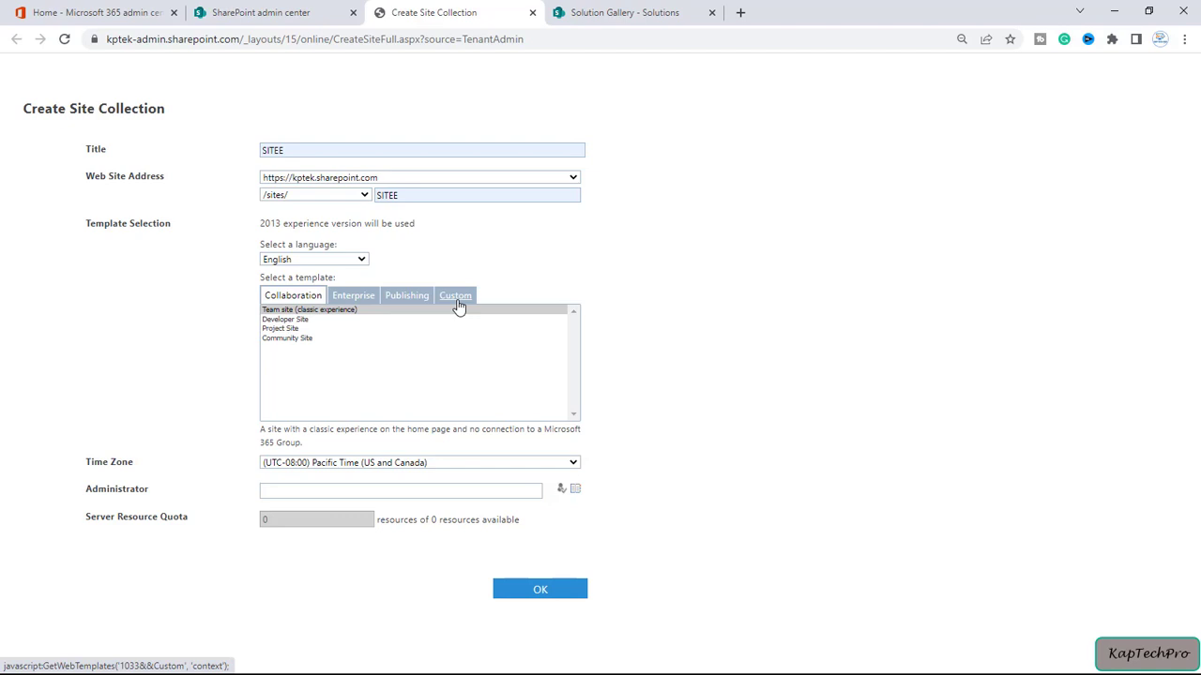
Leave the template on Custom and set the time zone to (UTC+05:30) Chennai, Kolkata, Mumbai, New Delhi
click(454, 295)
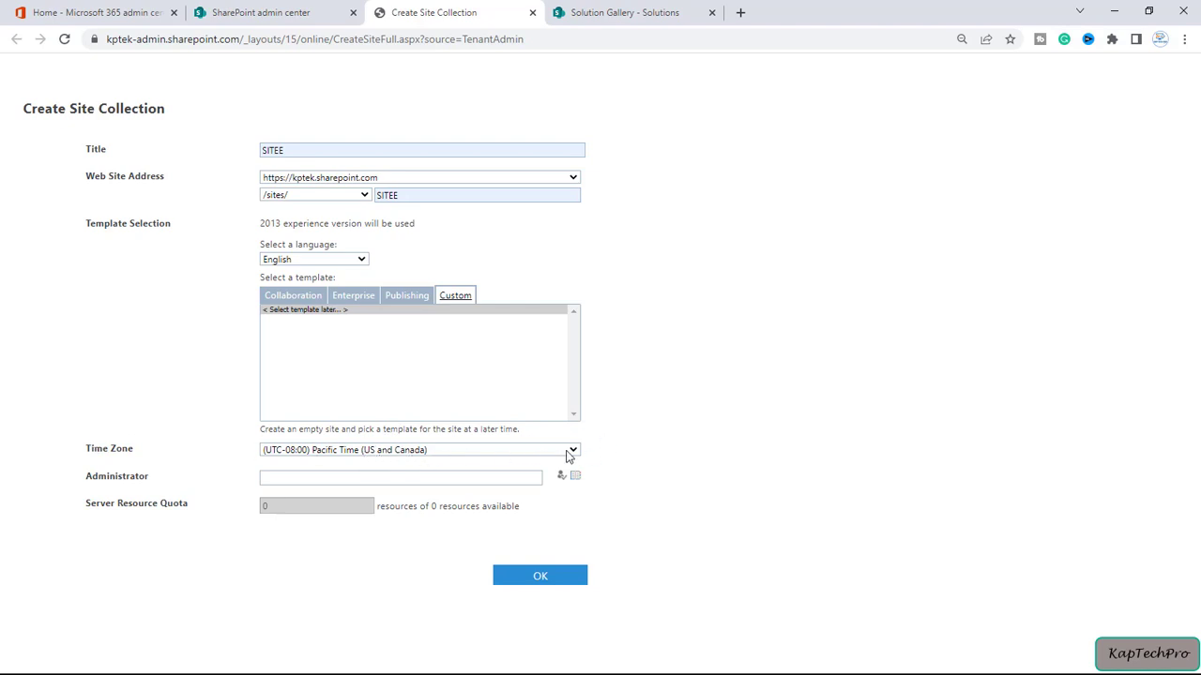
click(571, 451)
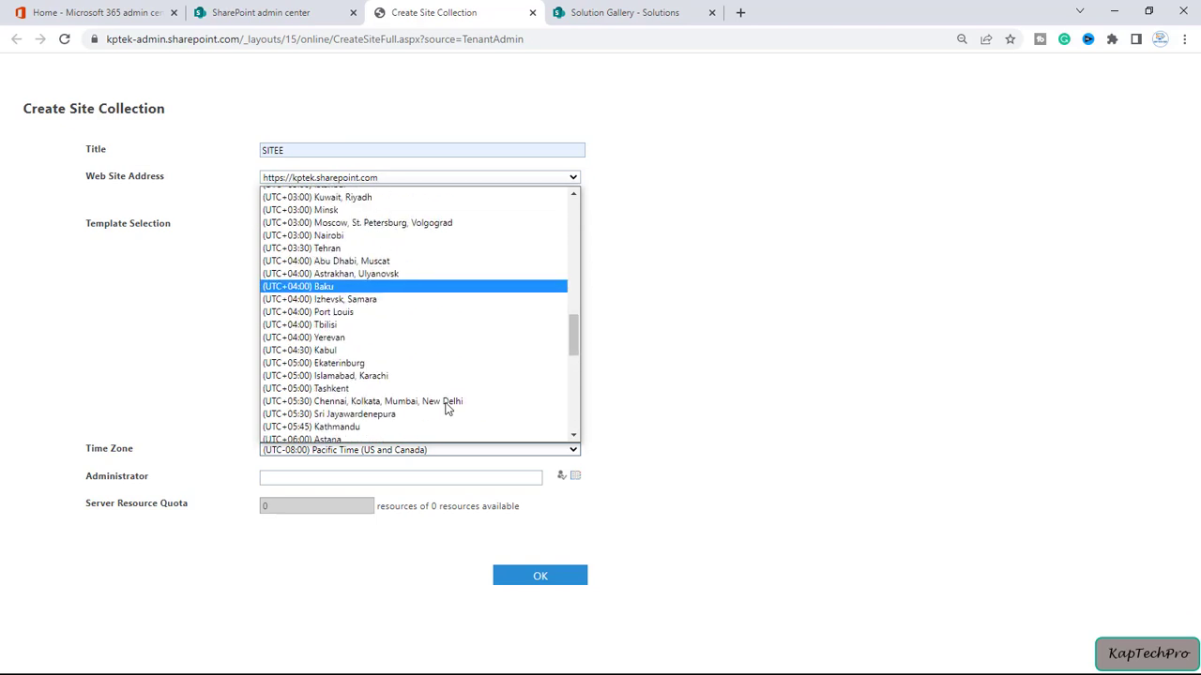
click(360, 402)
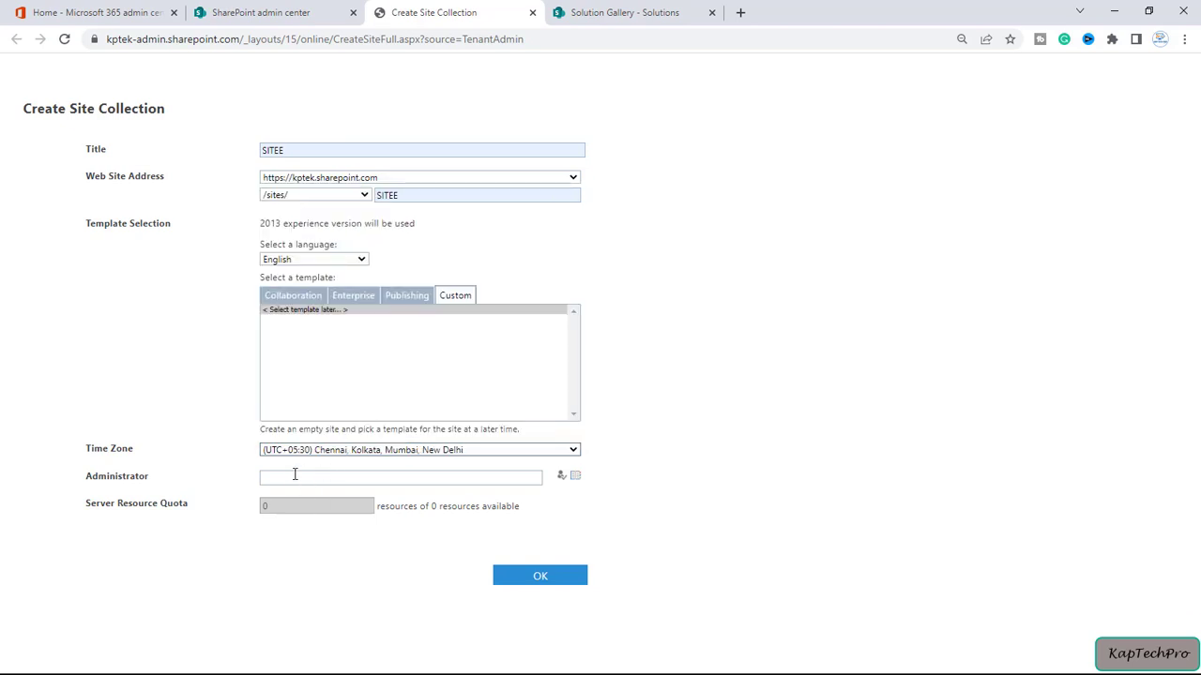
mouse_move(420, 471)
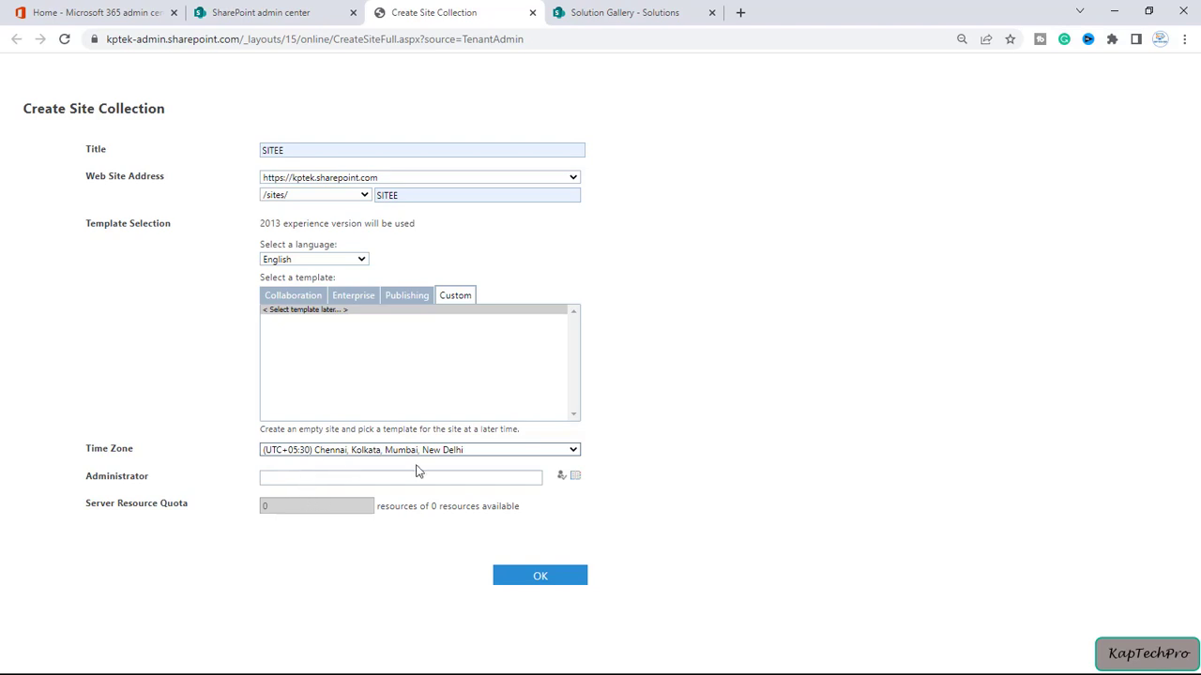
mouse_move(405, 450)
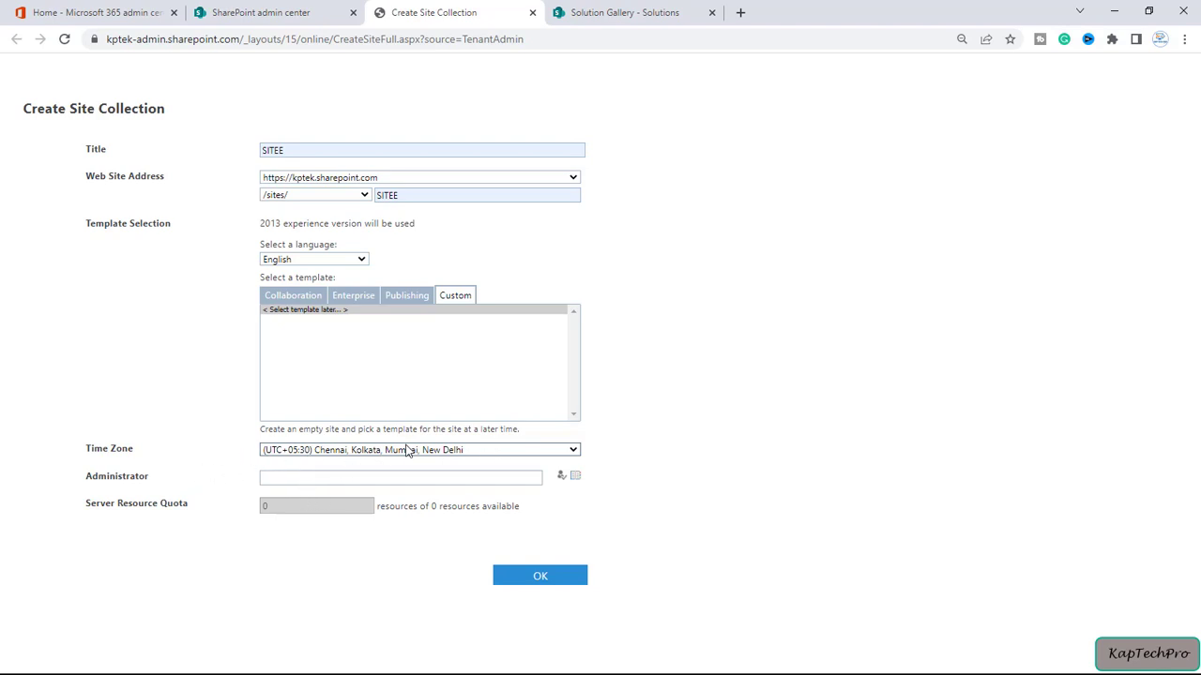
Assign rachit as site administrator and submit the SITEE site collection
click(402, 477)
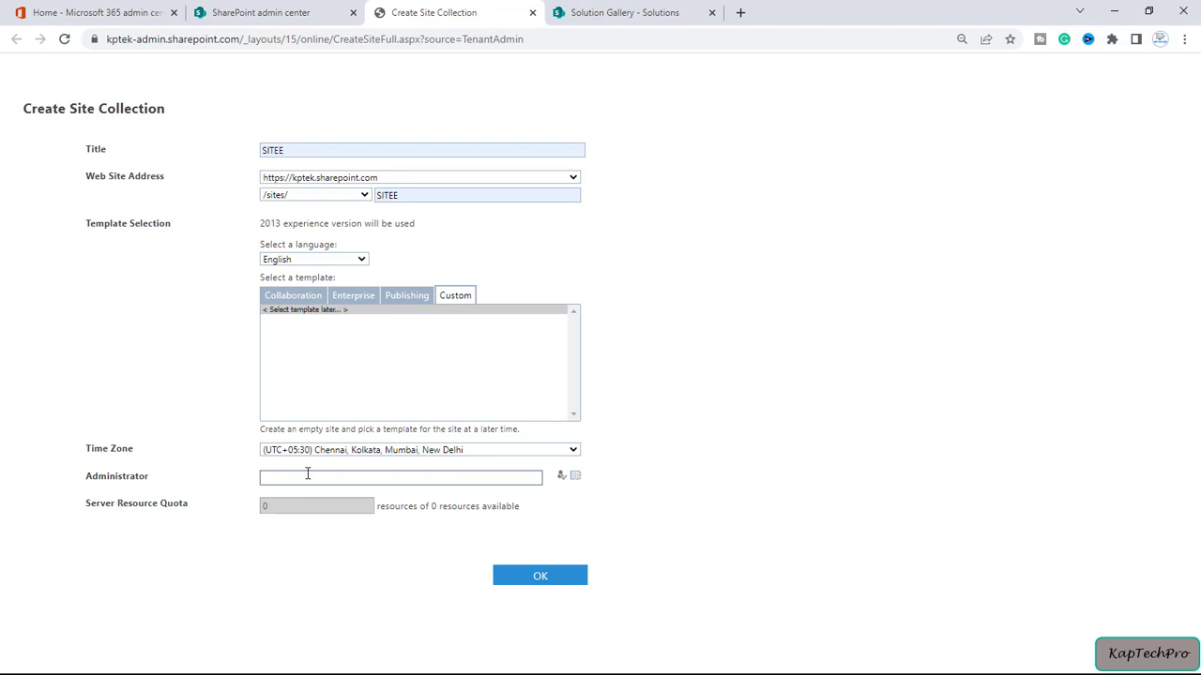
text(rachit Kapruwan)
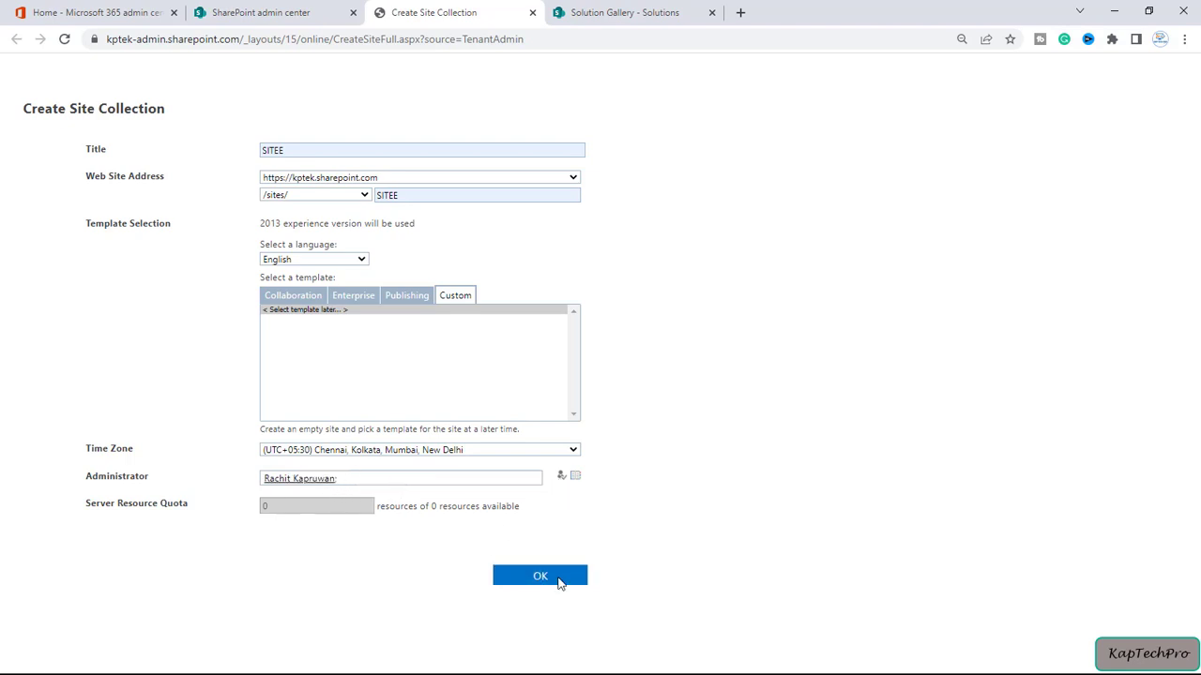
click(541, 576)
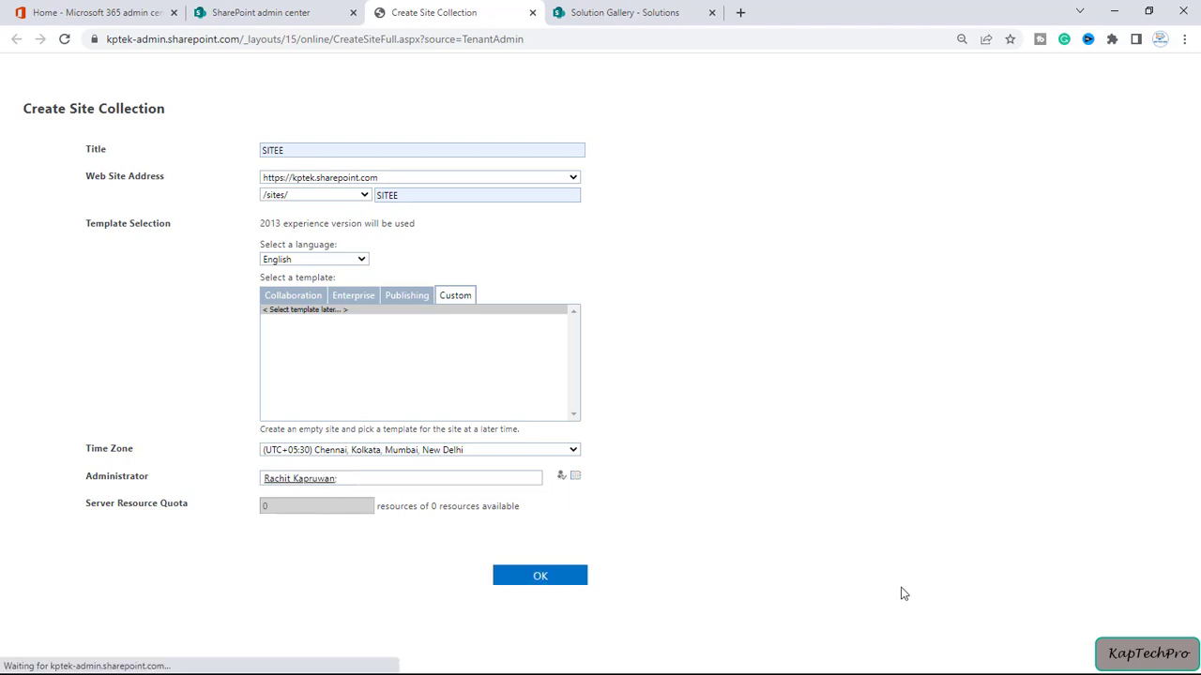
click(541, 574)
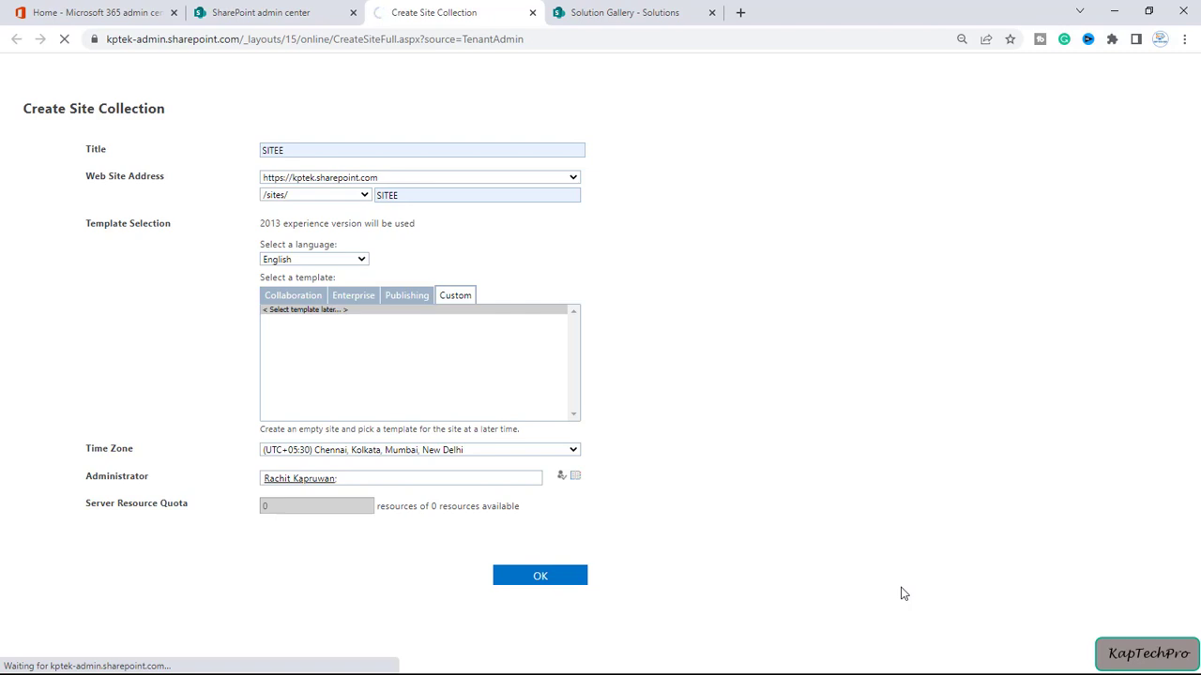
Follow the redirect link to Active sites, which now lists SITEE at /sites/SITEE
click(541, 574)
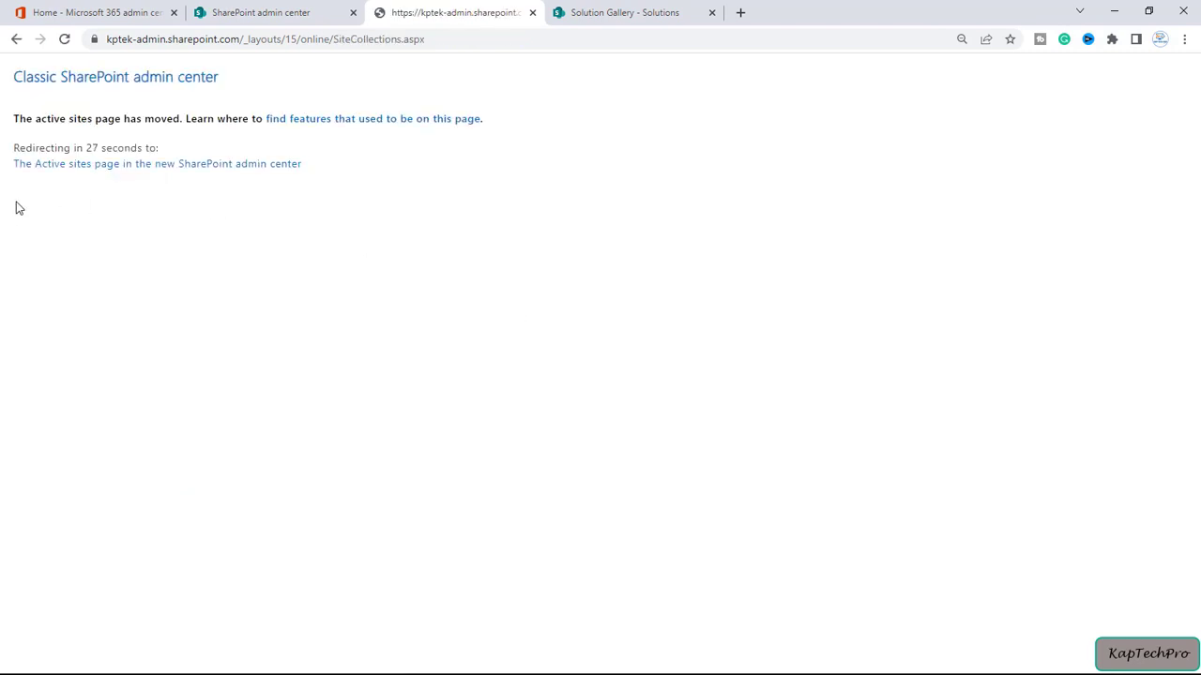
mouse_move(154, 163)
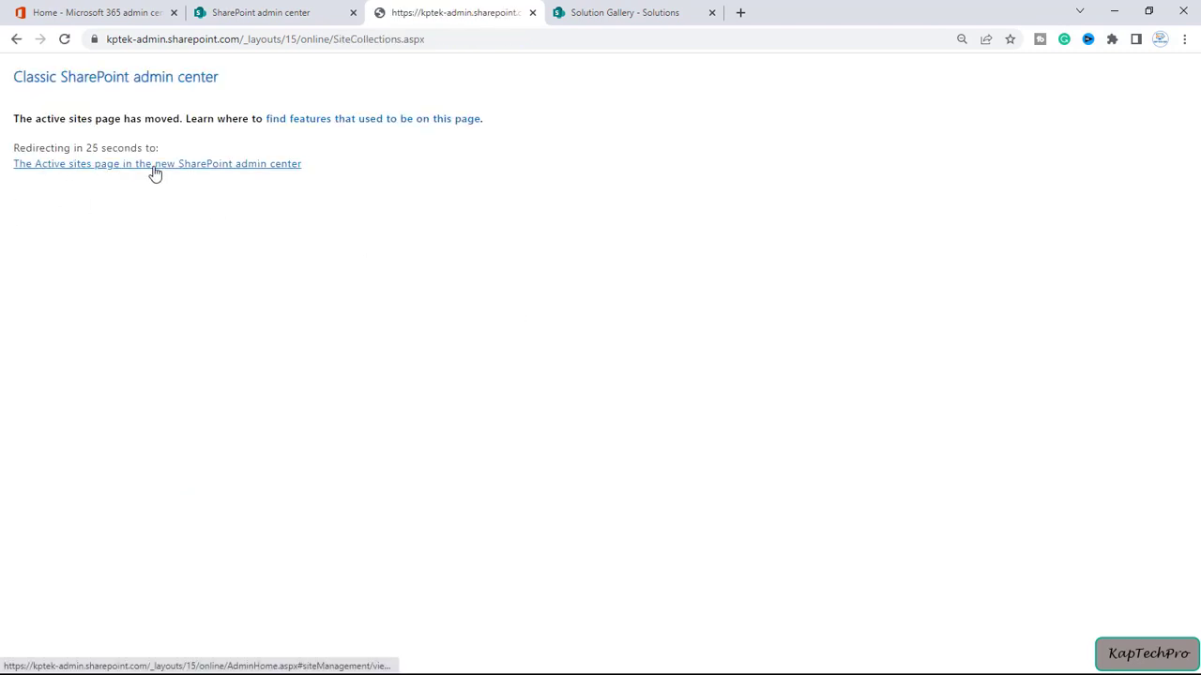
click(157, 163)
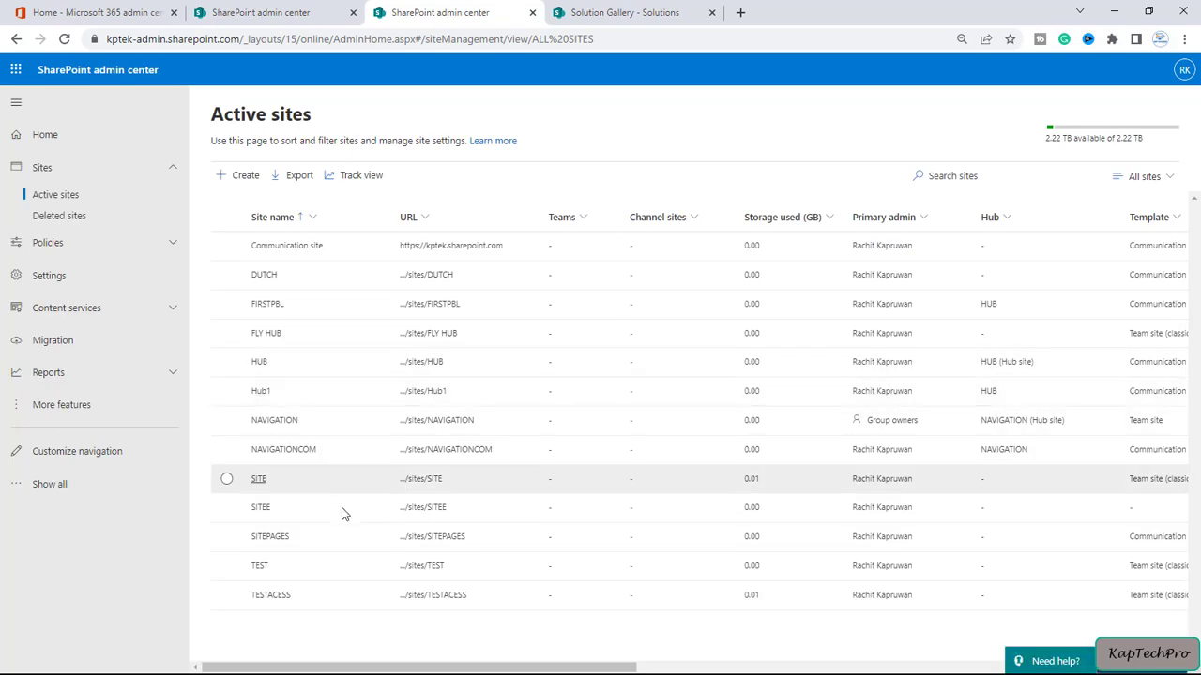
mouse_move(441, 506)
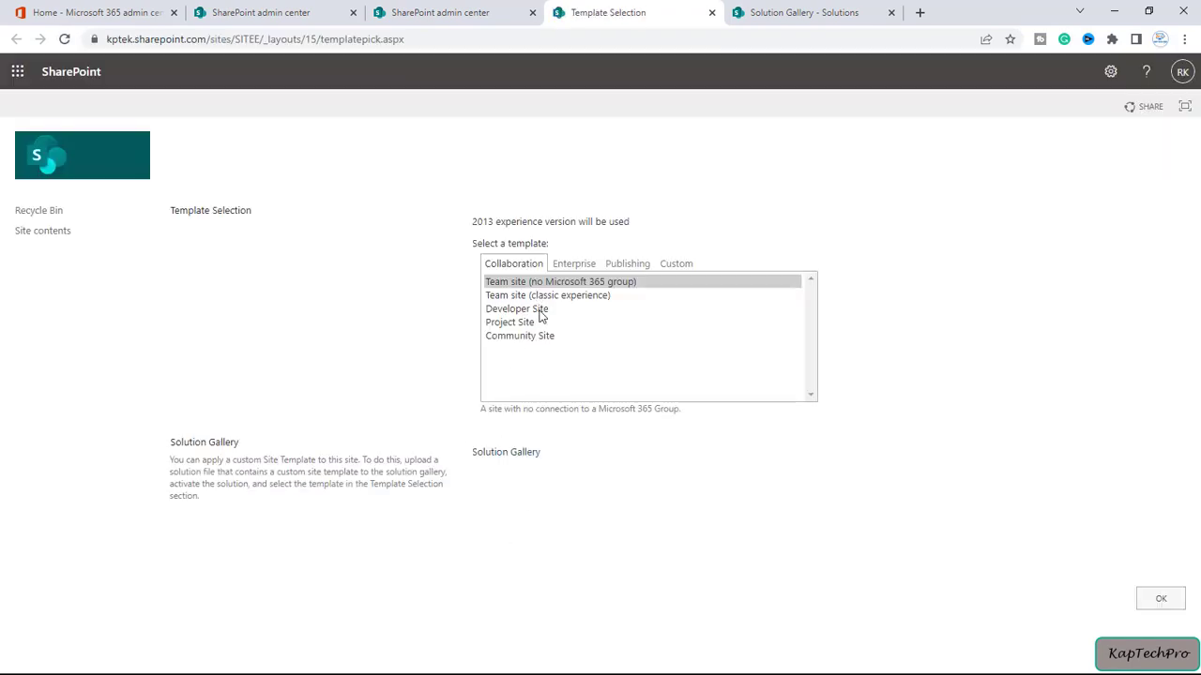
mouse_move(642, 289)
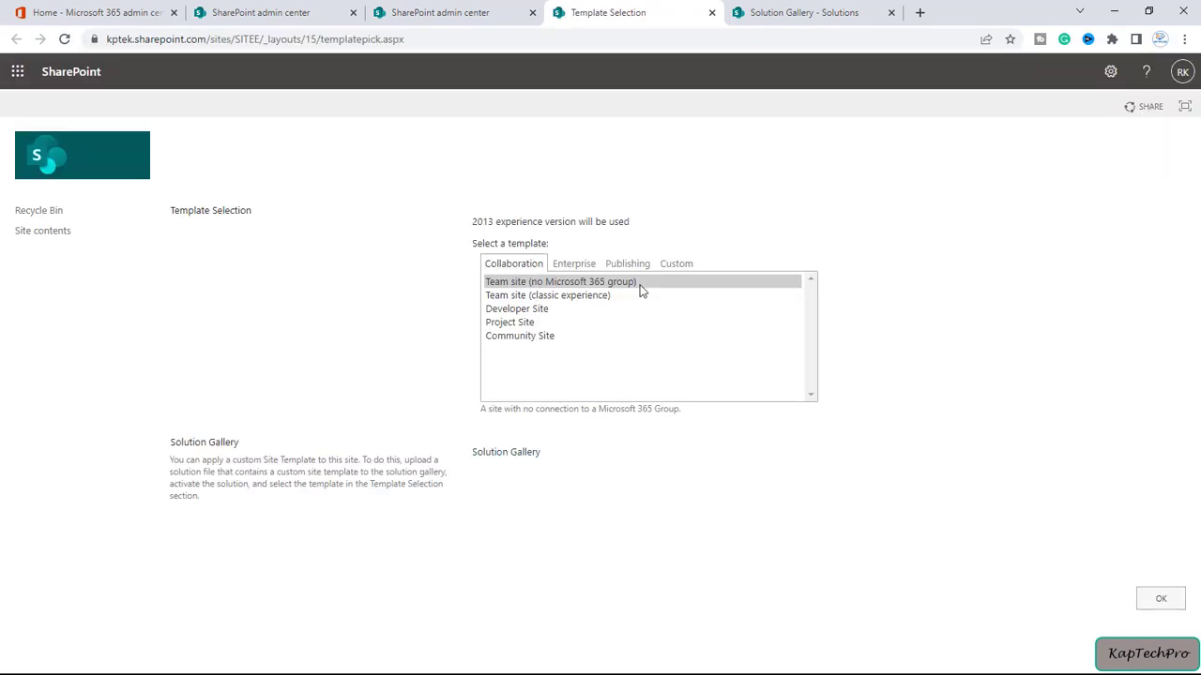
mouse_move(675, 262)
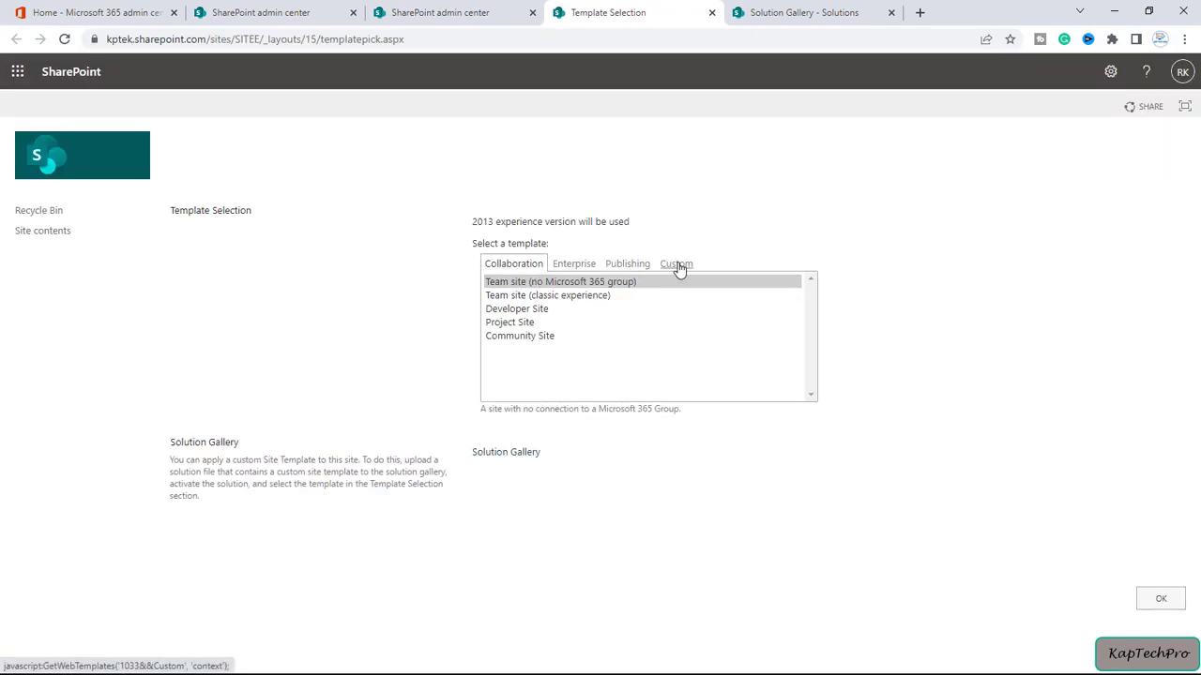
Select TESTTEMPLATE from the Custom templates and apply it to the SITEE site
click(675, 263)
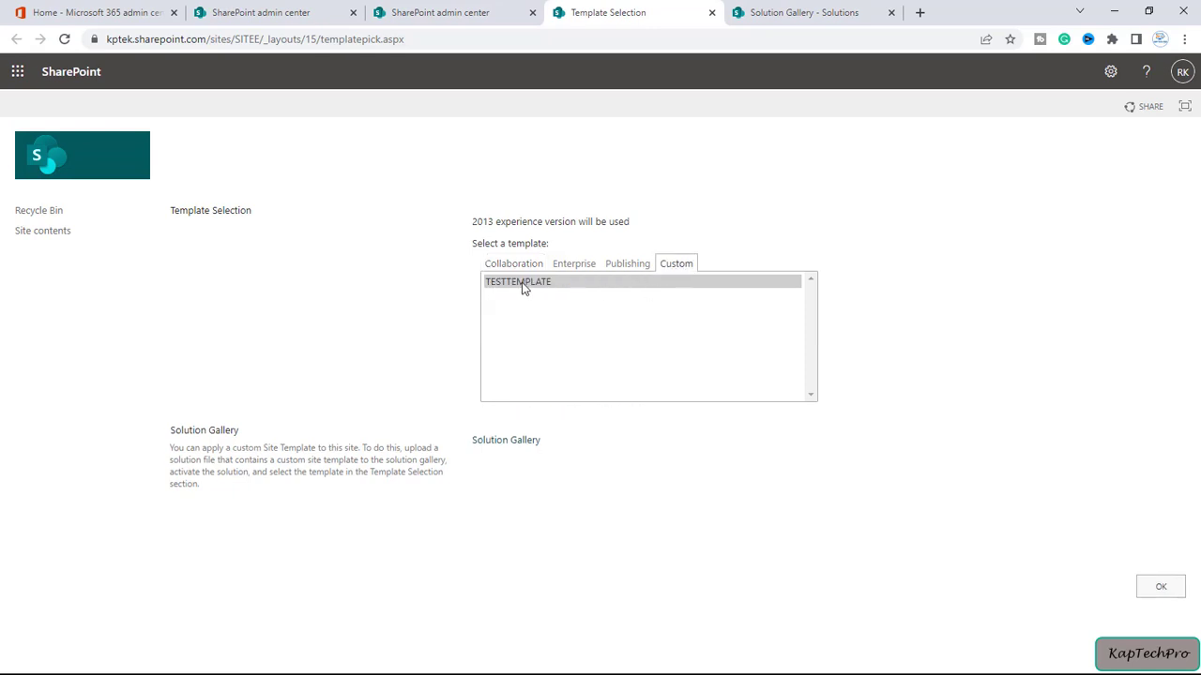
mouse_move(501, 295)
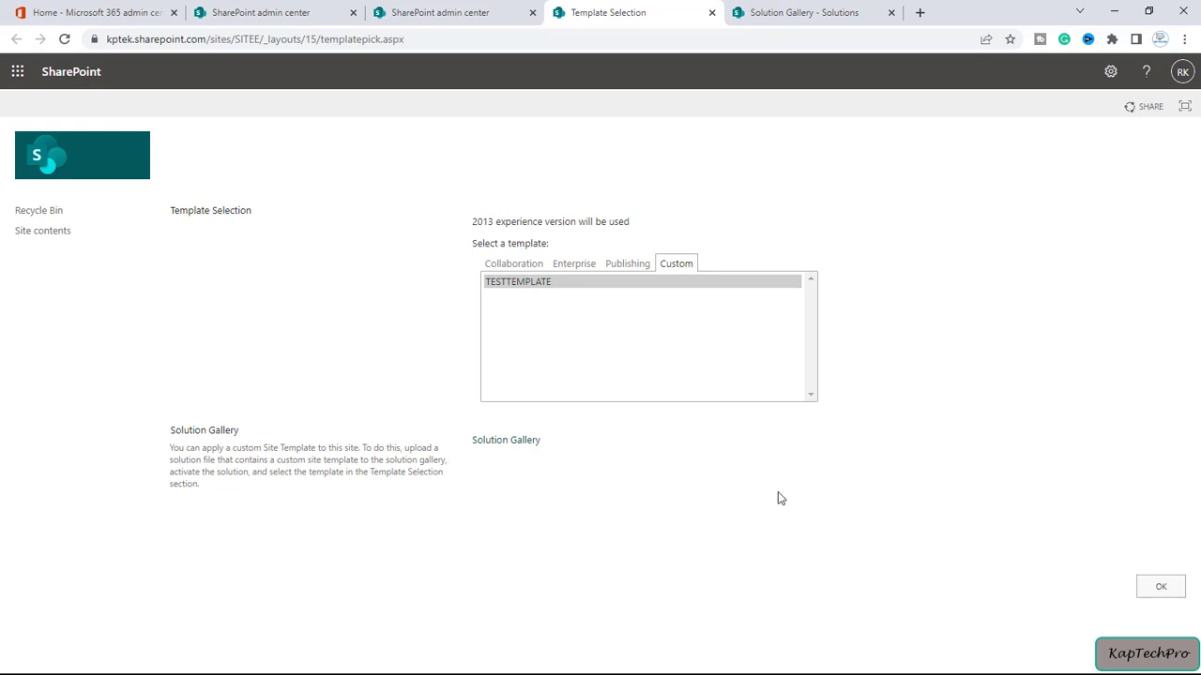
mouse_move(1160, 586)
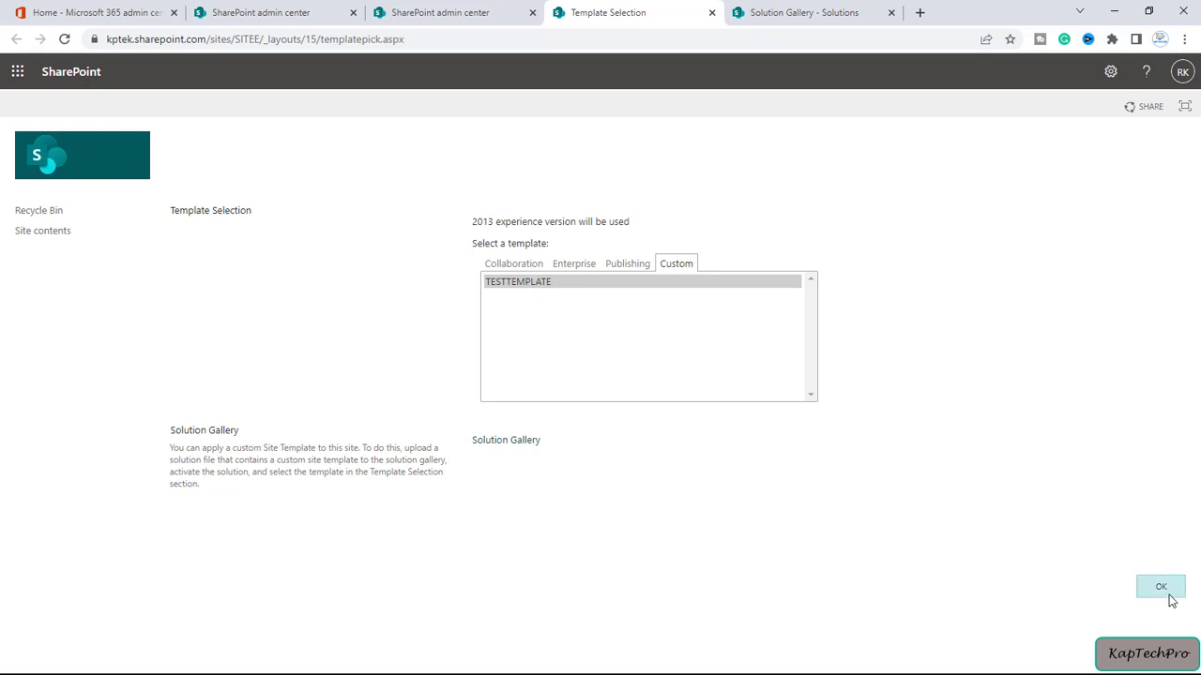
click(1160, 586)
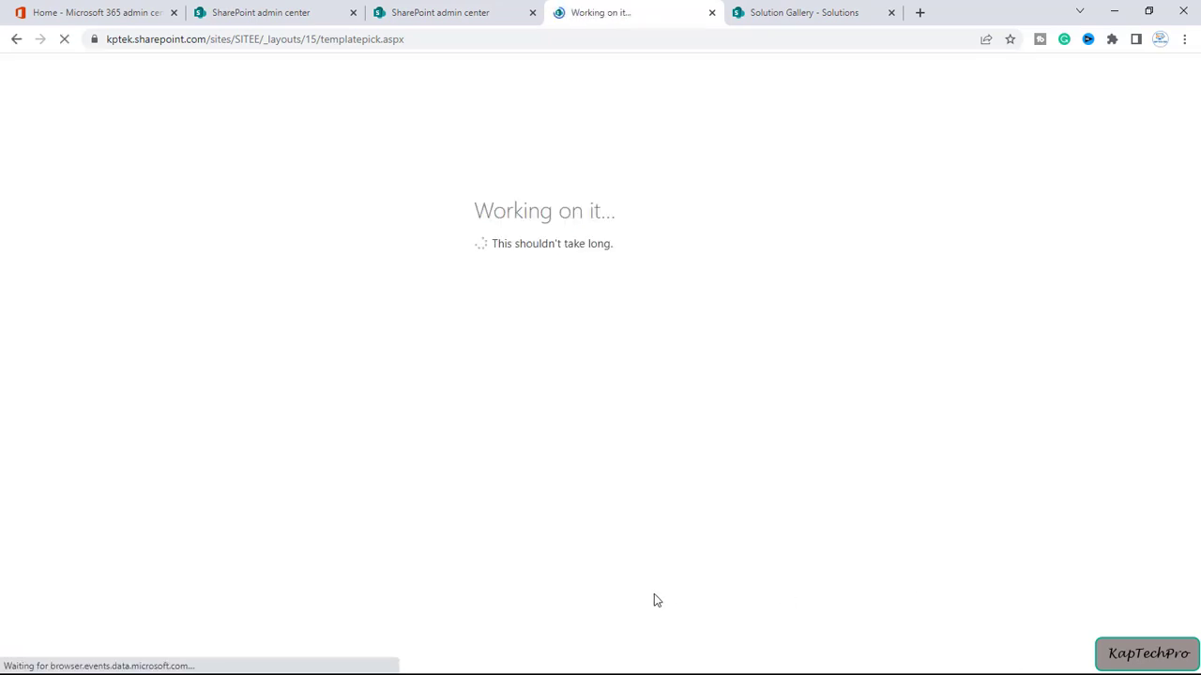
mouse_move(664, 361)
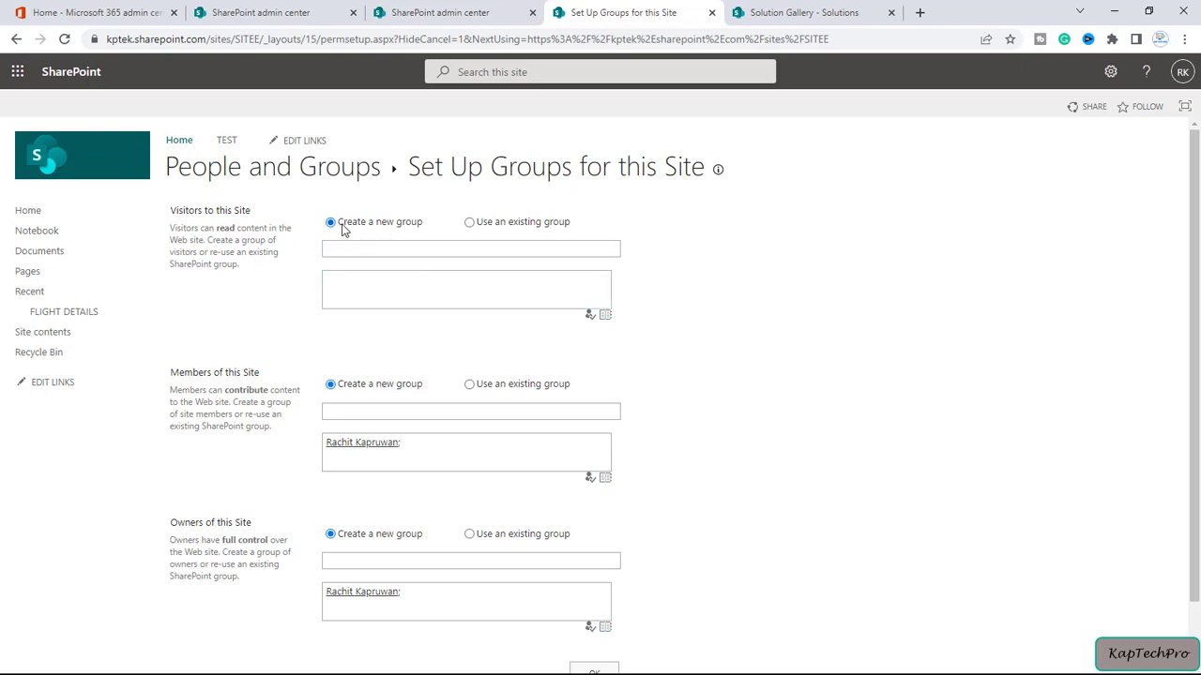
mouse_move(381, 227)
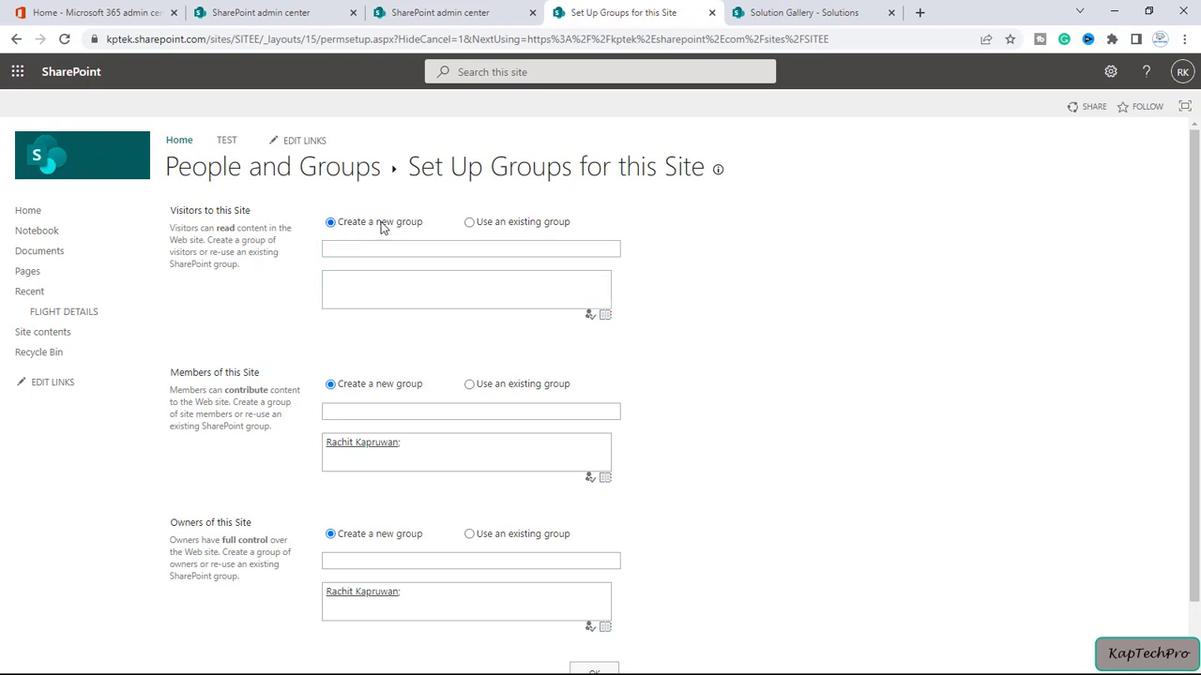
mouse_move(472, 225)
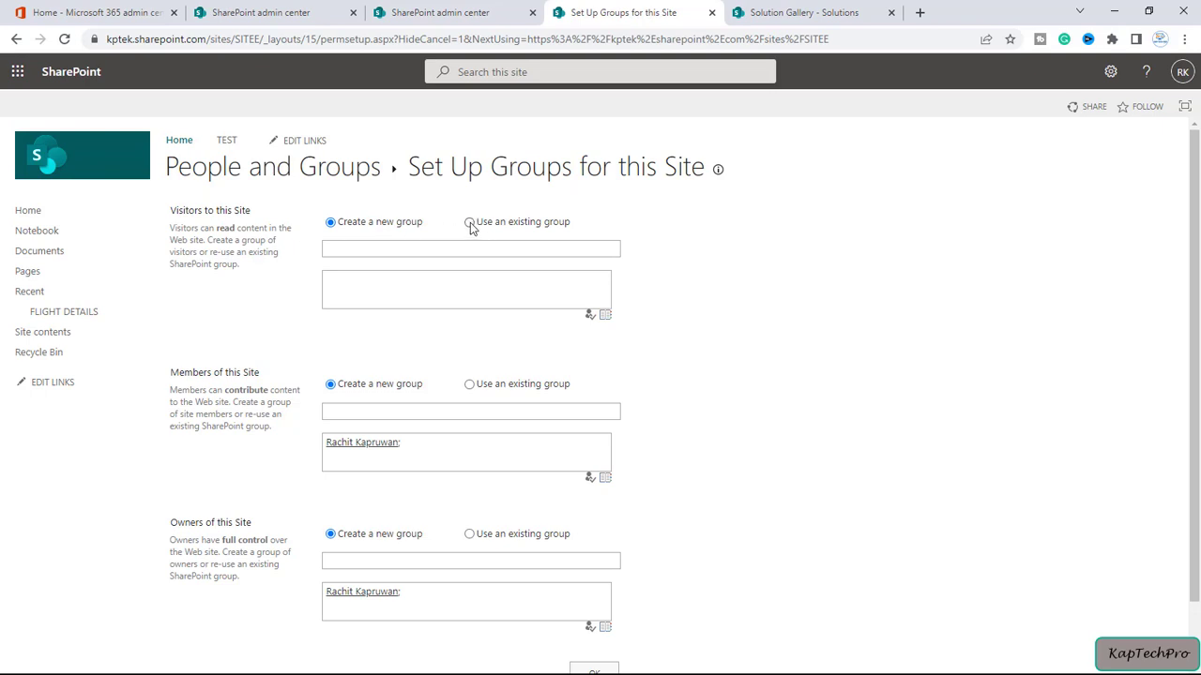
Reuse the existing SITEE Visitors group for Visitors, Members and Owners and confirm
click(469, 221)
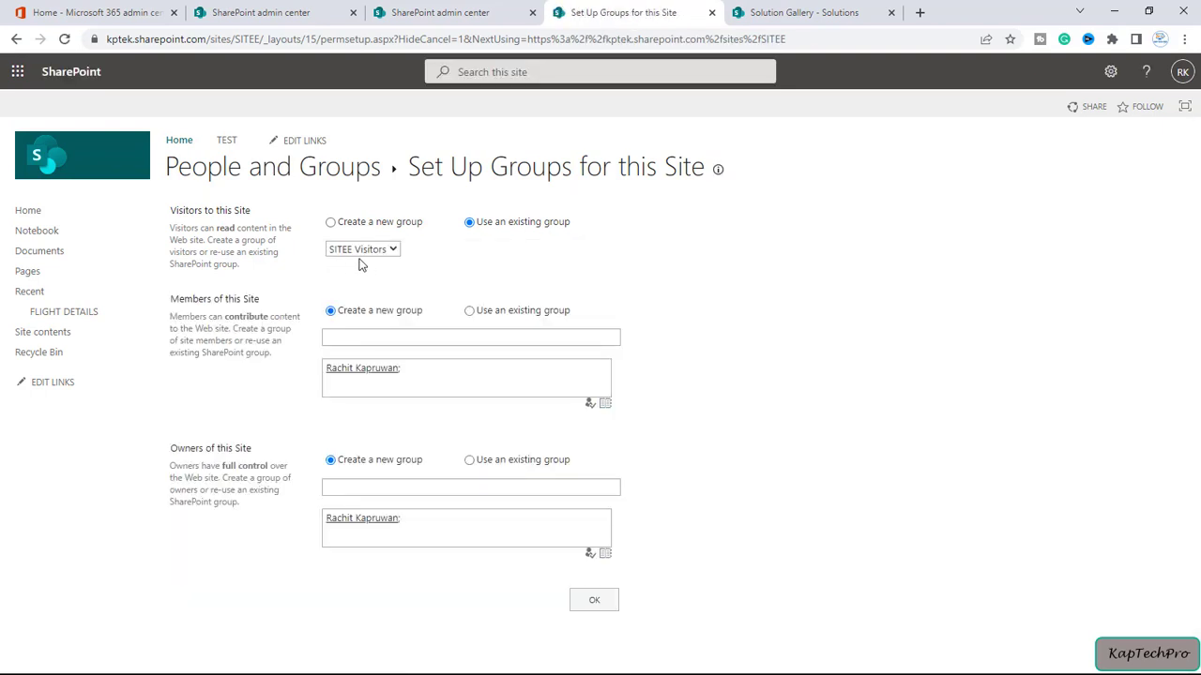
mouse_move(349, 289)
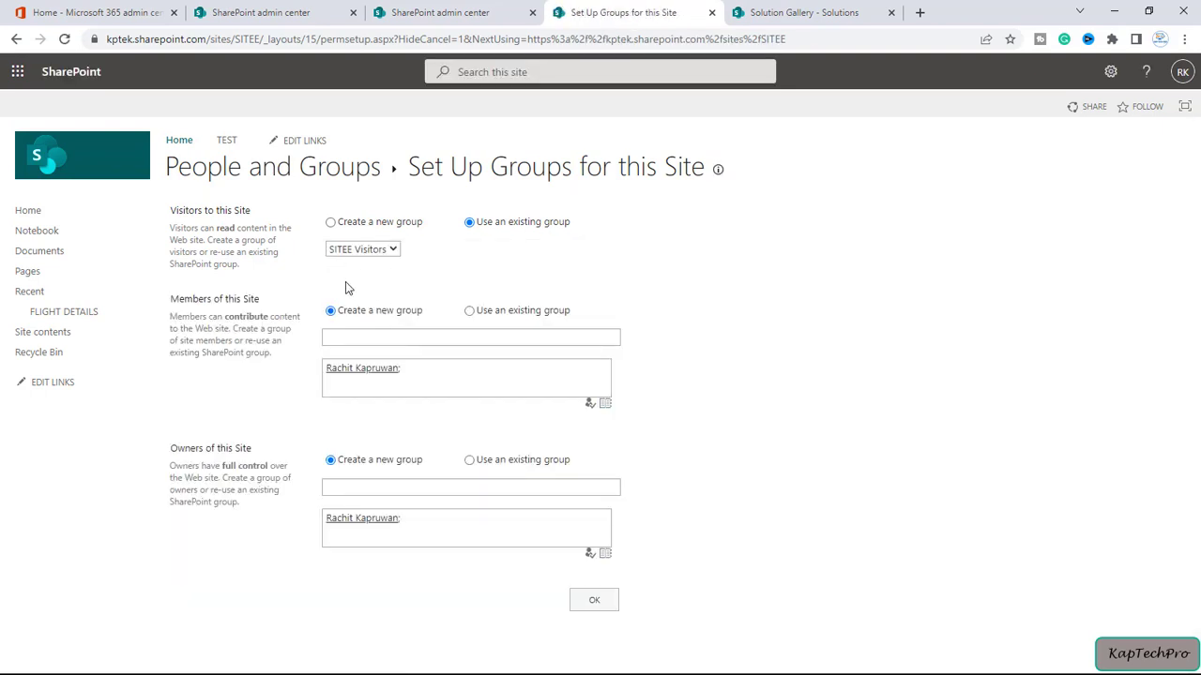
mouse_move(245, 315)
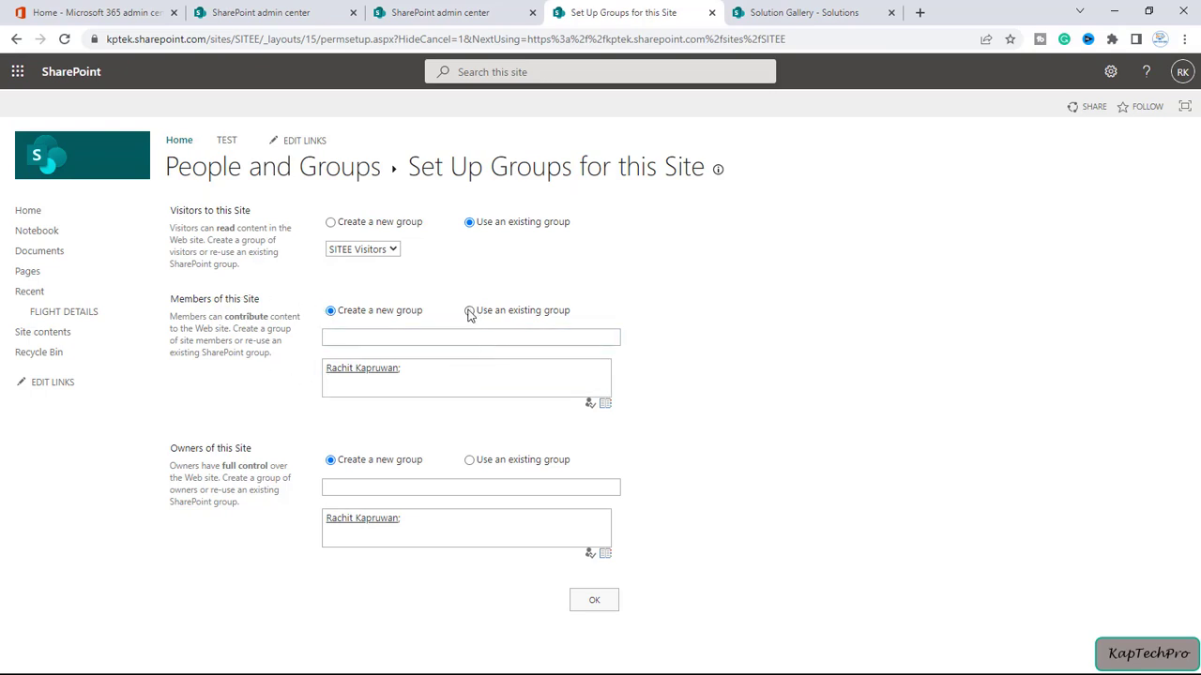
click(469, 312)
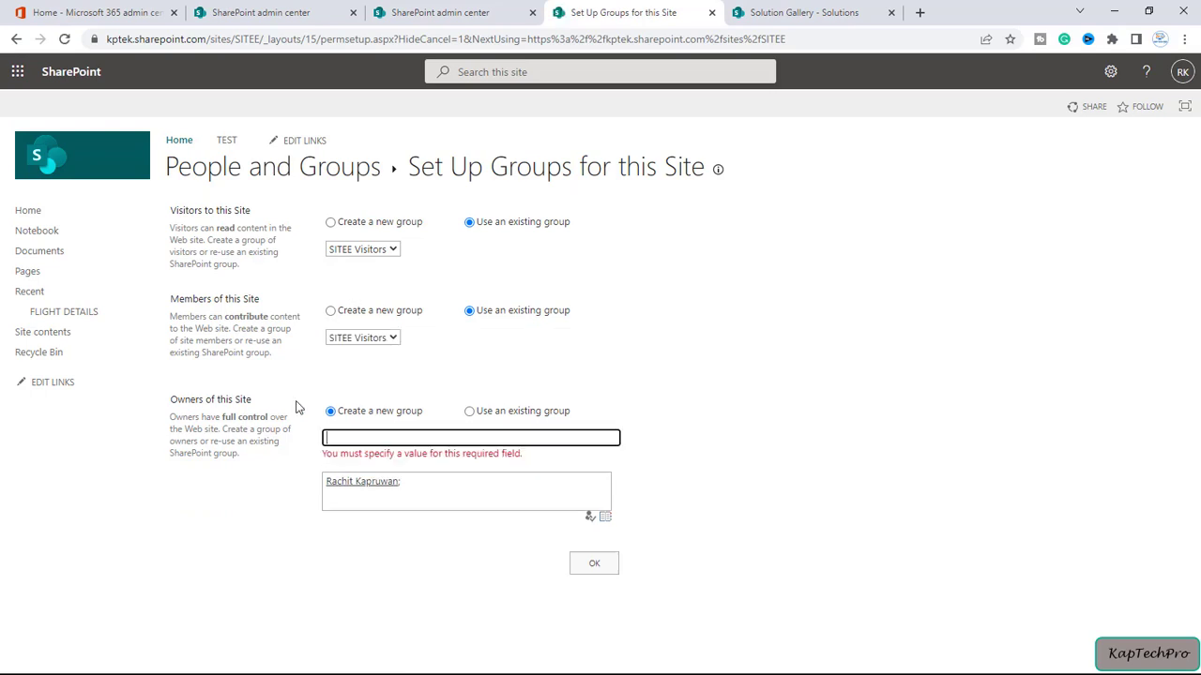
click(469, 410)
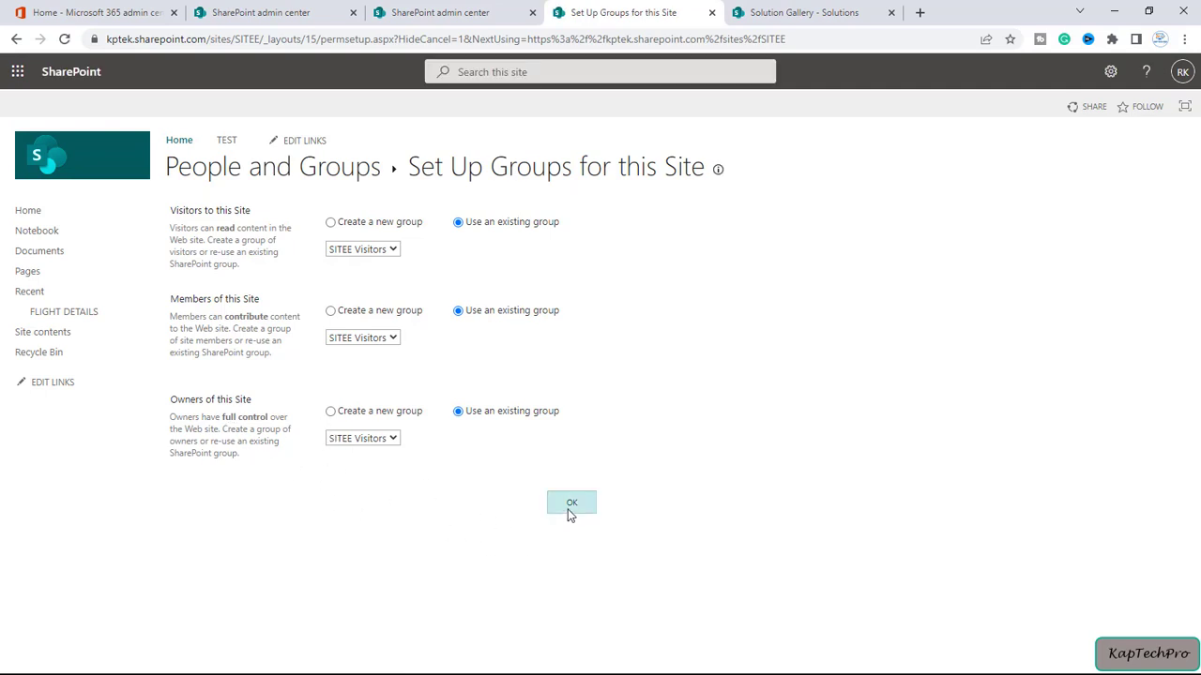
click(571, 503)
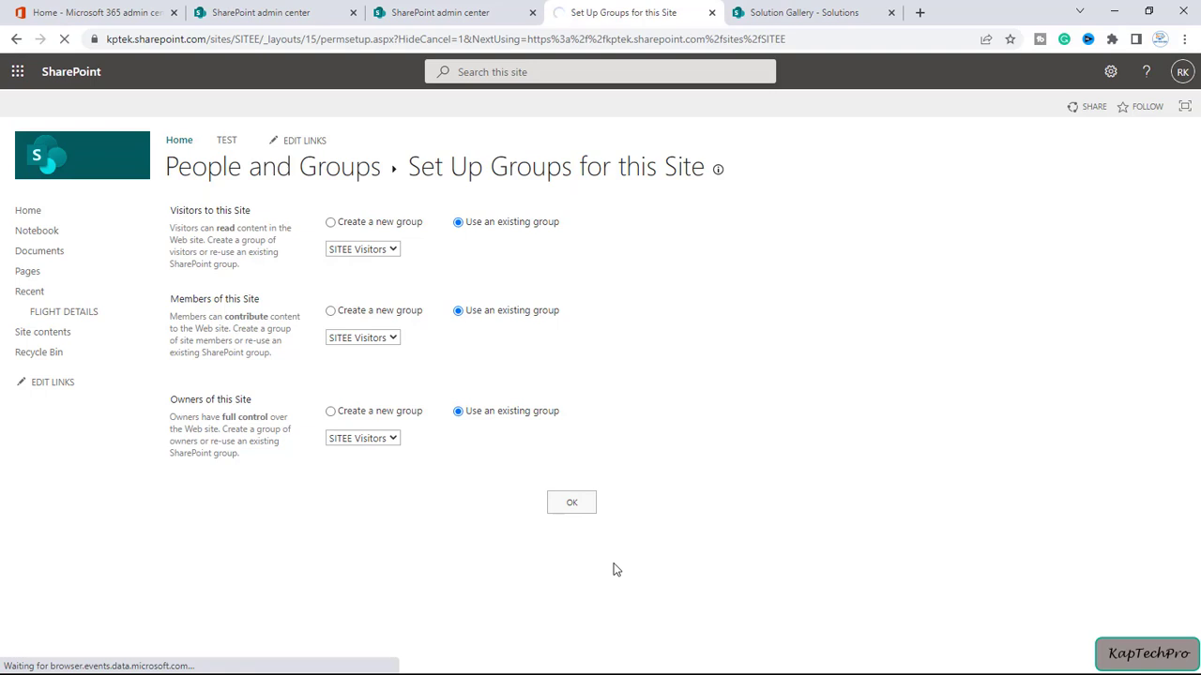
click(570, 502)
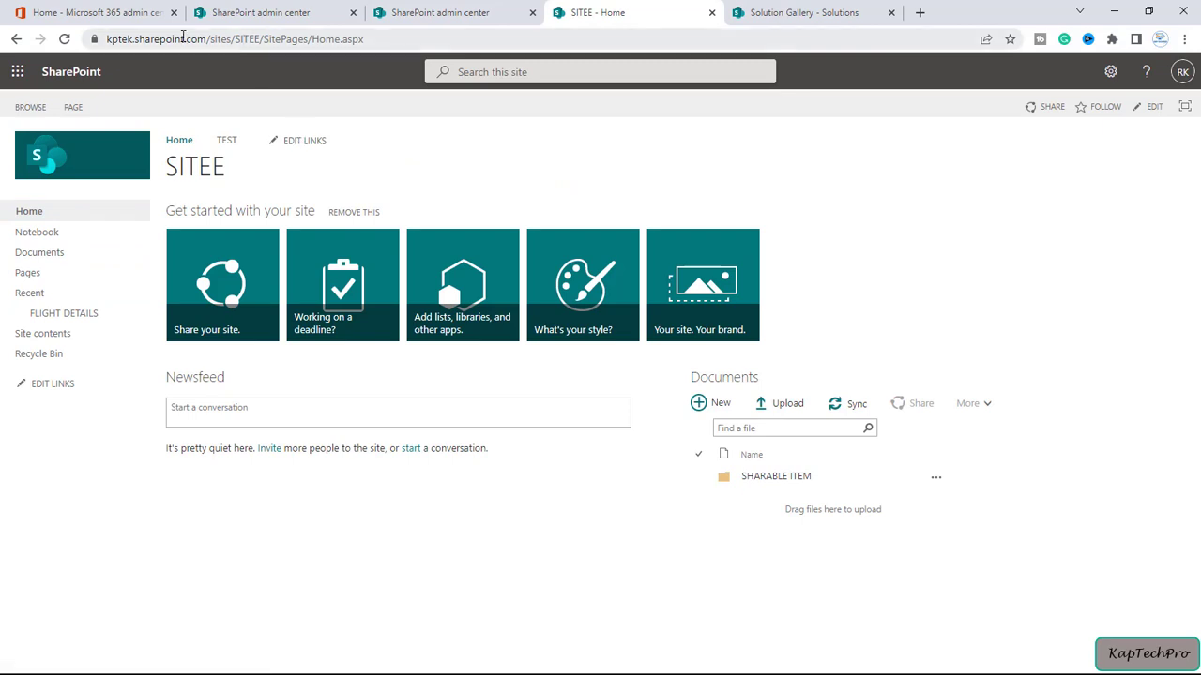
mouse_move(79, 283)
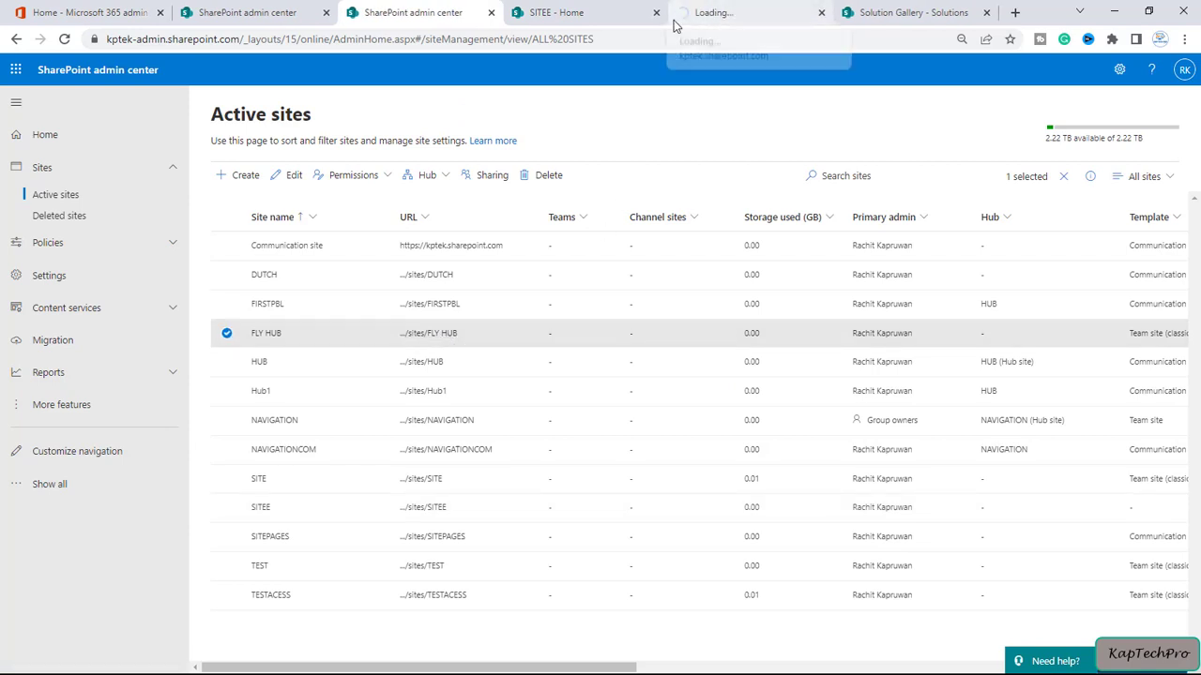
Bring up the FLY HUB home page in another tab and return to the SITEE site
click(581, 11)
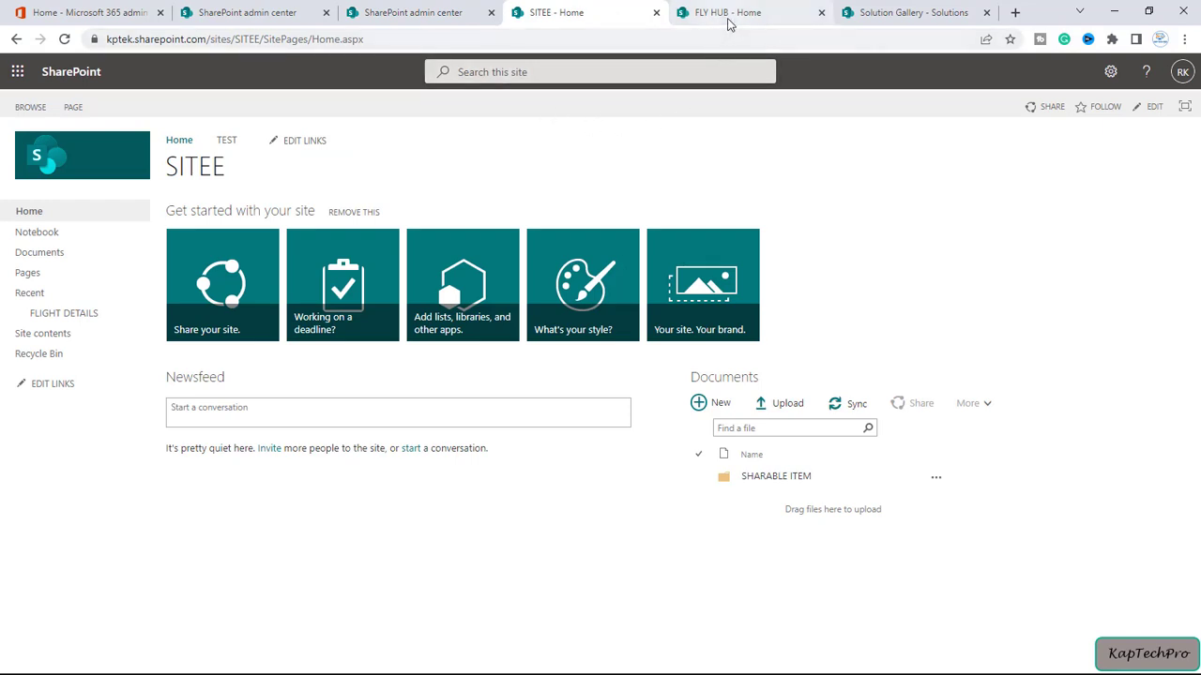
click(741, 11)
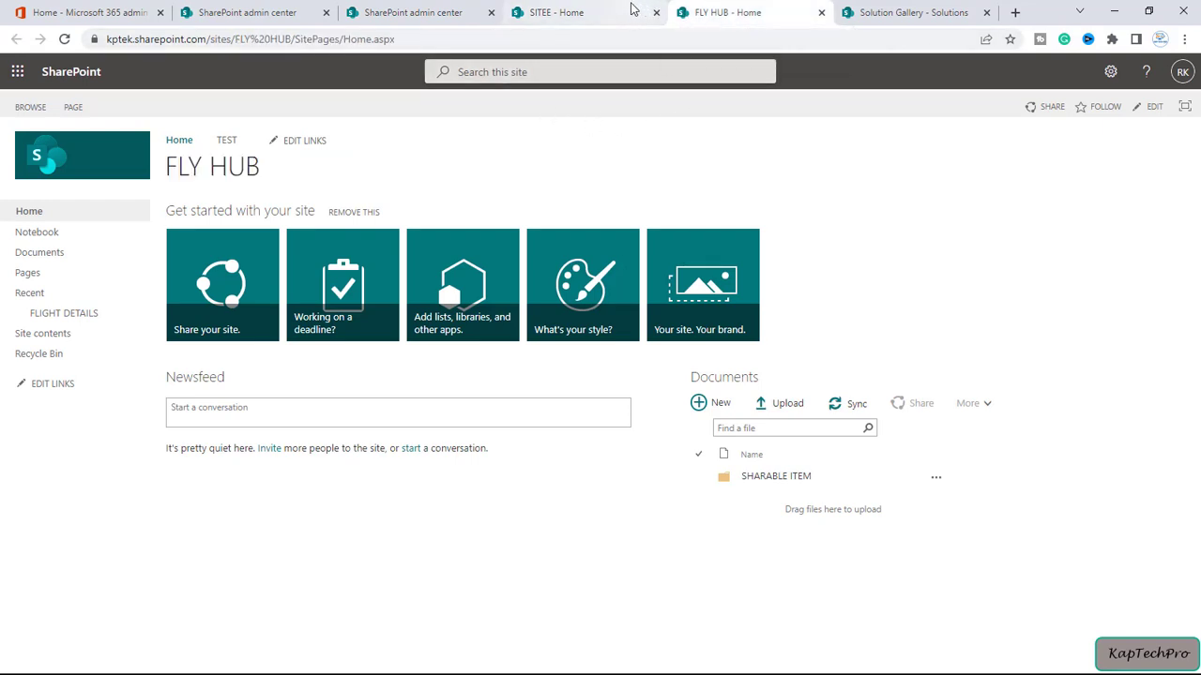
click(553, 11)
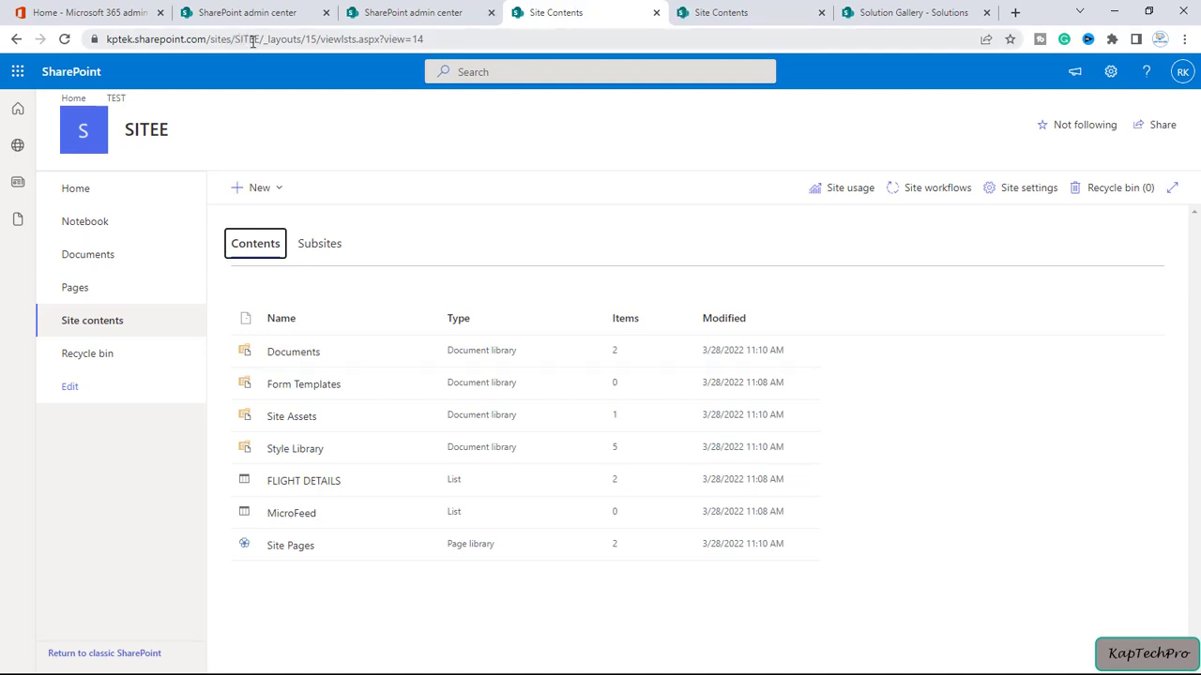
mouse_move(304, 480)
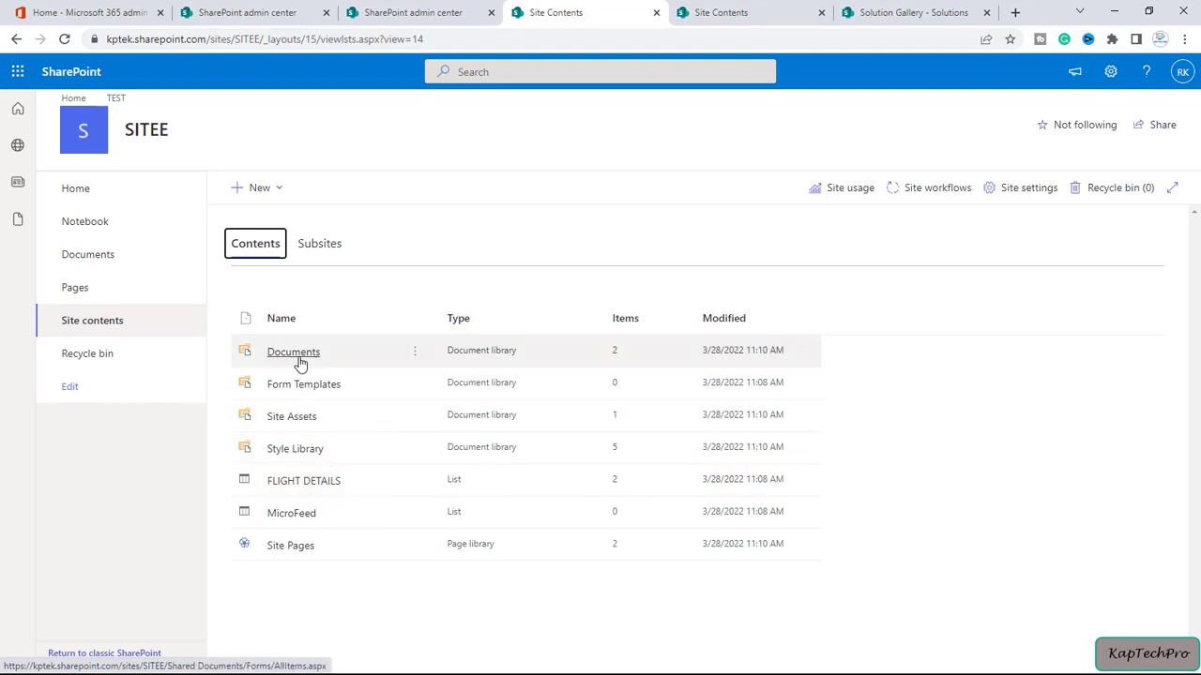
Compare SITEE's Documents library with FLY HUB's SHARABLE ITEM folder, then return to SITEE site contents
click(293, 351)
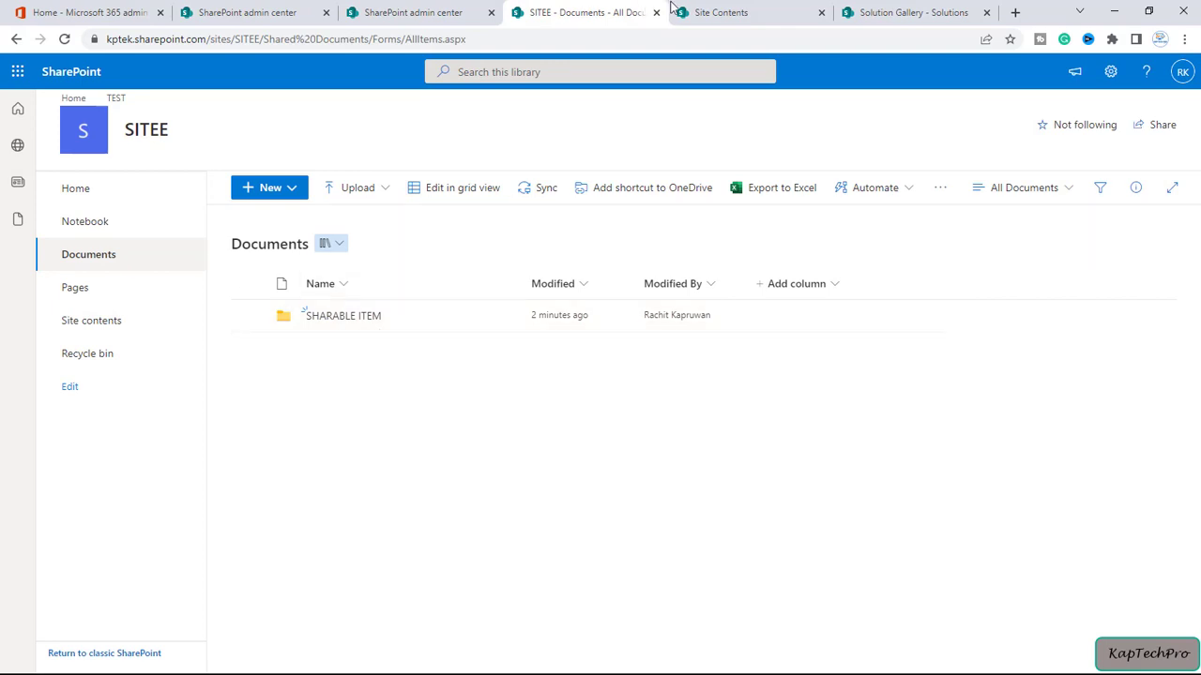
click(720, 11)
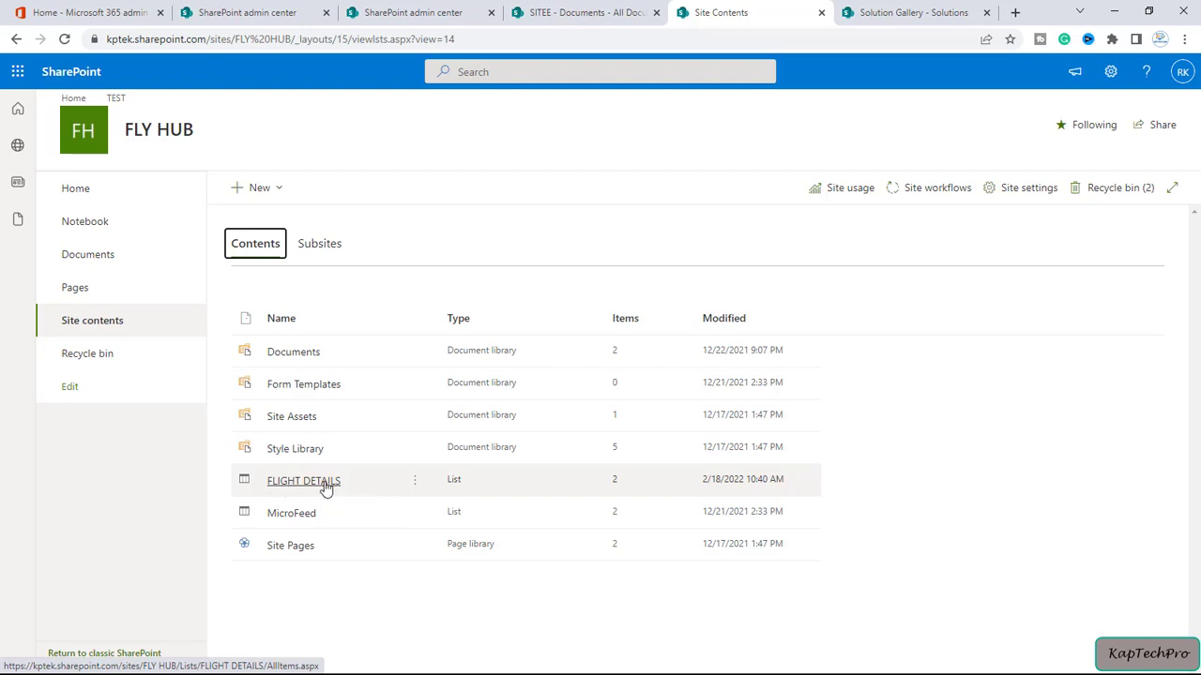
click(293, 351)
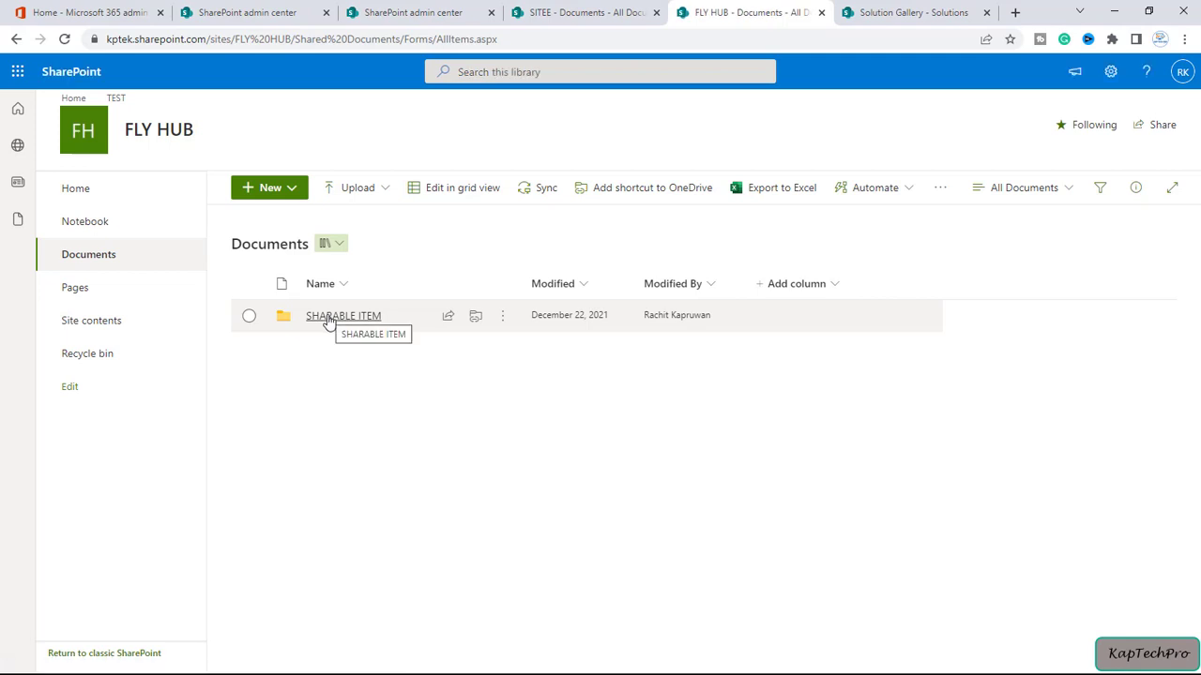
click(585, 12)
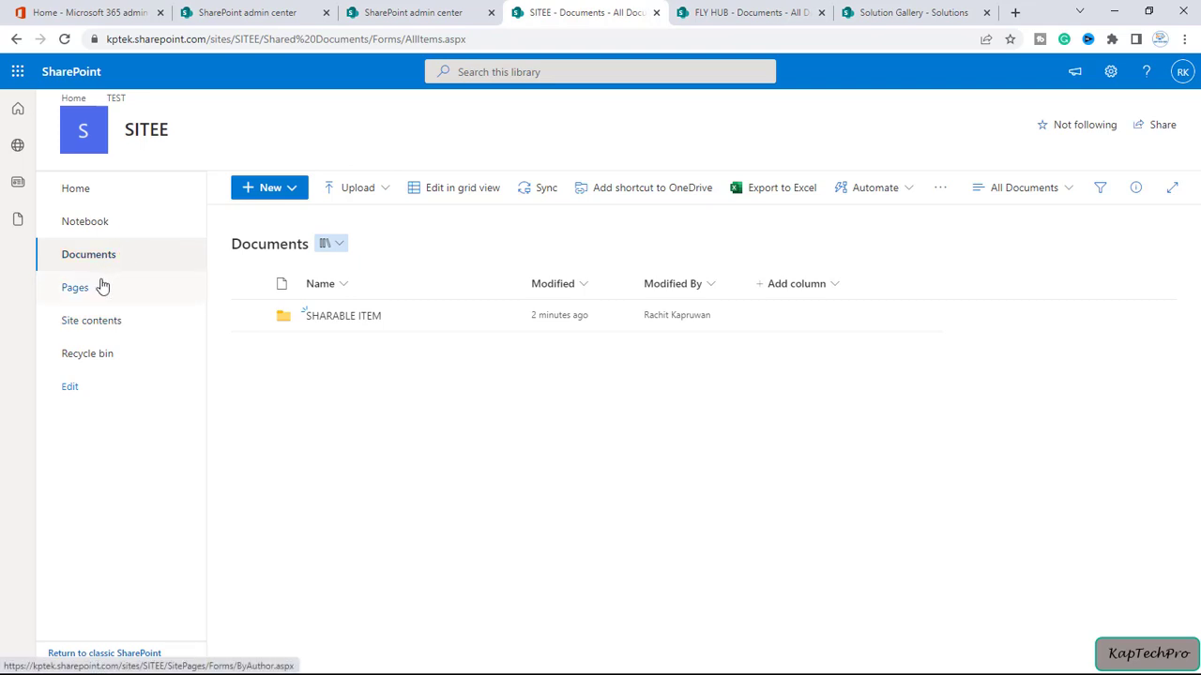
mouse_move(816, 166)
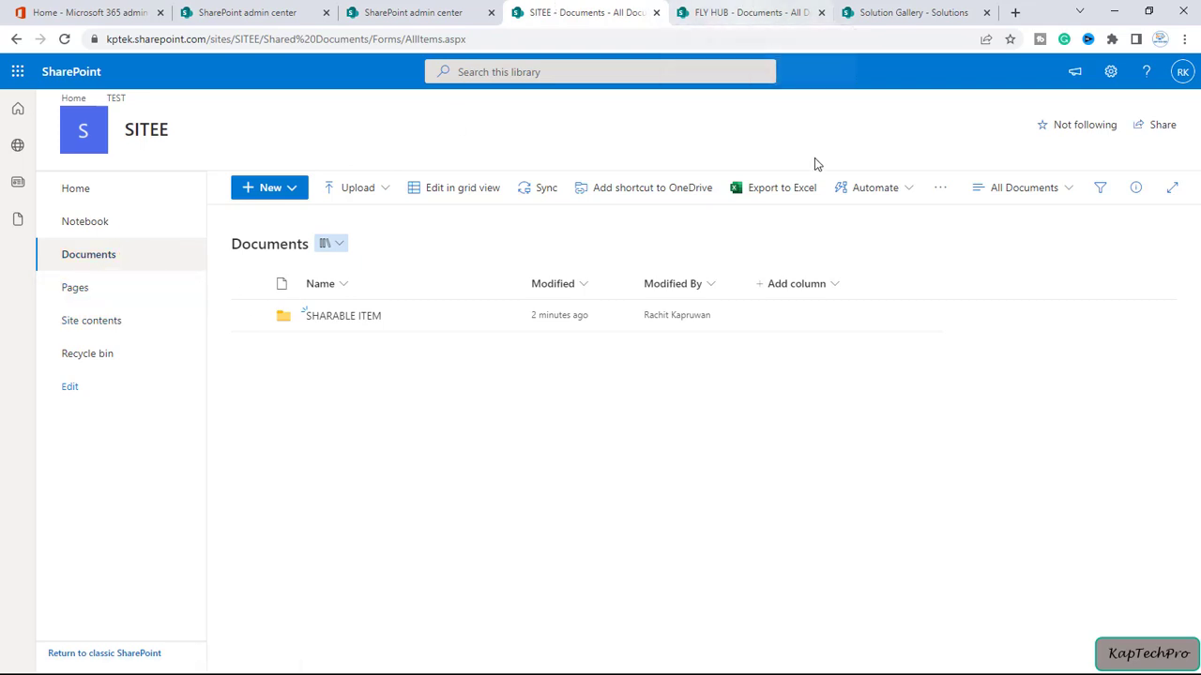
mouse_move(735, 364)
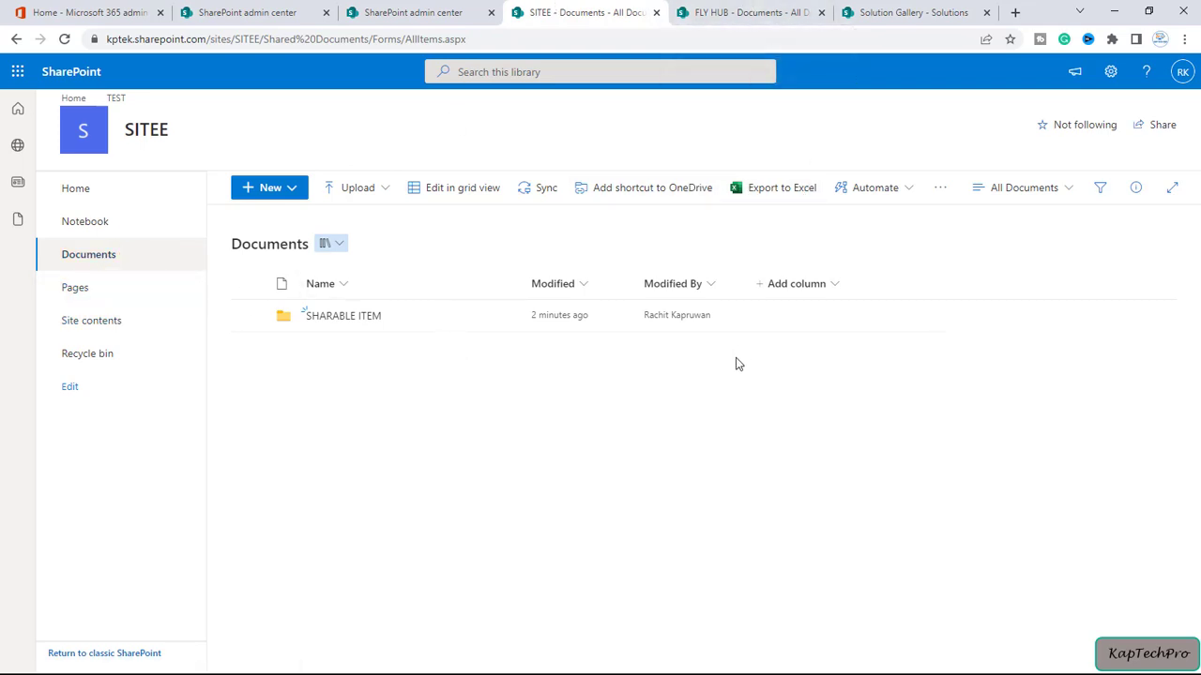
mouse_move(450, 353)
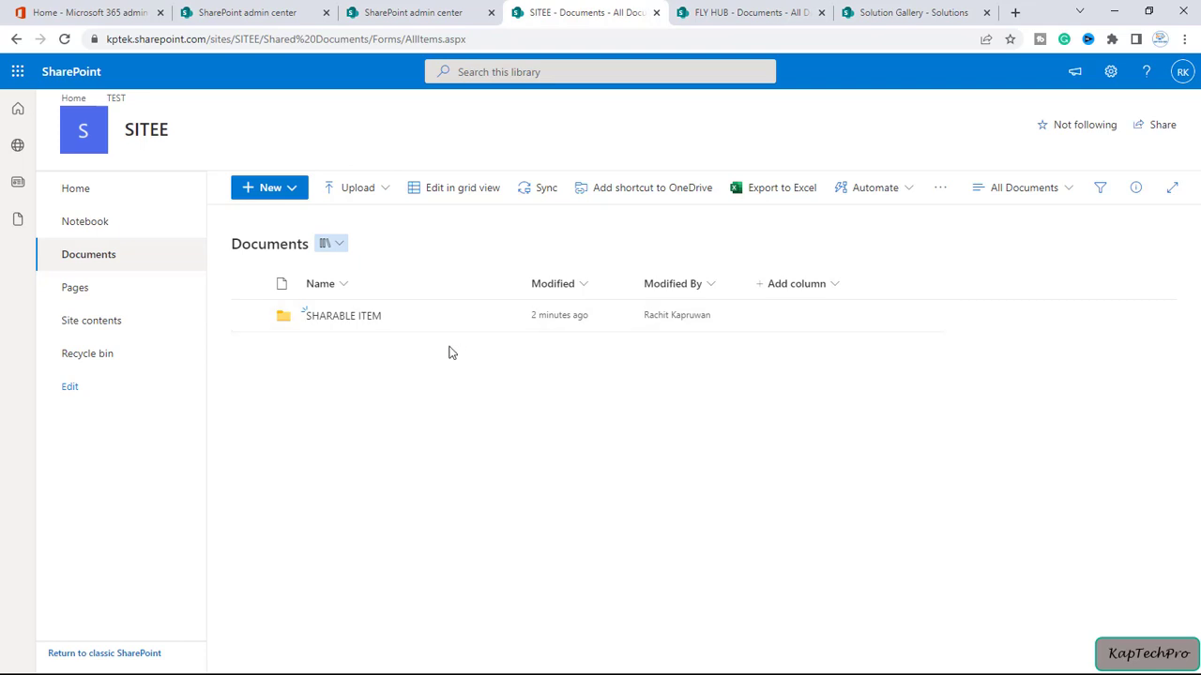
mouse_move(375, 244)
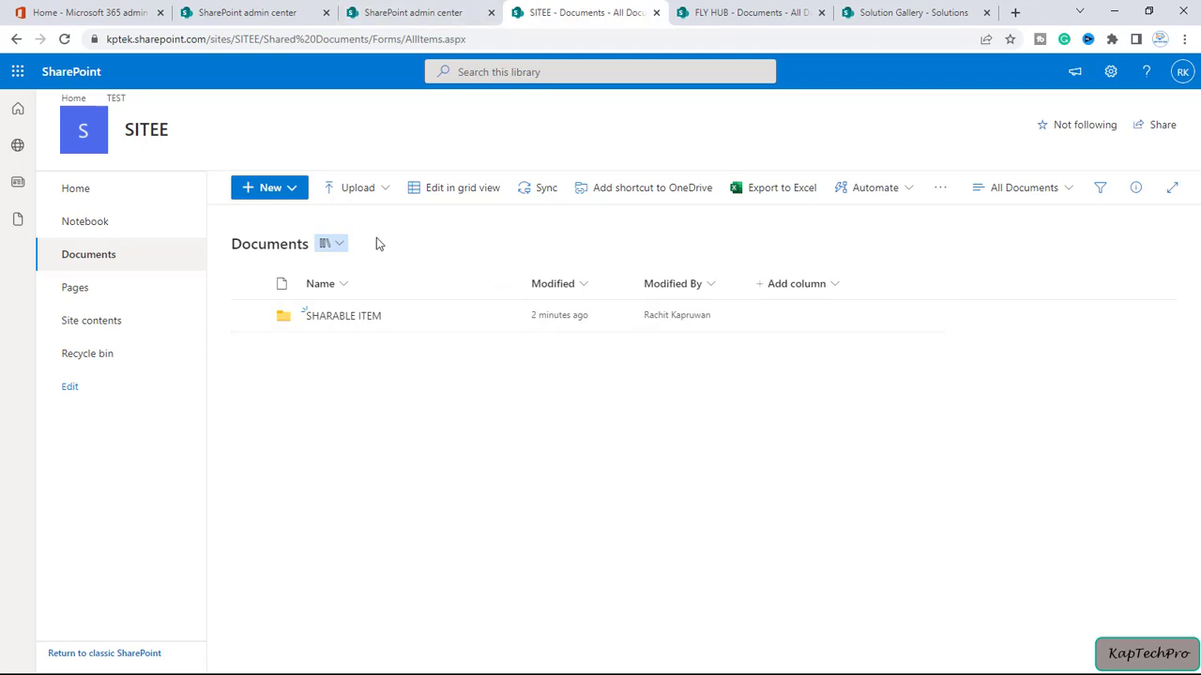
mouse_move(75, 287)
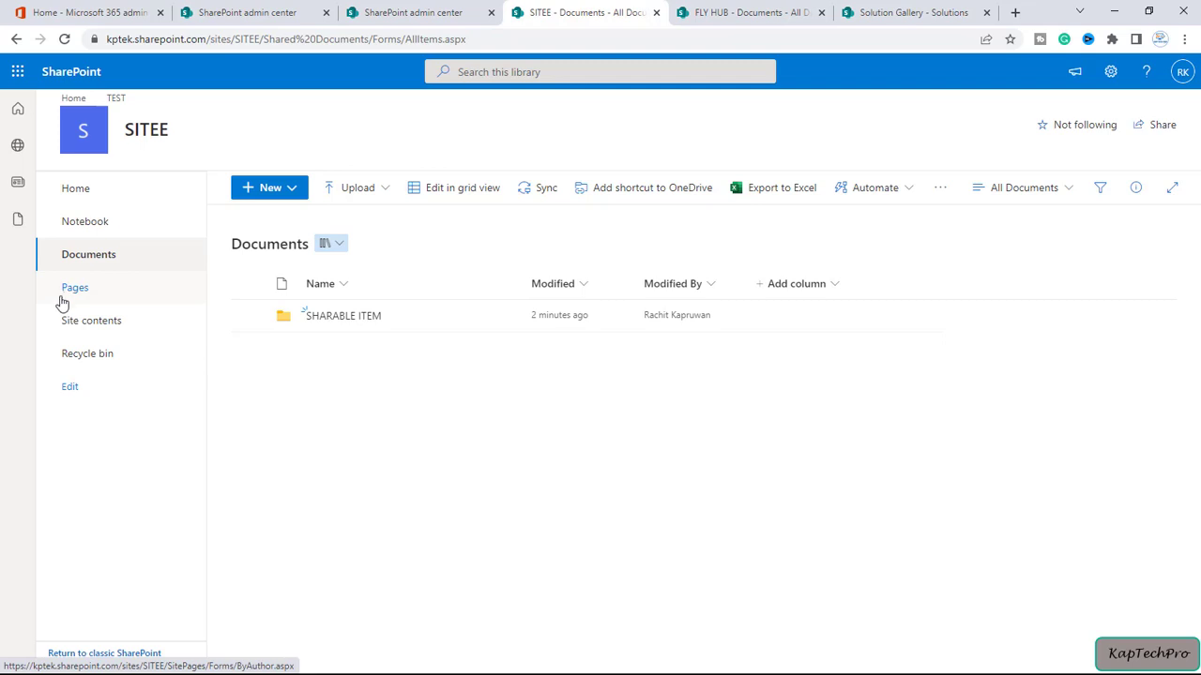
mouse_move(97, 311)
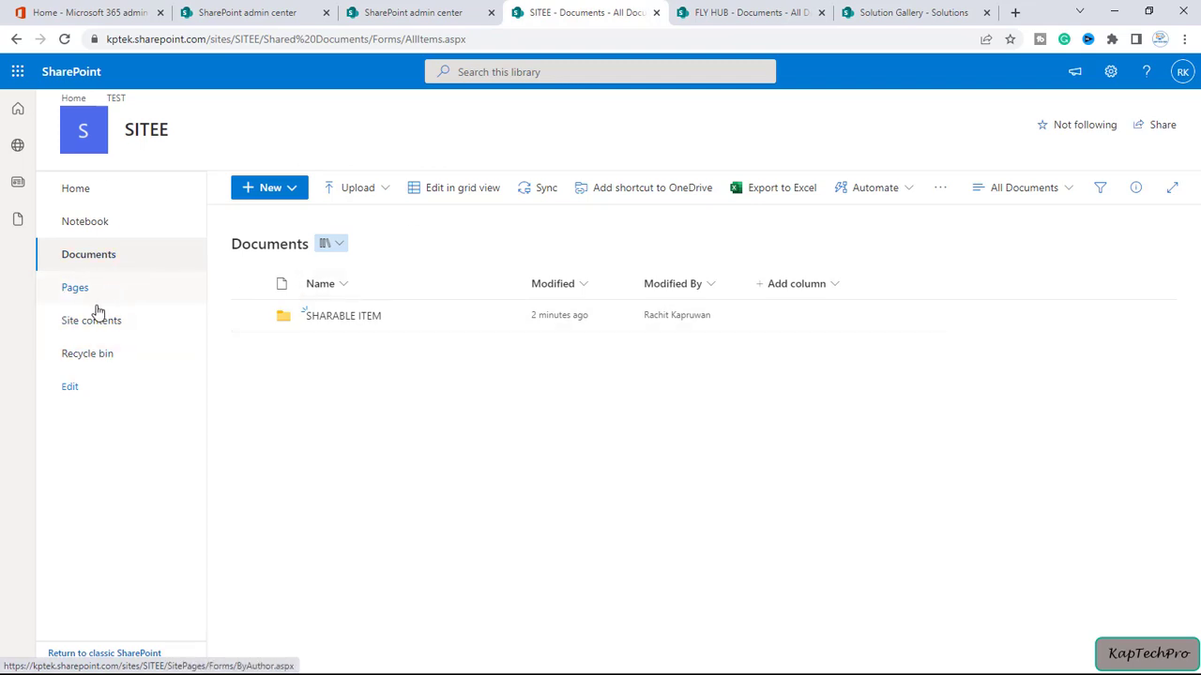
click(92, 319)
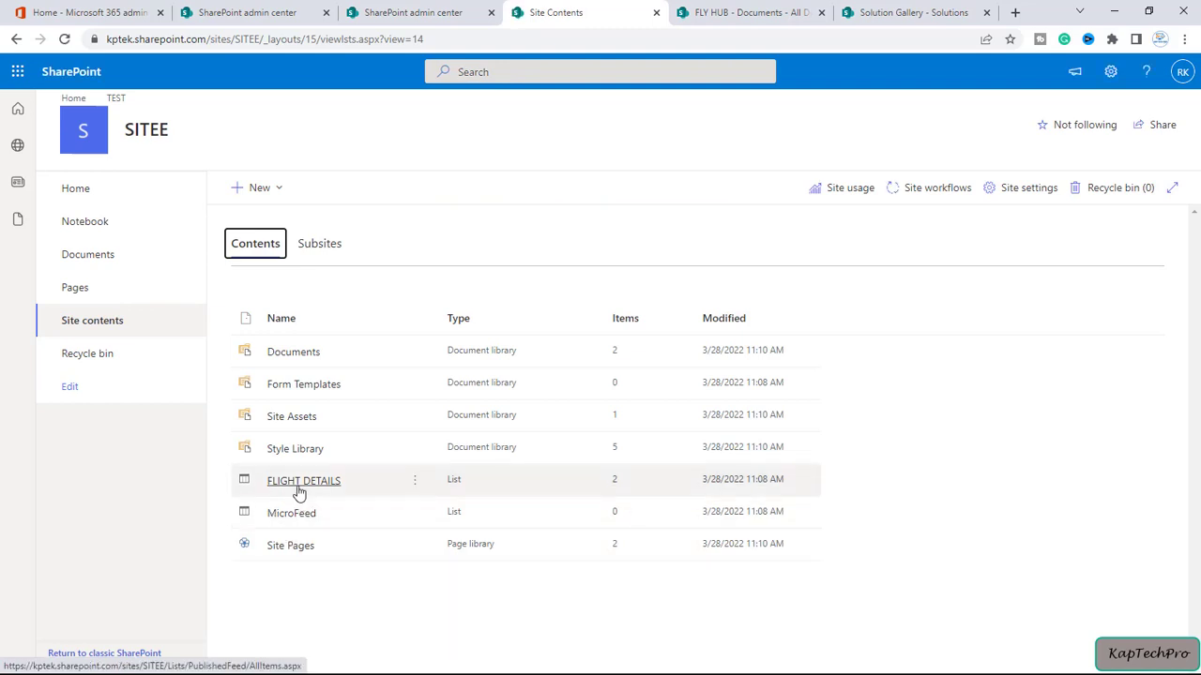
View the copied passenger entries in FLIGHT DETAILS and begin a new list item
click(304, 480)
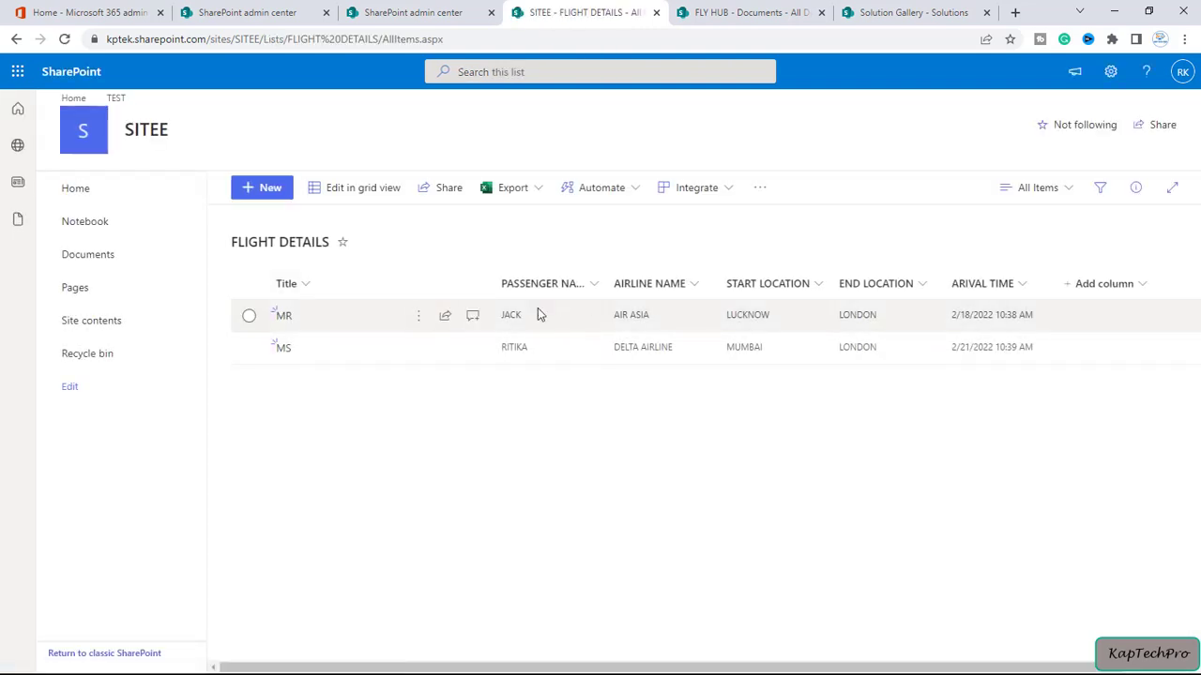
mouse_move(645, 308)
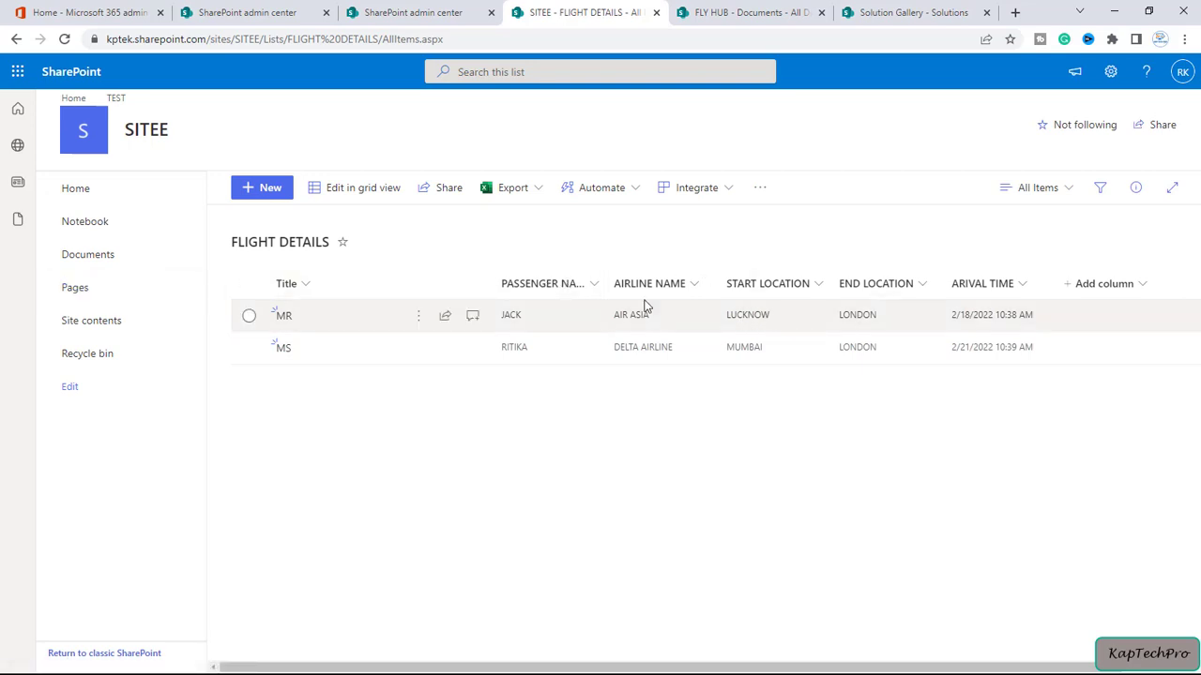
mouse_move(567, 157)
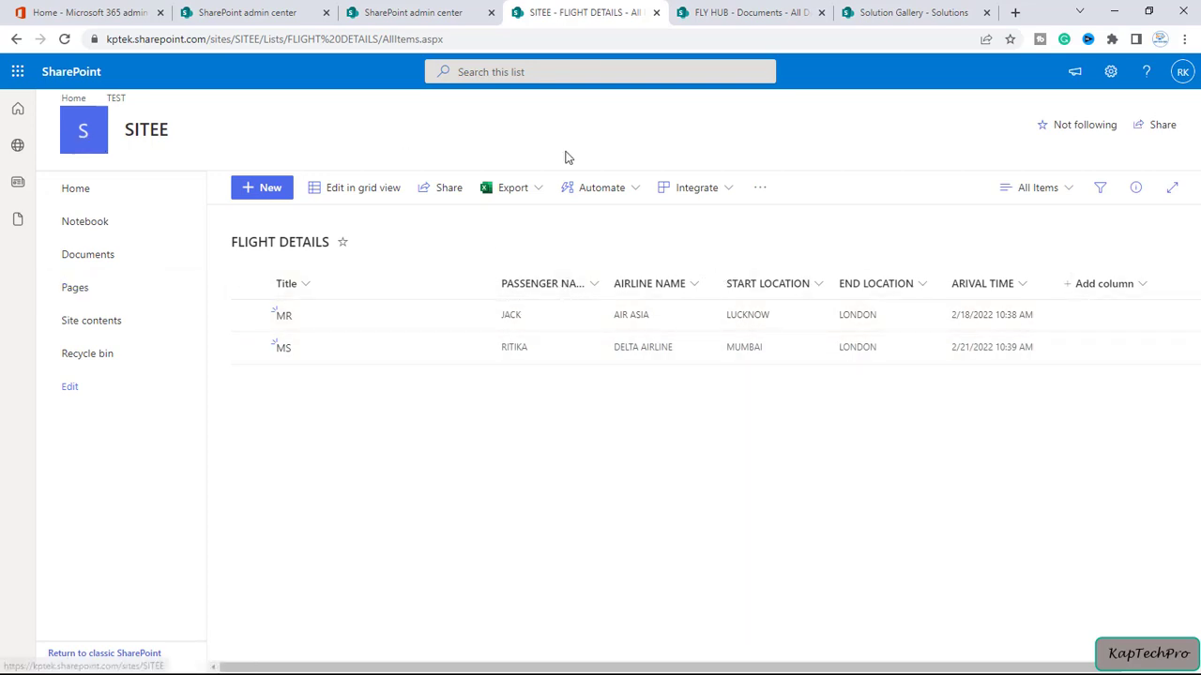
click(263, 187)
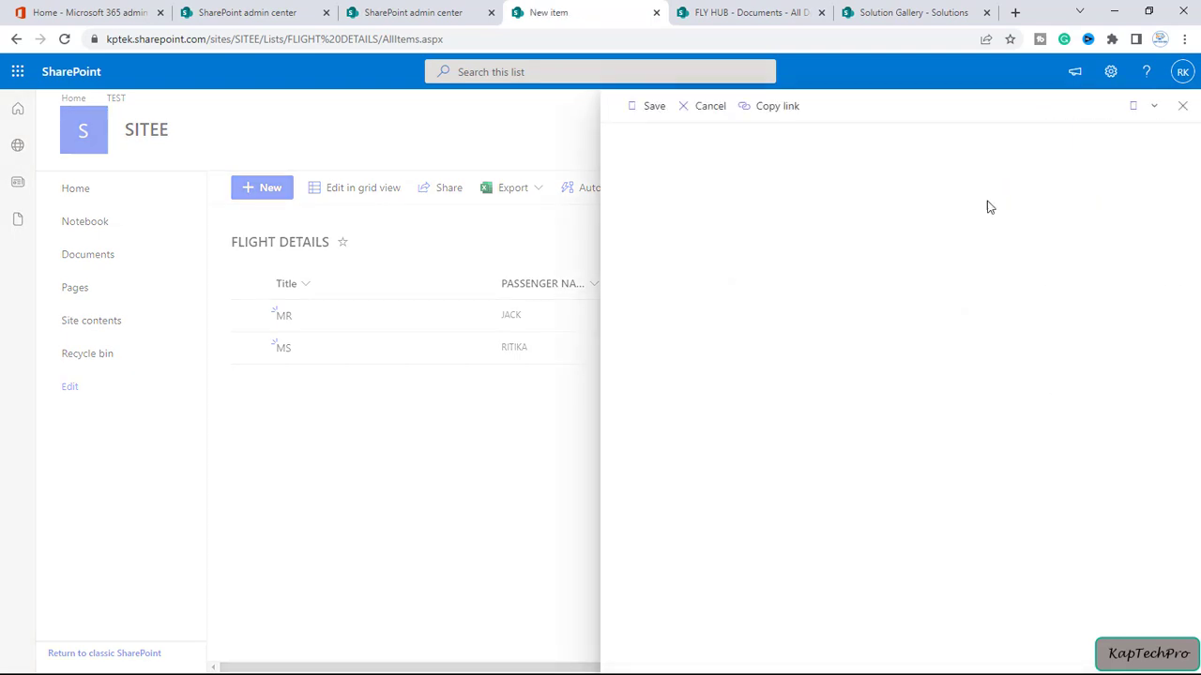